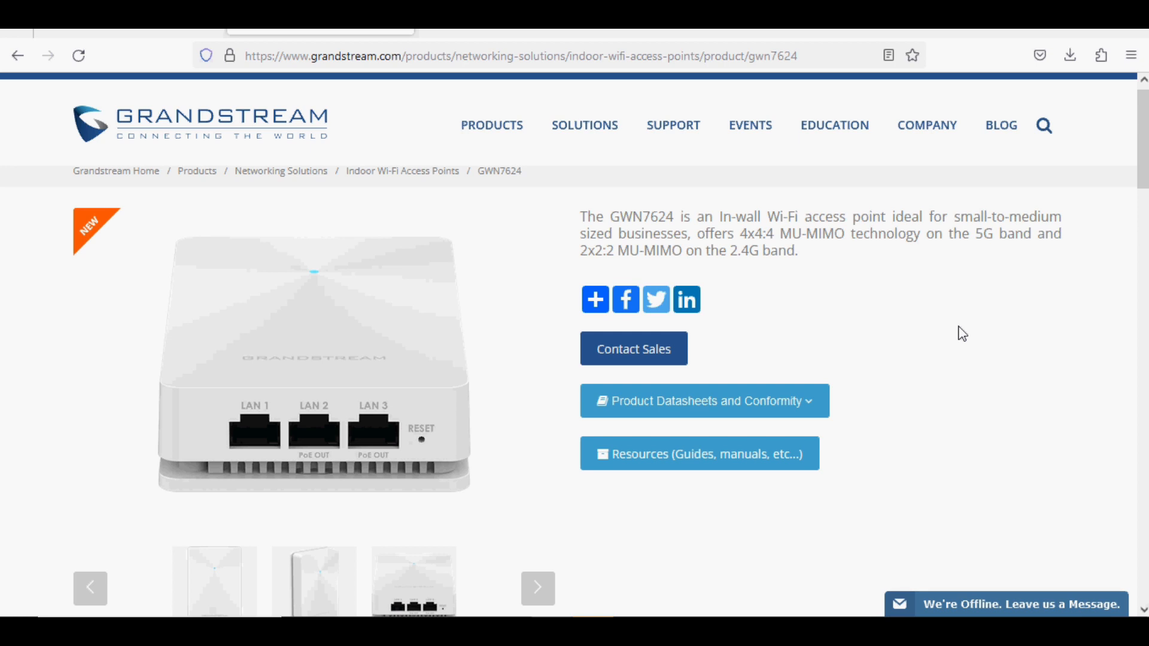
pyautogui.moveTo(314, 425)
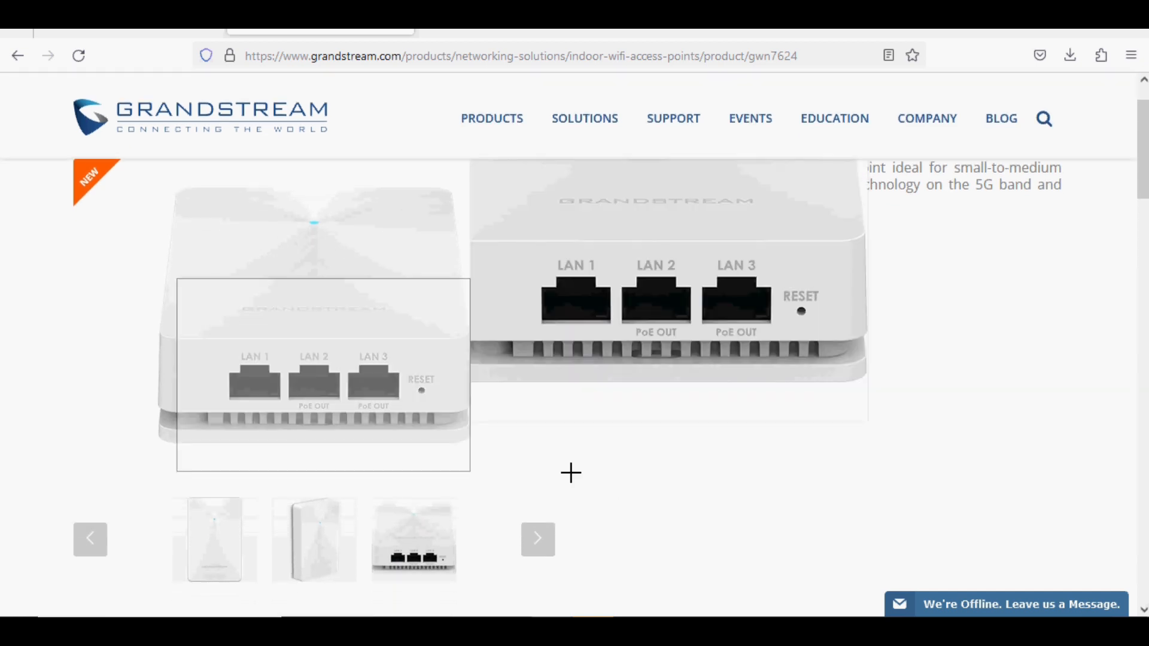
# Flip through the GWN7624 gallery photos and open the English product datasheet PDF
pyautogui.click(312, 540)
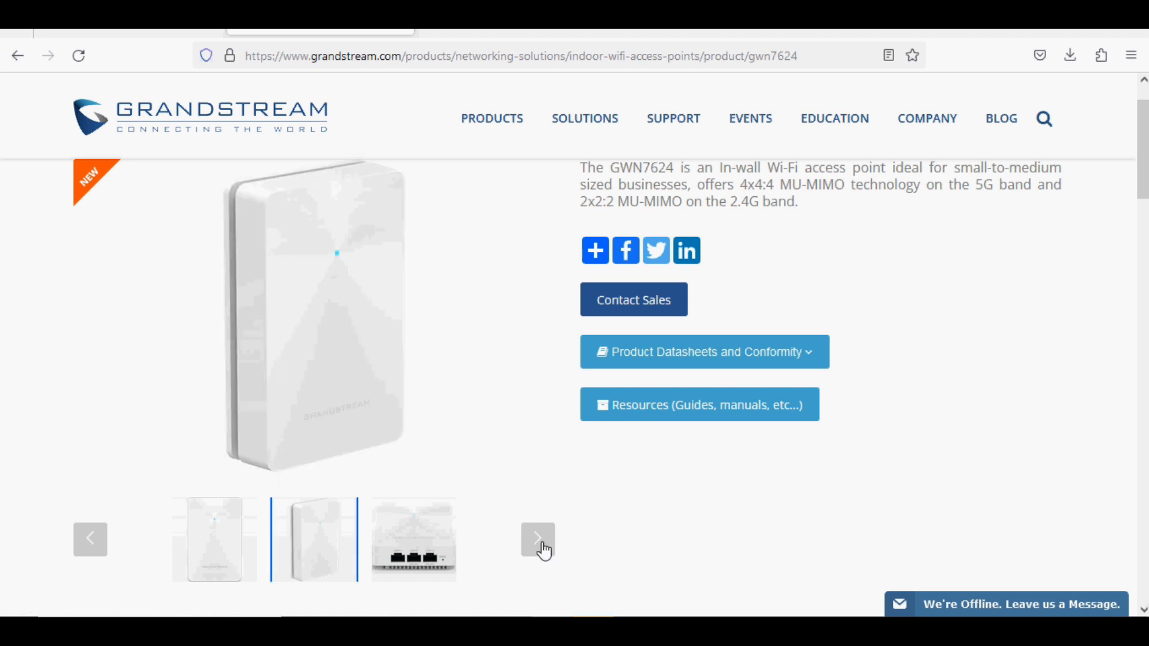
pyautogui.click(537, 540)
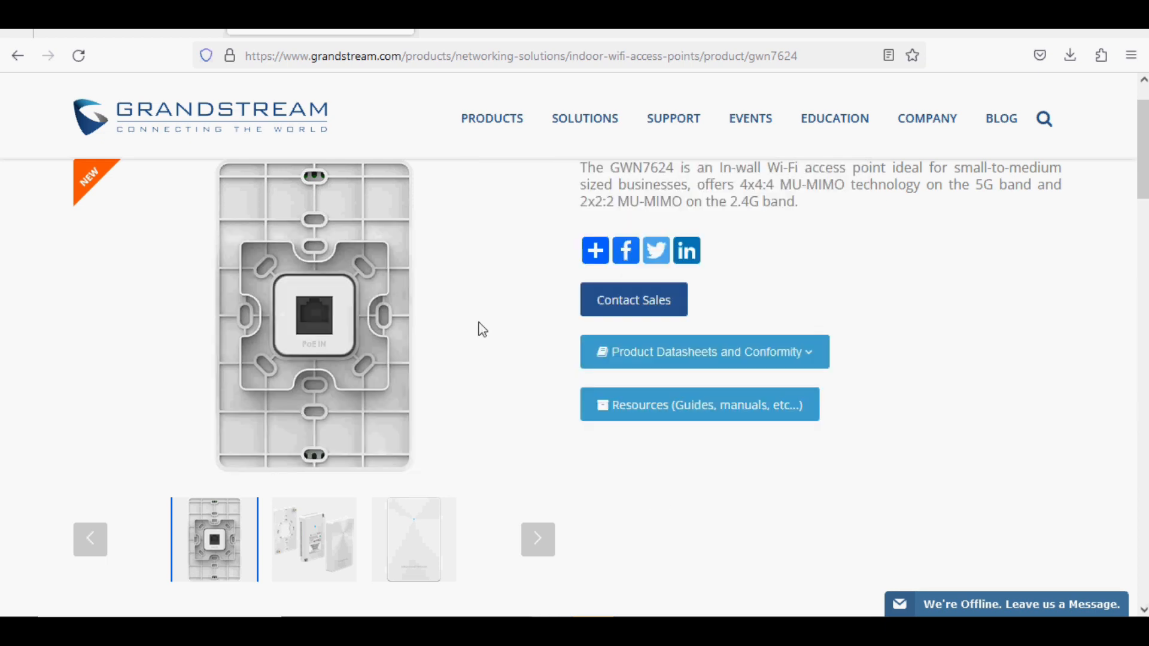
pyautogui.click(702, 352)
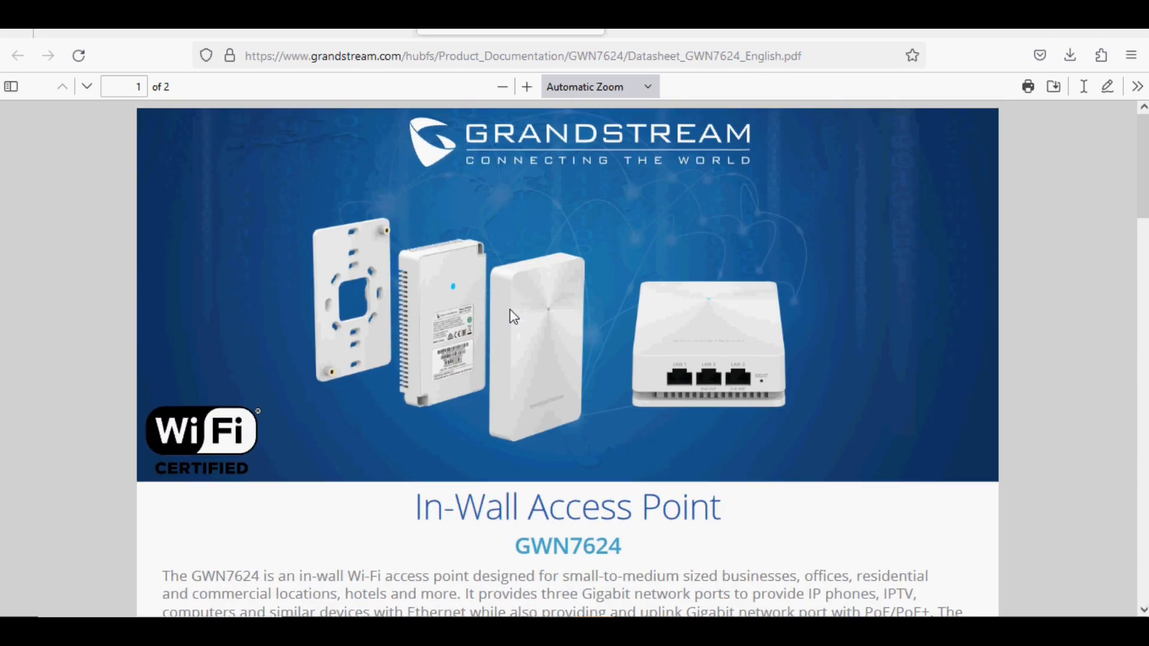
# Read down page 1's description and feature icons until page 2's specification table appears
pyautogui.scroll(-3)
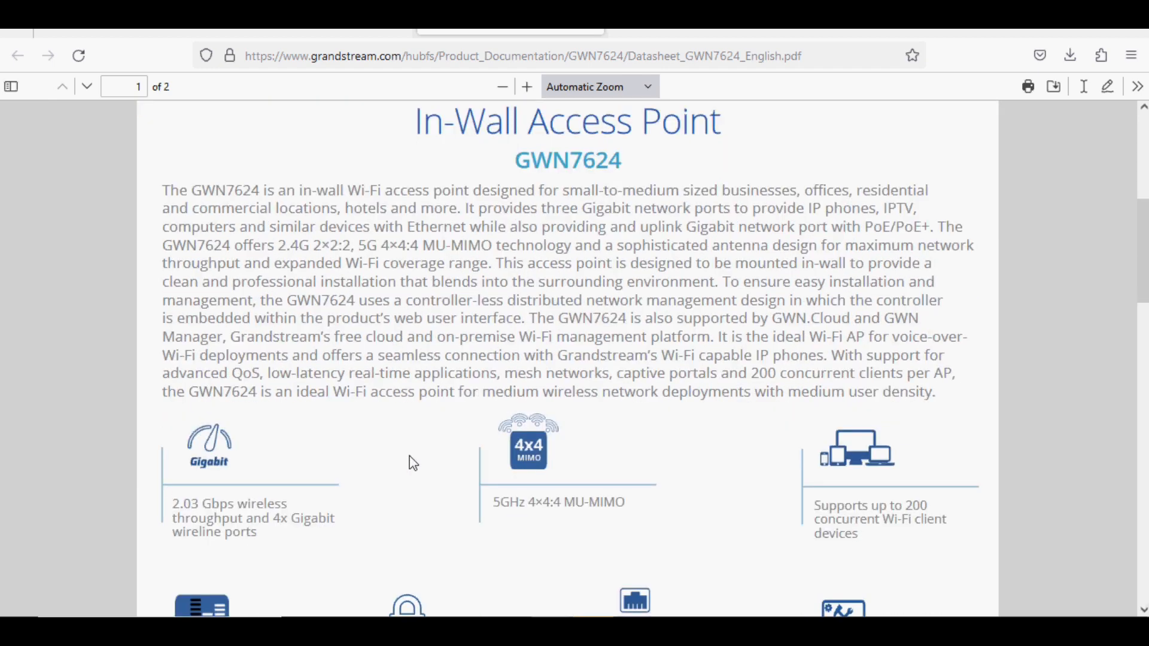
pyautogui.scroll(-3)
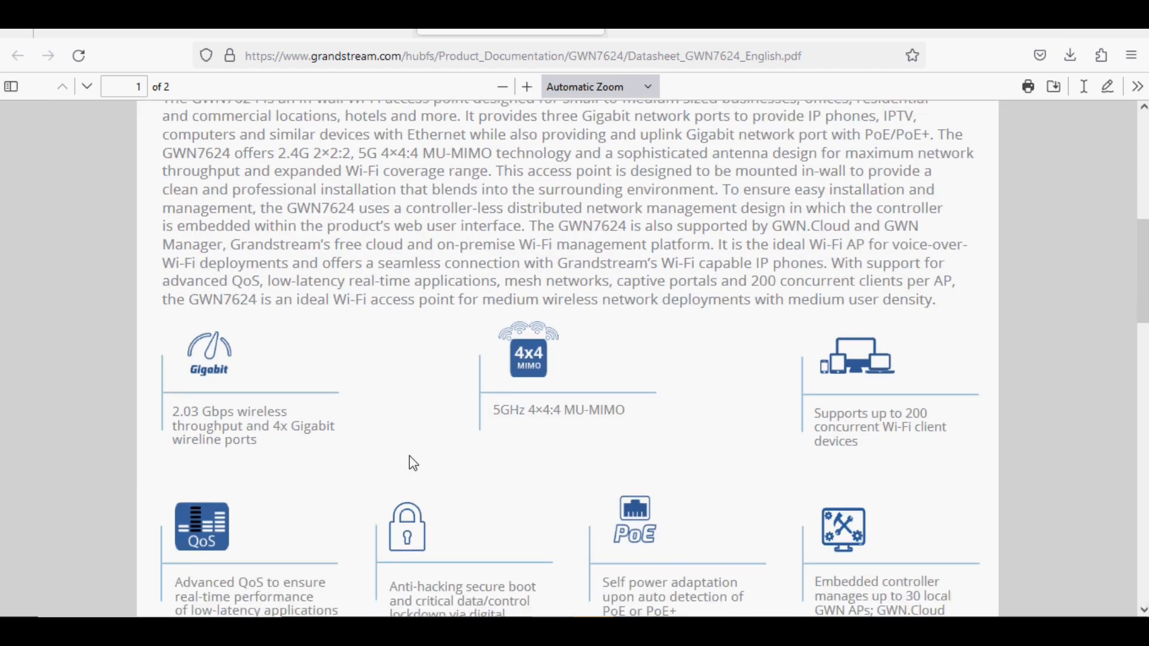
pyautogui.scroll(-3)
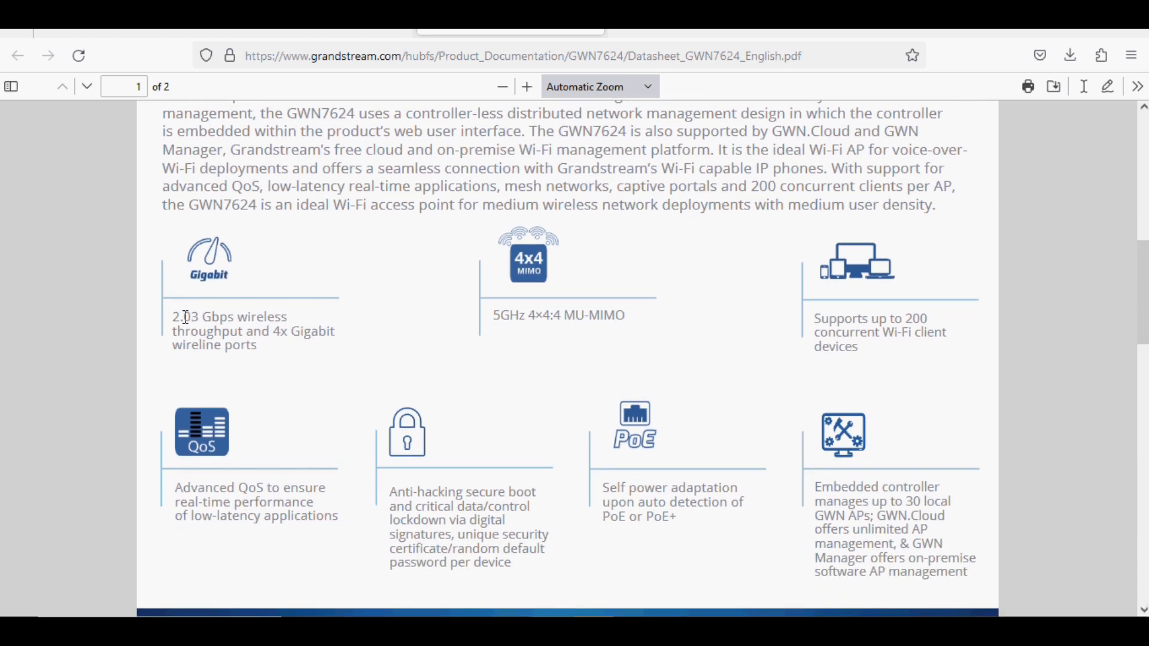
pyautogui.moveTo(288, 324)
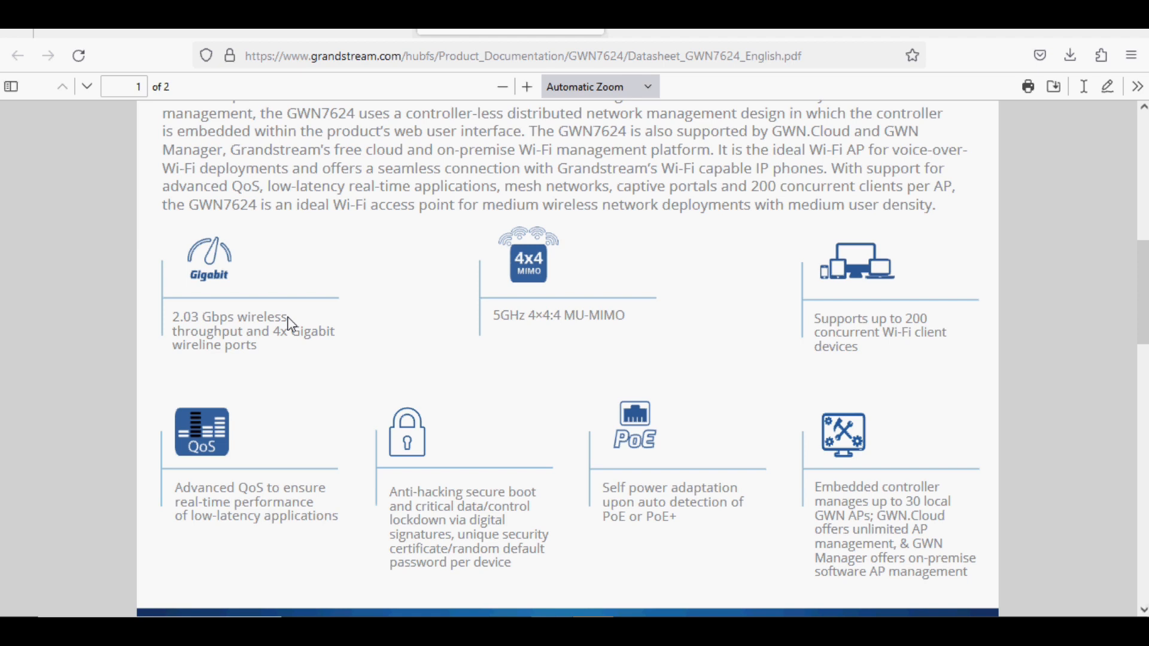
pyautogui.moveTo(272, 369)
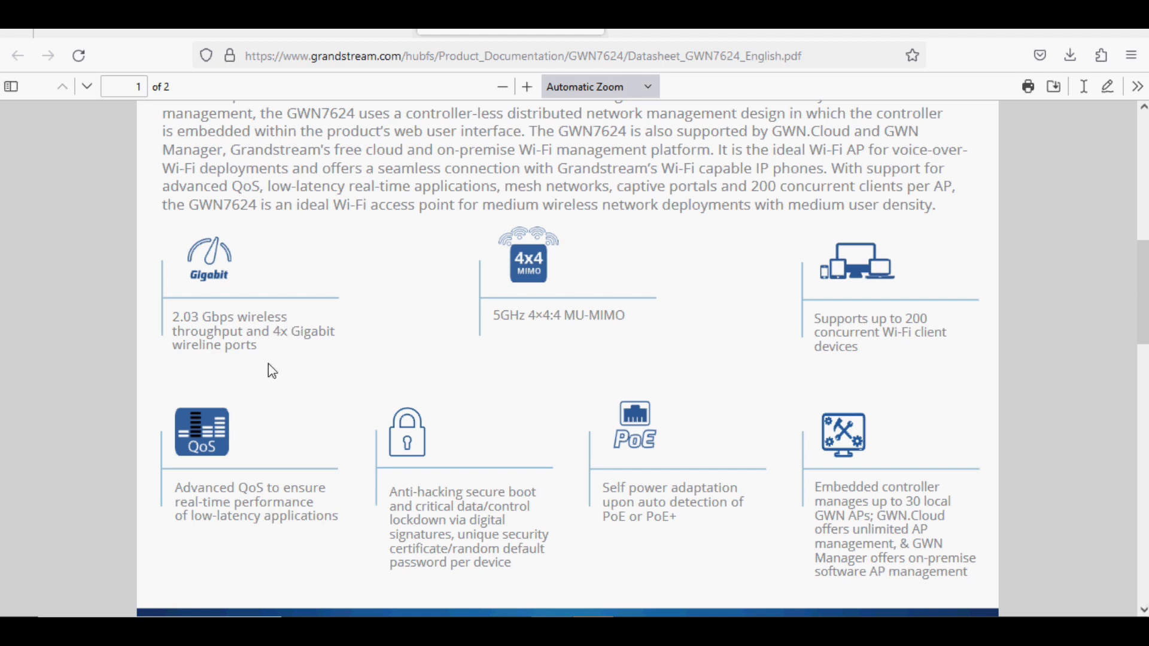
pyautogui.scroll(-3)
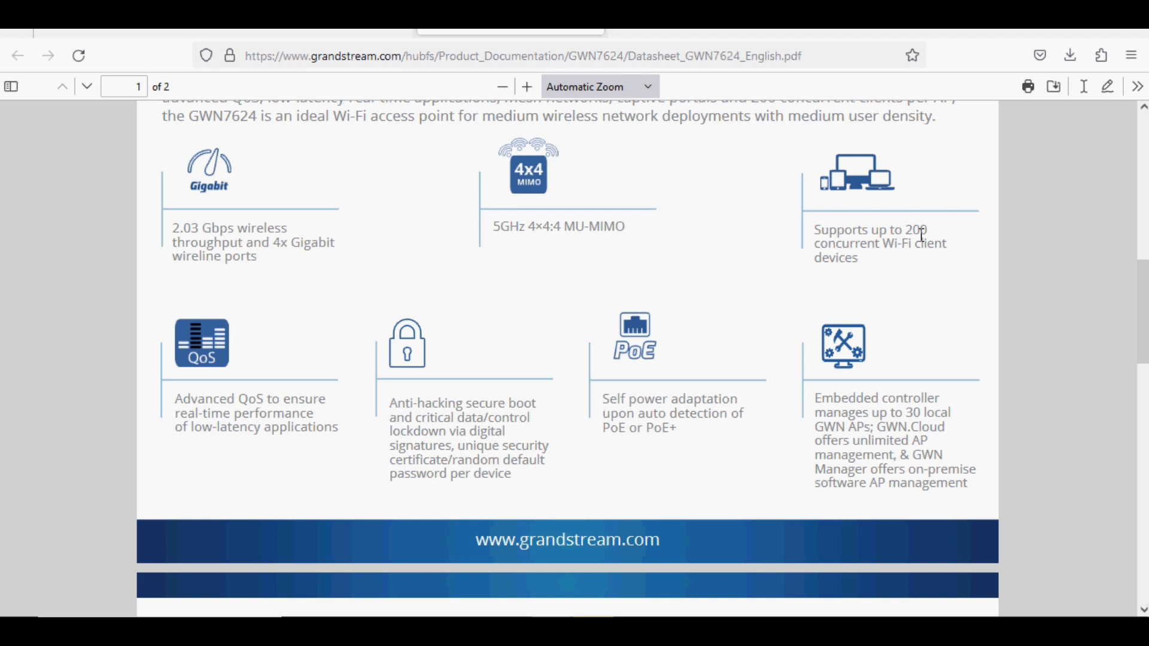
pyautogui.scroll(-3)
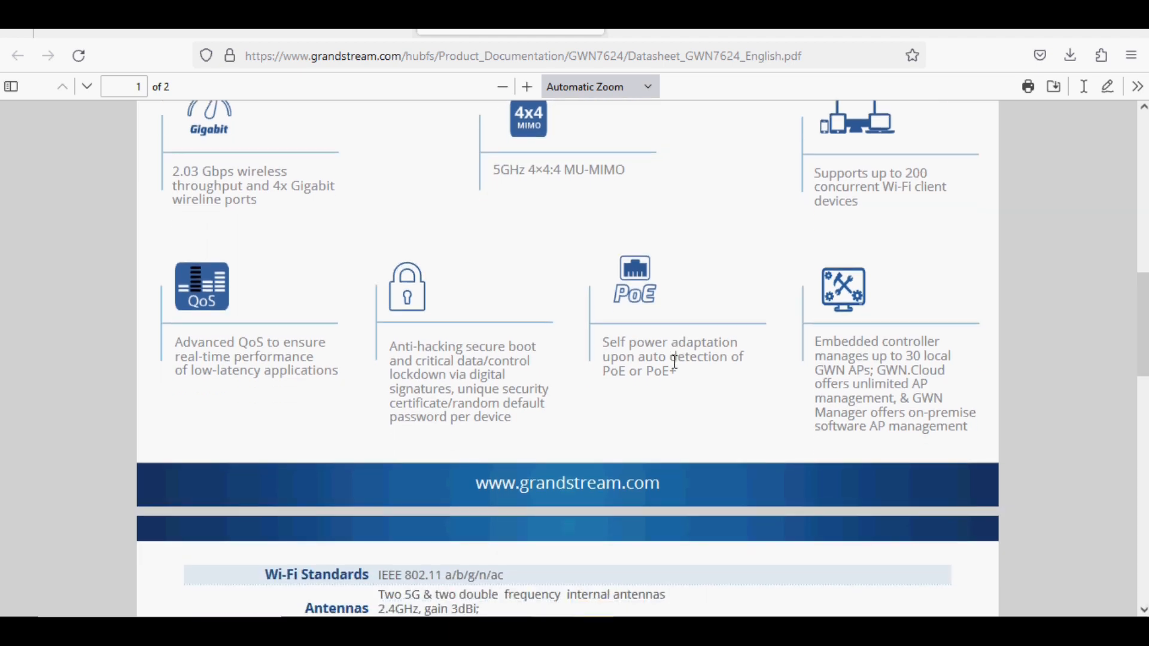
pyautogui.scroll(-3)
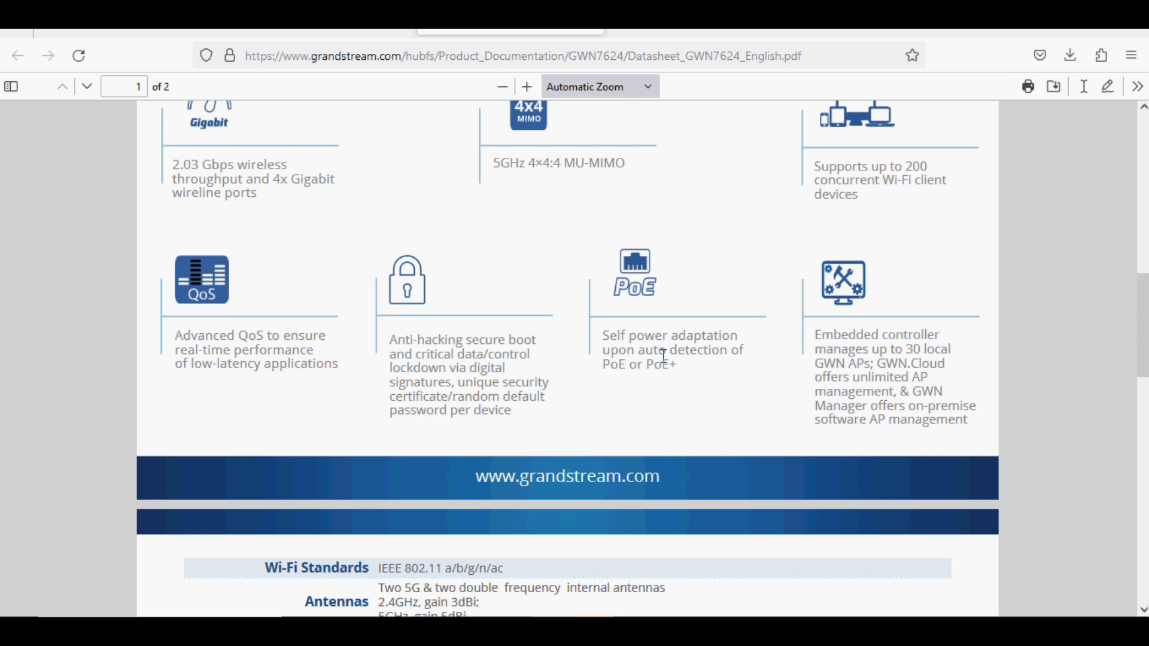
pyautogui.scroll(-3)
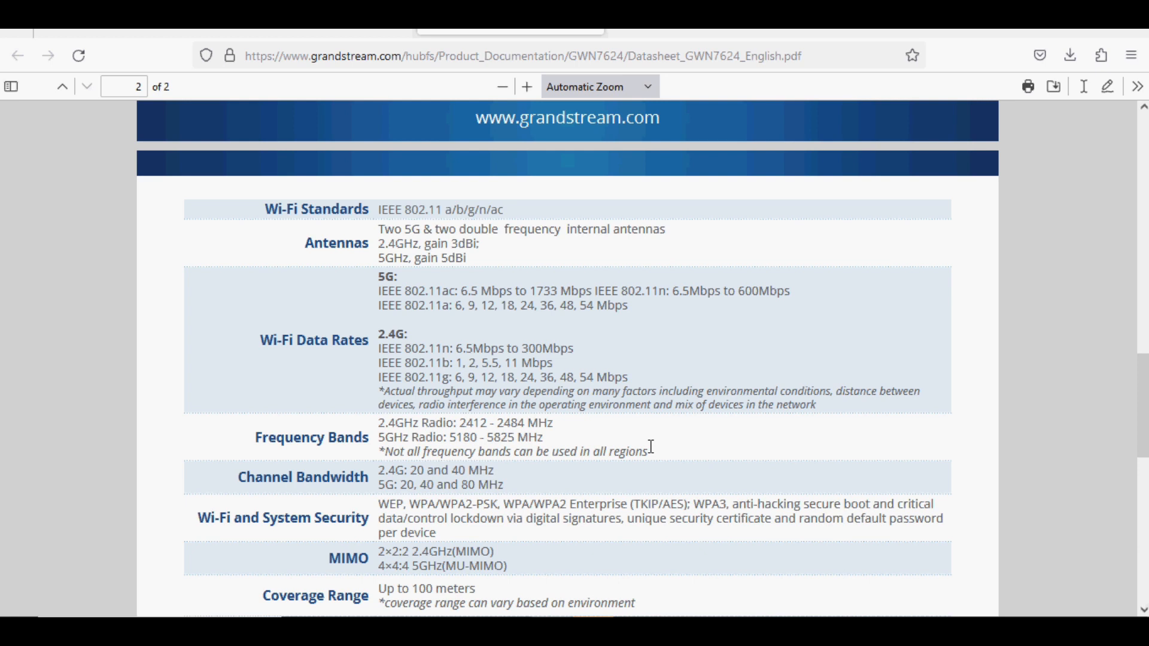
# Review the page 2 spec table, highlight the SSIDs value, then return to page 1
pyautogui.scroll(-3)
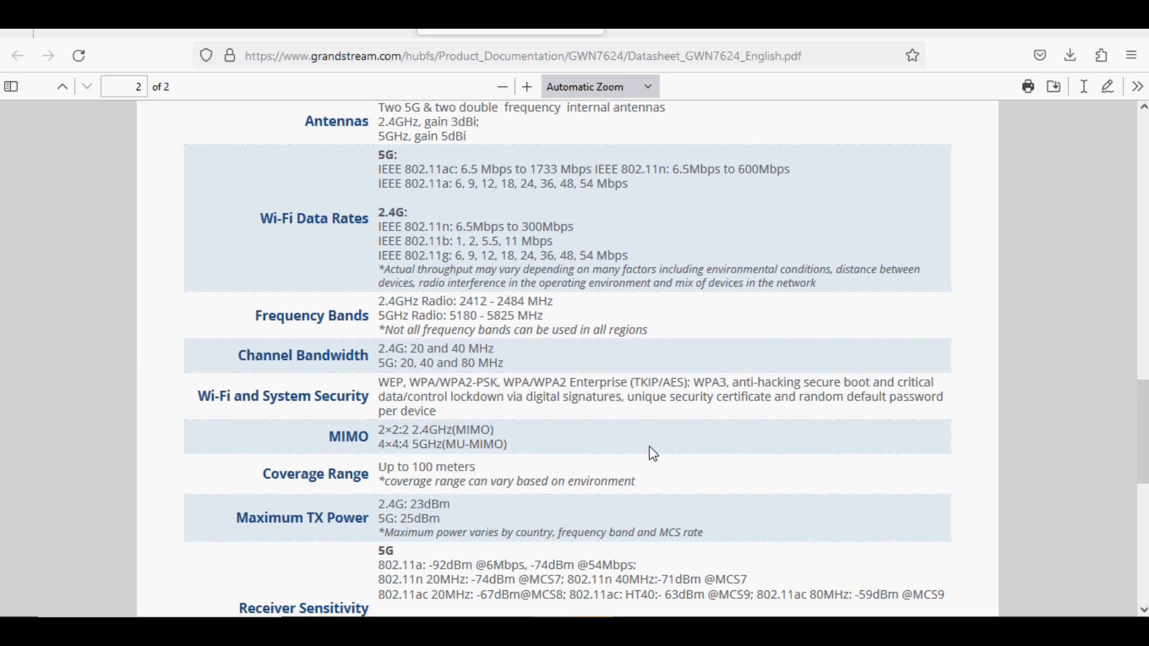
pyautogui.scroll(-3)
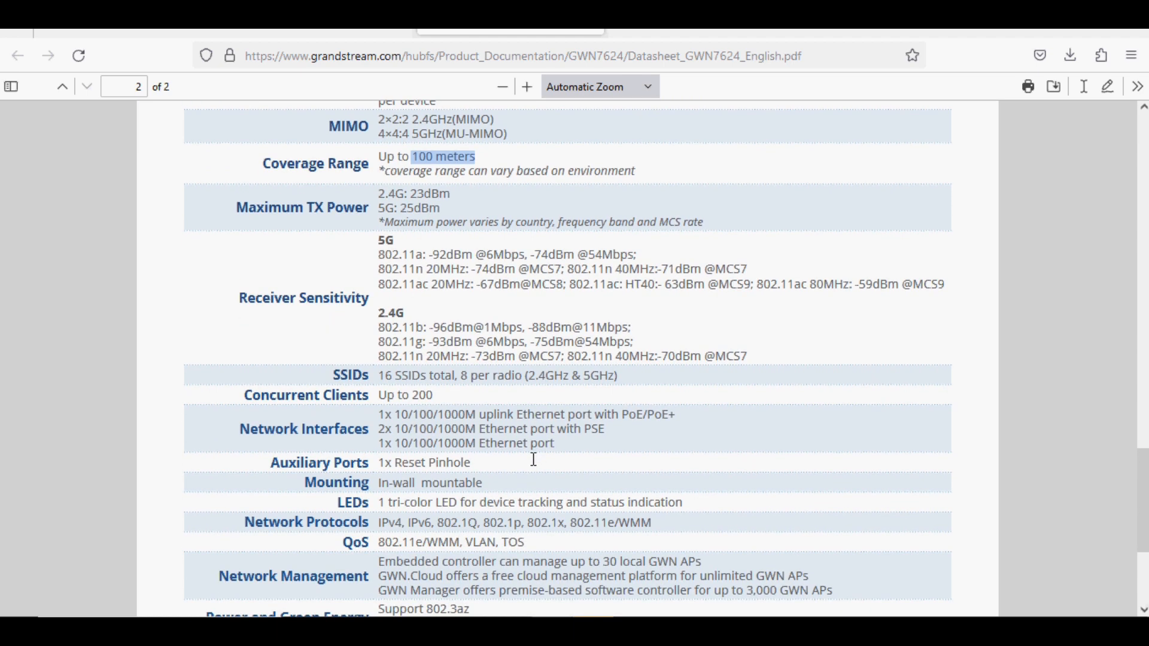
pyautogui.moveTo(380, 374)
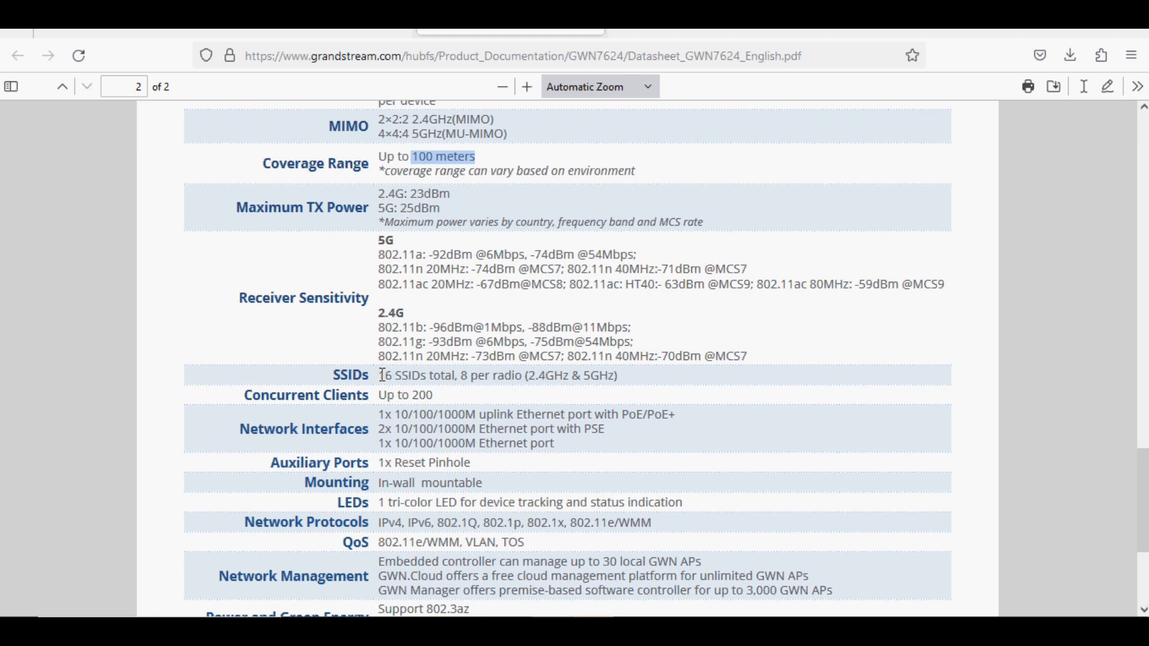
pyautogui.moveTo(379, 374); pyautogui.dragTo(450, 374)
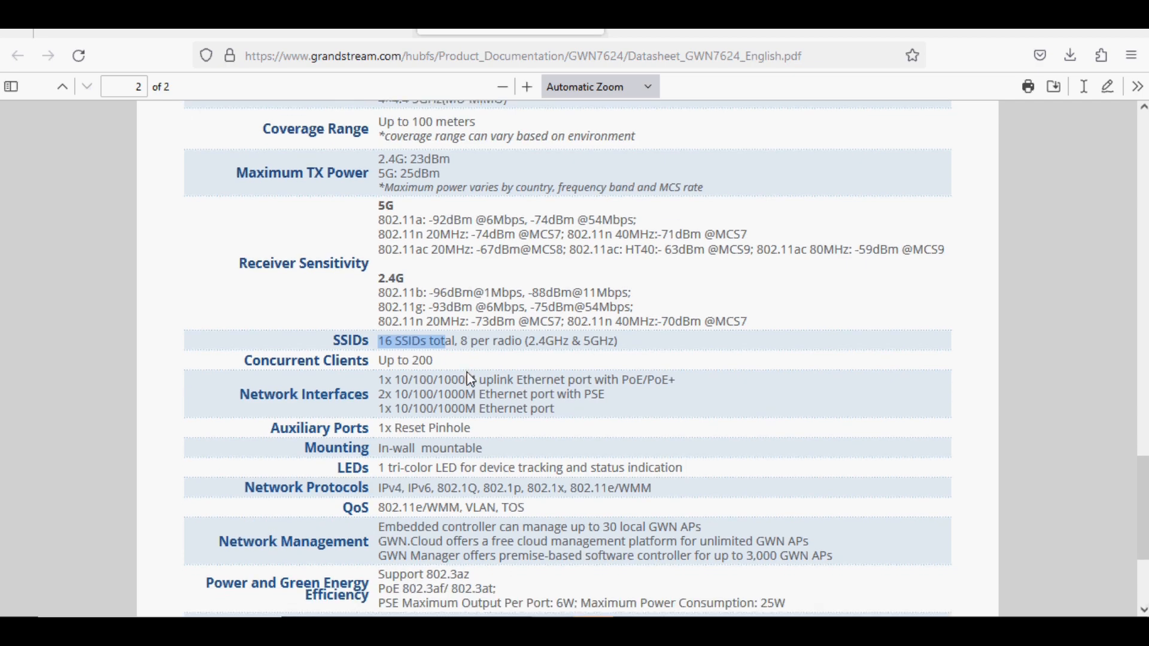
pyautogui.scroll(-3)
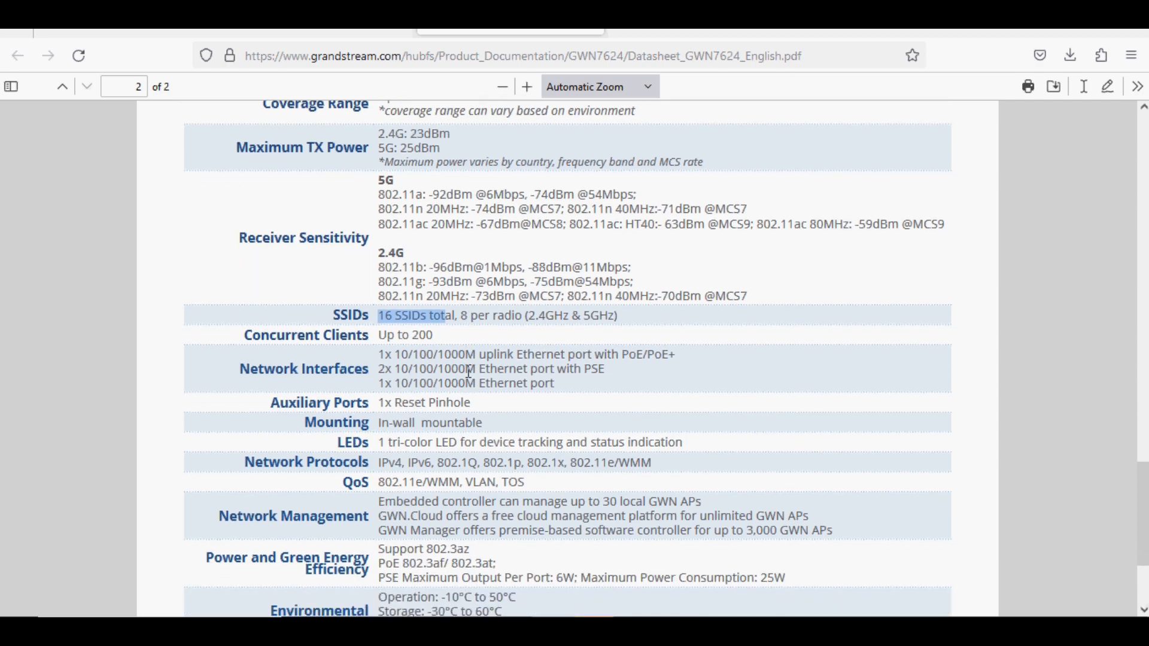
pyautogui.scroll(3)
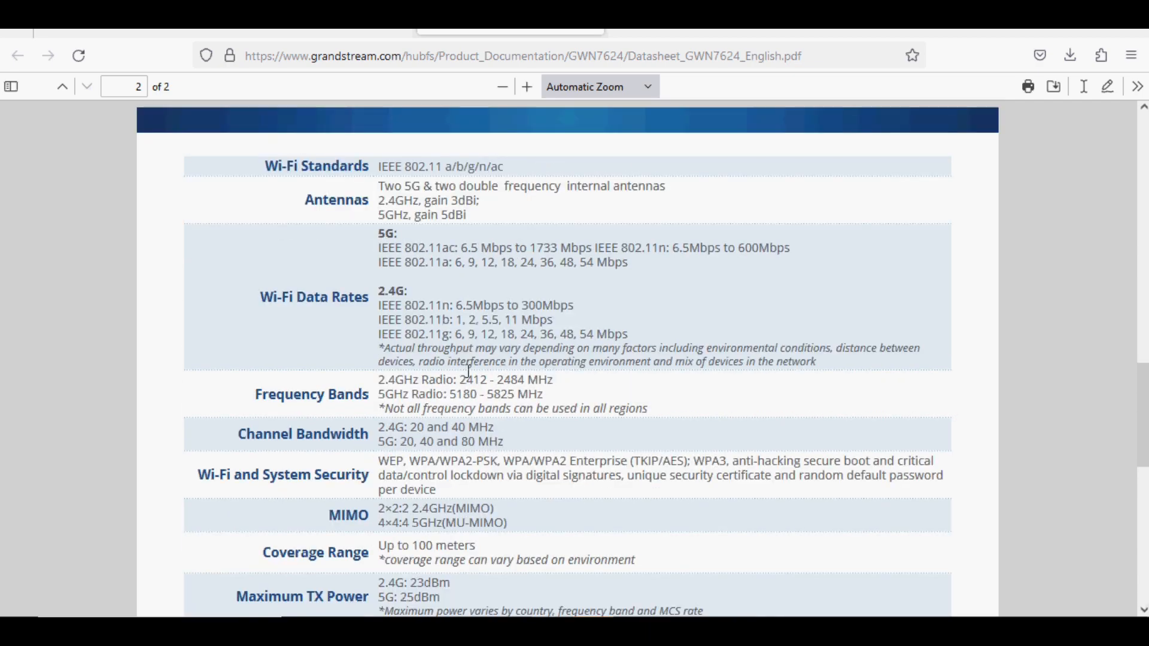
pyautogui.click(63, 86)
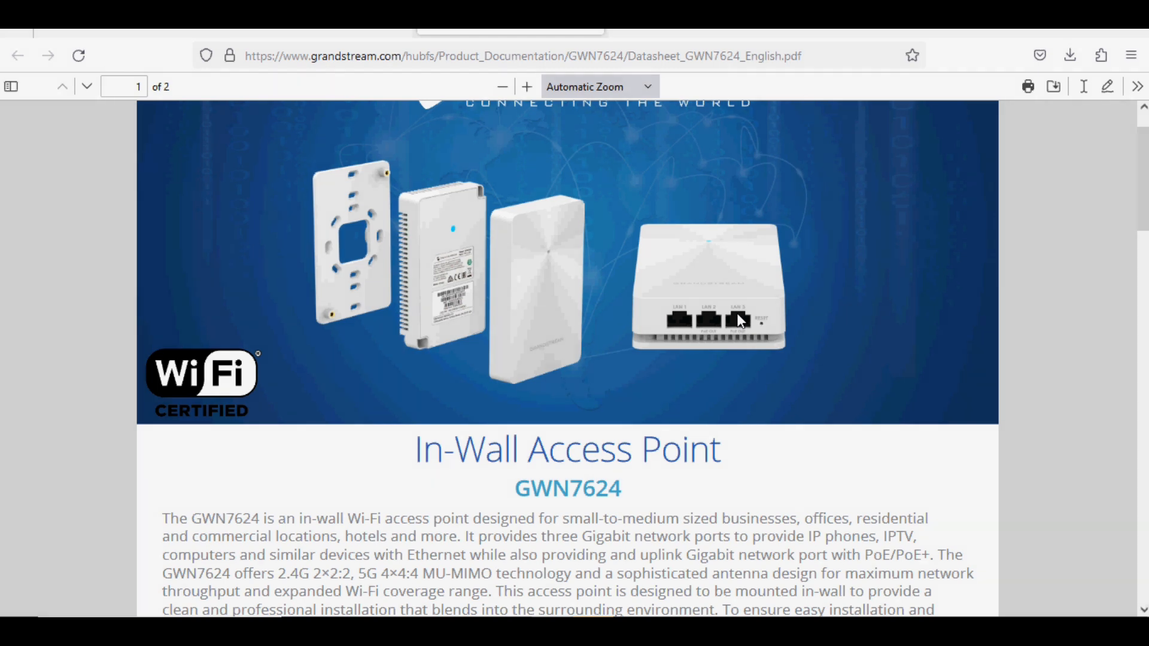
pyautogui.moveTo(528, 304)
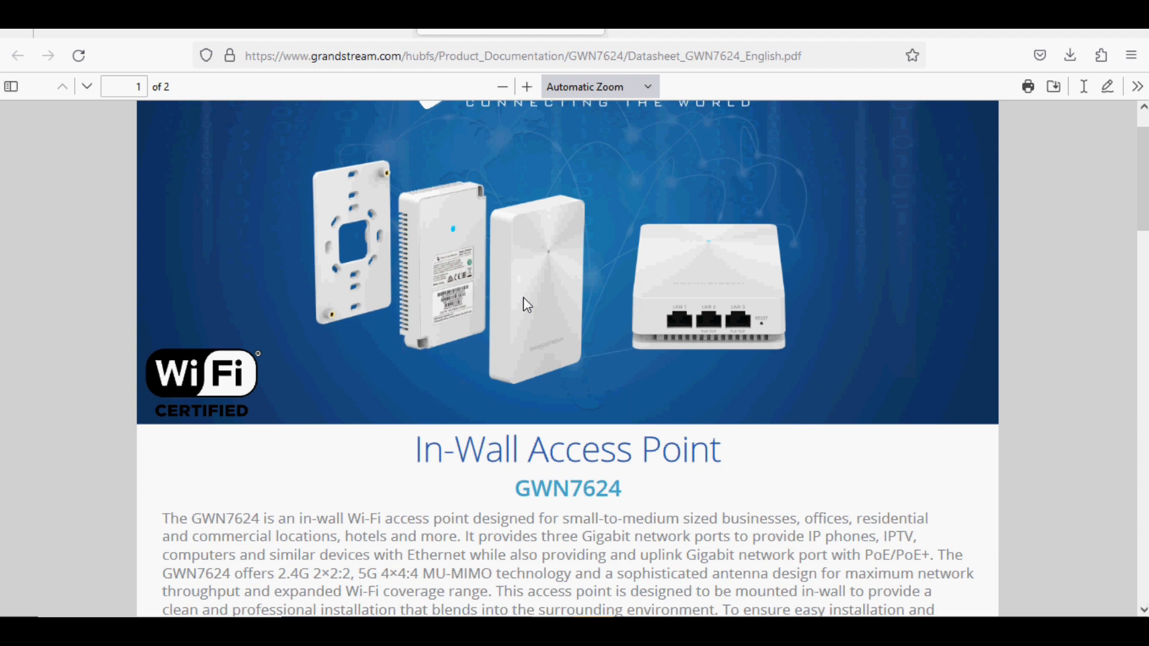
pyautogui.moveTo(530, 296)
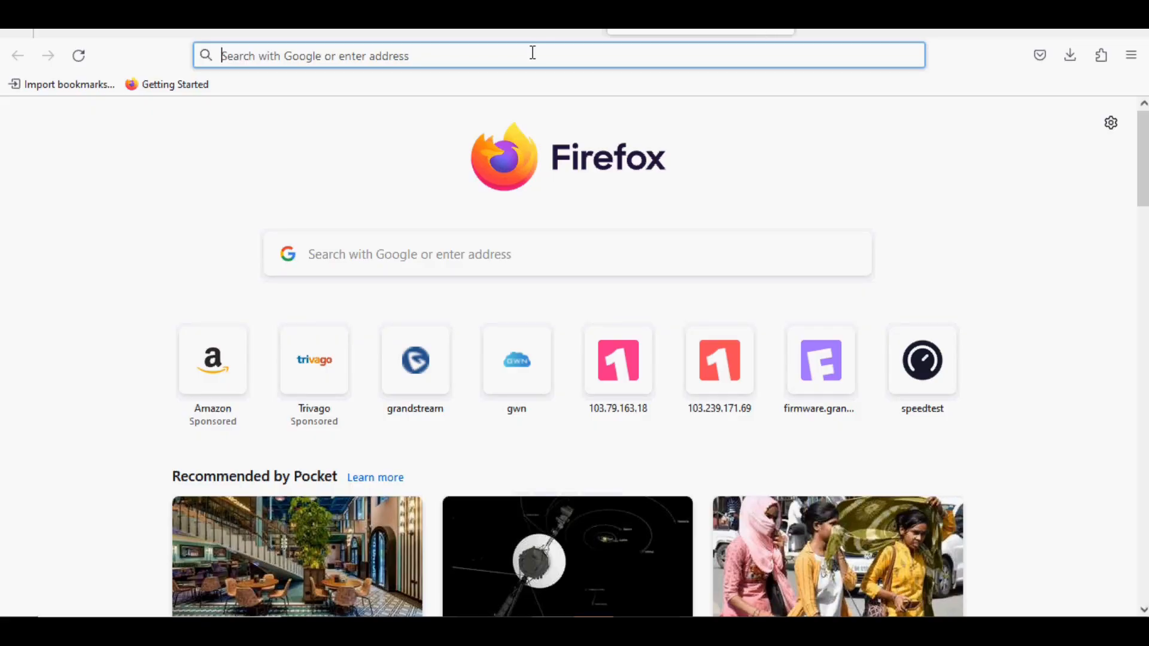
# From grandstream.com go to Support > Tools and download the GWN Discovery Tool
pyautogui.click(415, 360)
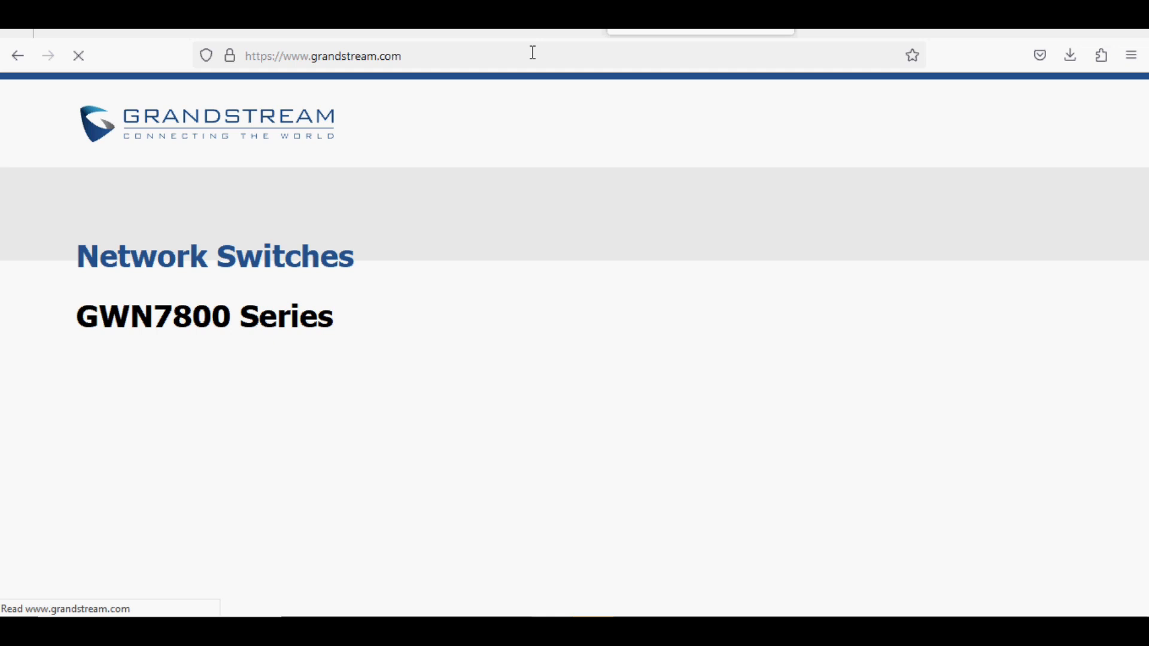
pyautogui.click(673, 125)
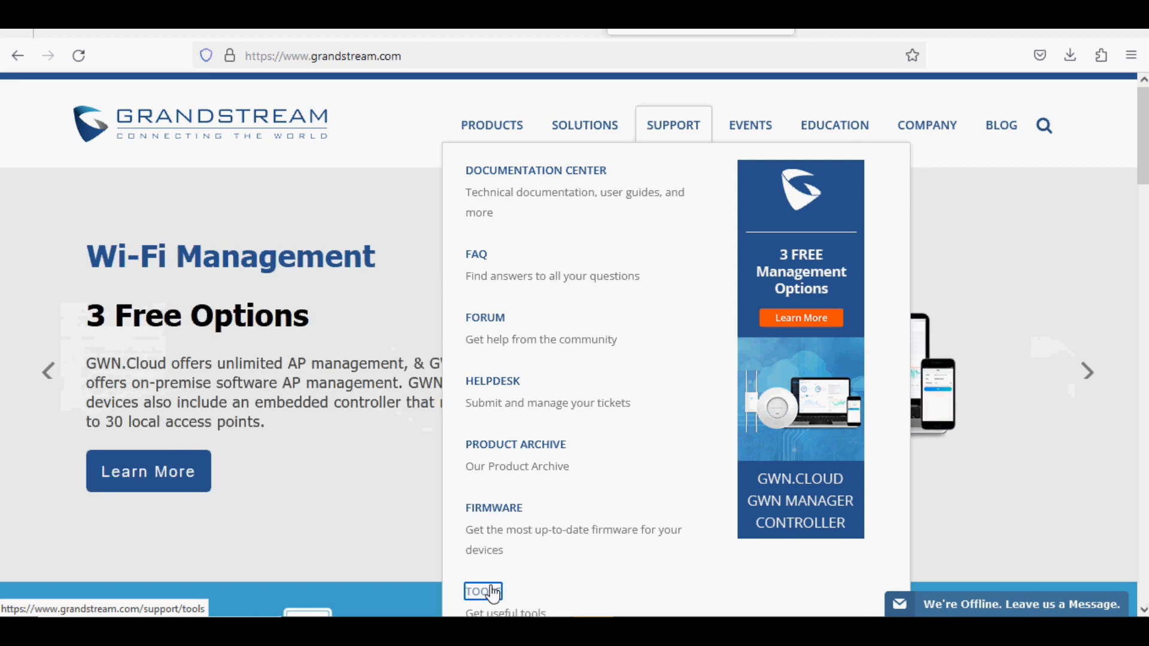
pyautogui.click(478, 591)
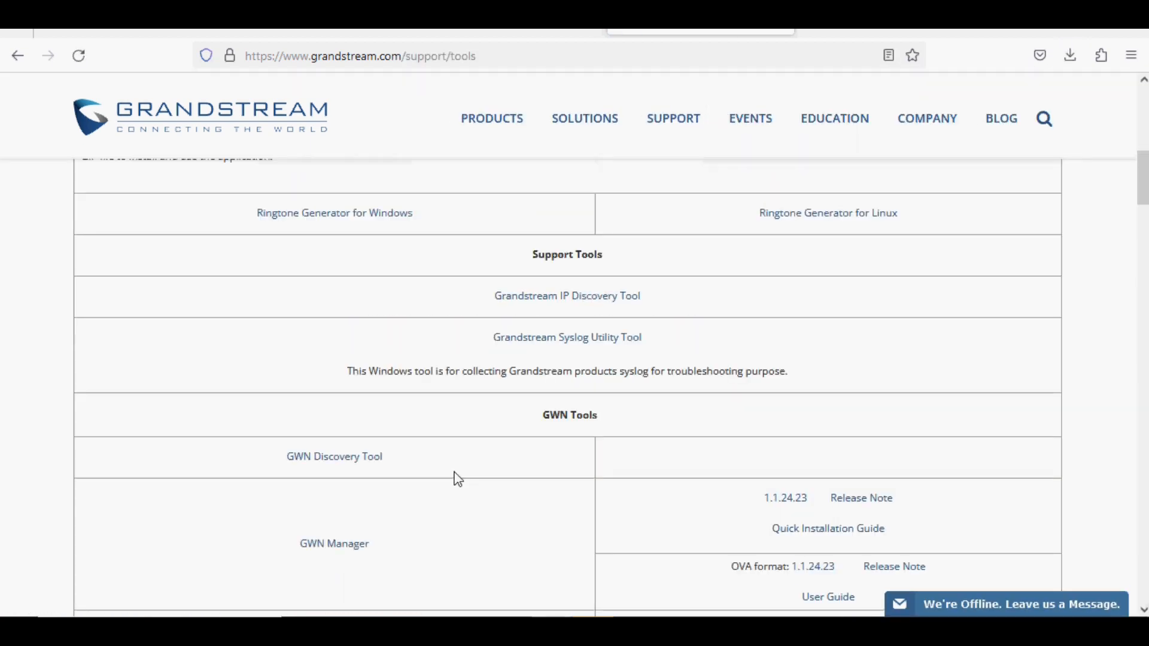
pyautogui.moveTo(372, 463)
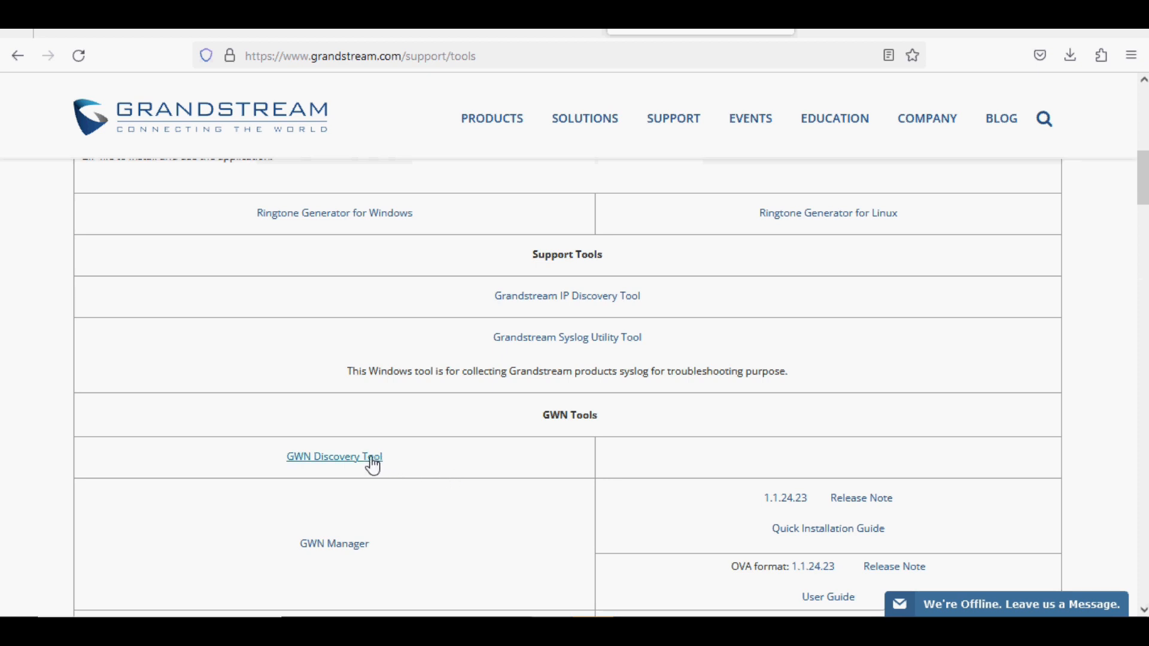
pyautogui.click(334, 456)
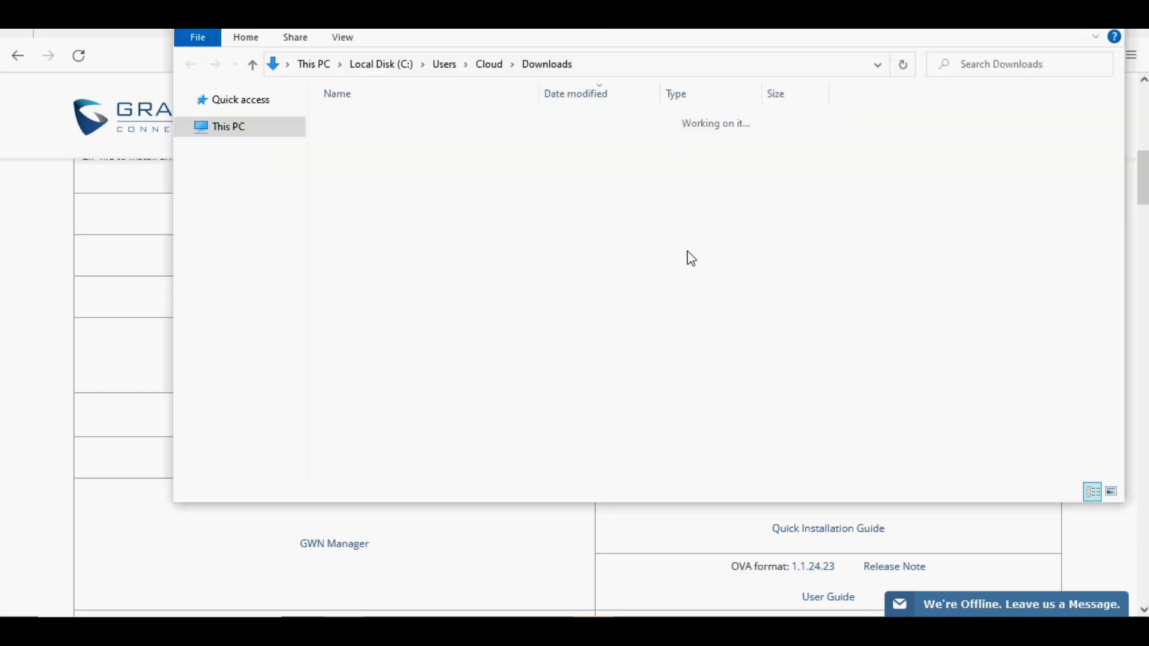
# Open GWNDiscoveryTool.zip in WinRAR and run the installer inside its folder
pyautogui.click(384, 159)
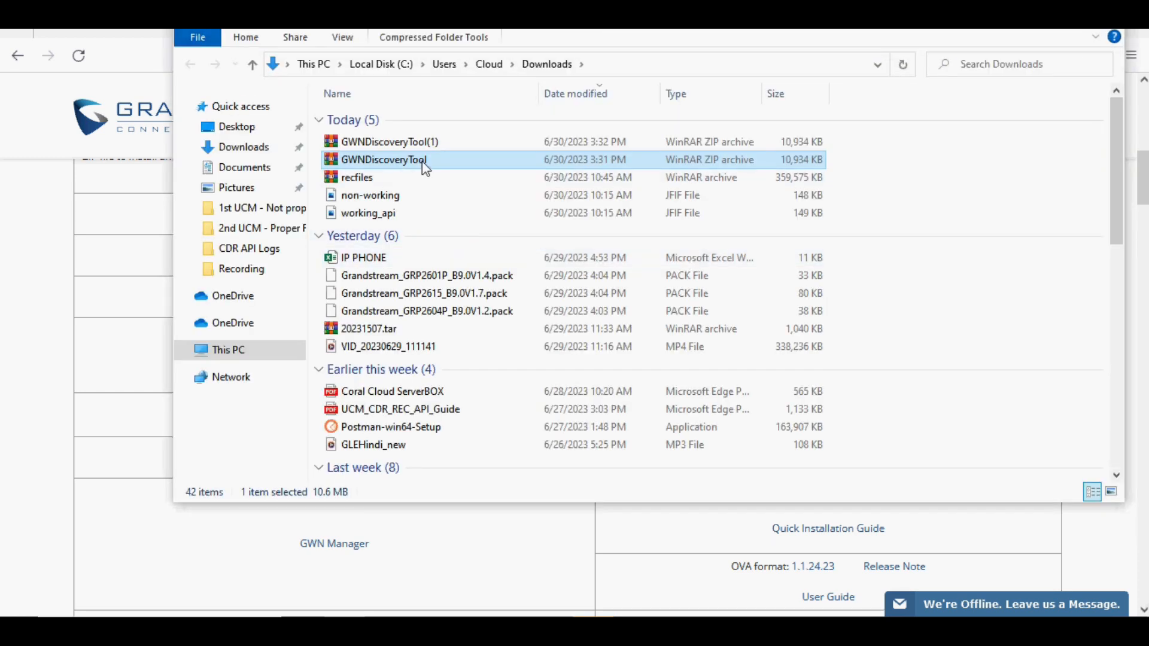
pyautogui.doubleClick(384, 159)
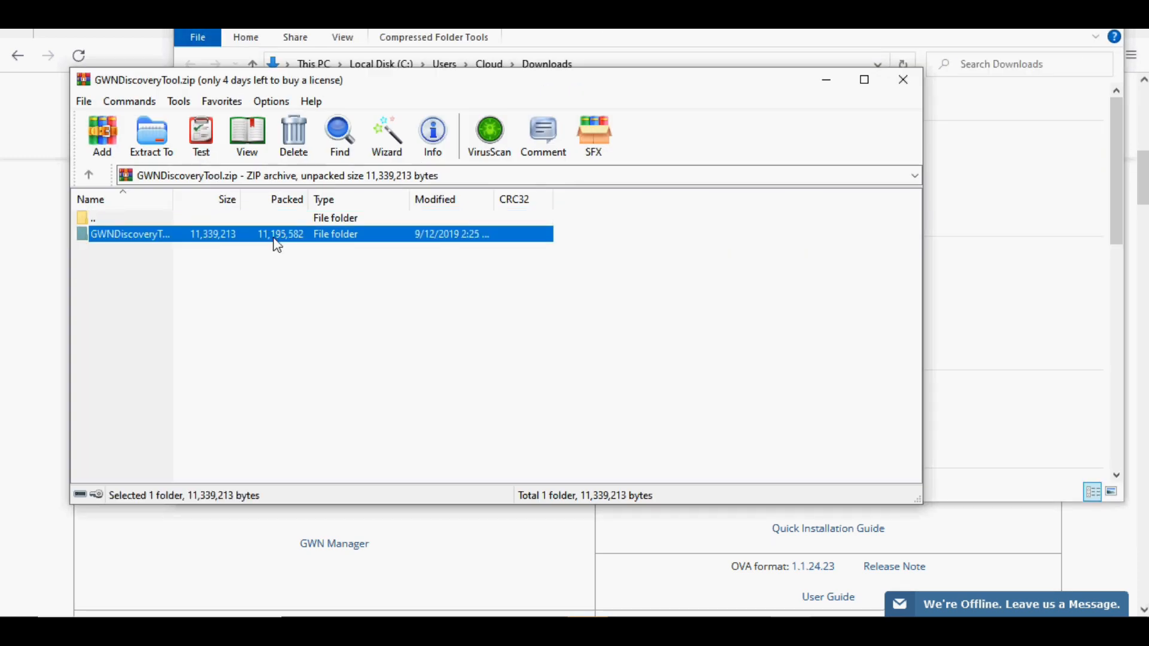
pyautogui.doubleClick(130, 233)
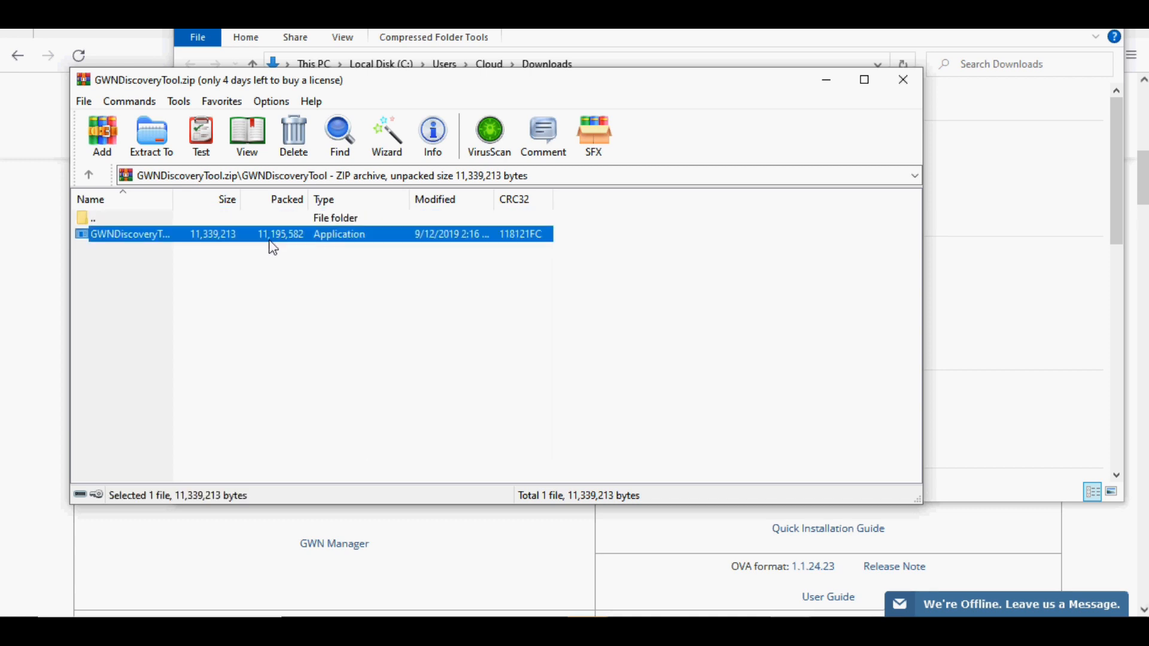
pyautogui.moveTo(388, 274)
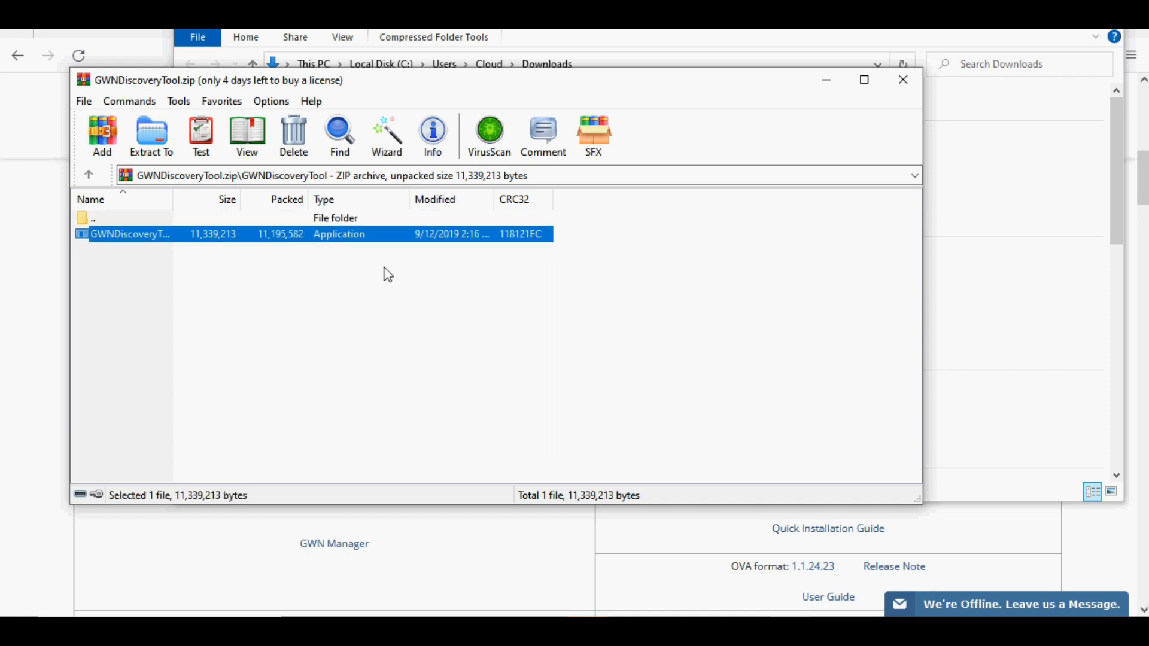
pyautogui.doubleClick(132, 233)
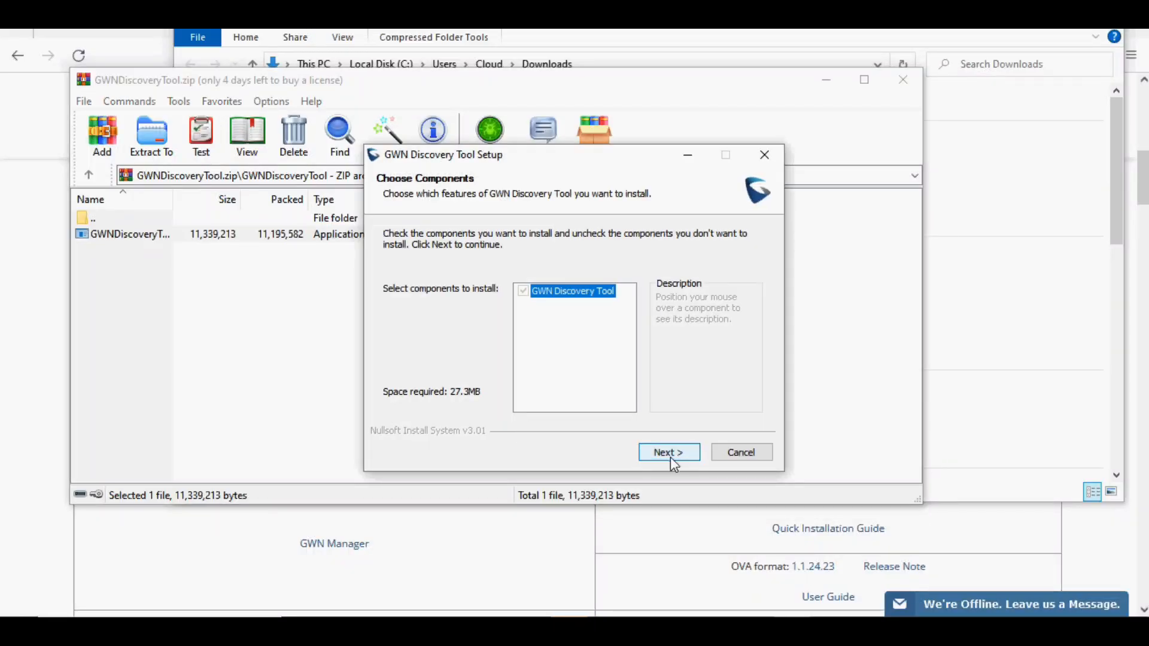
# Install the GWN Discovery Tool with default components and close the finished installer
pyautogui.click(667, 452)
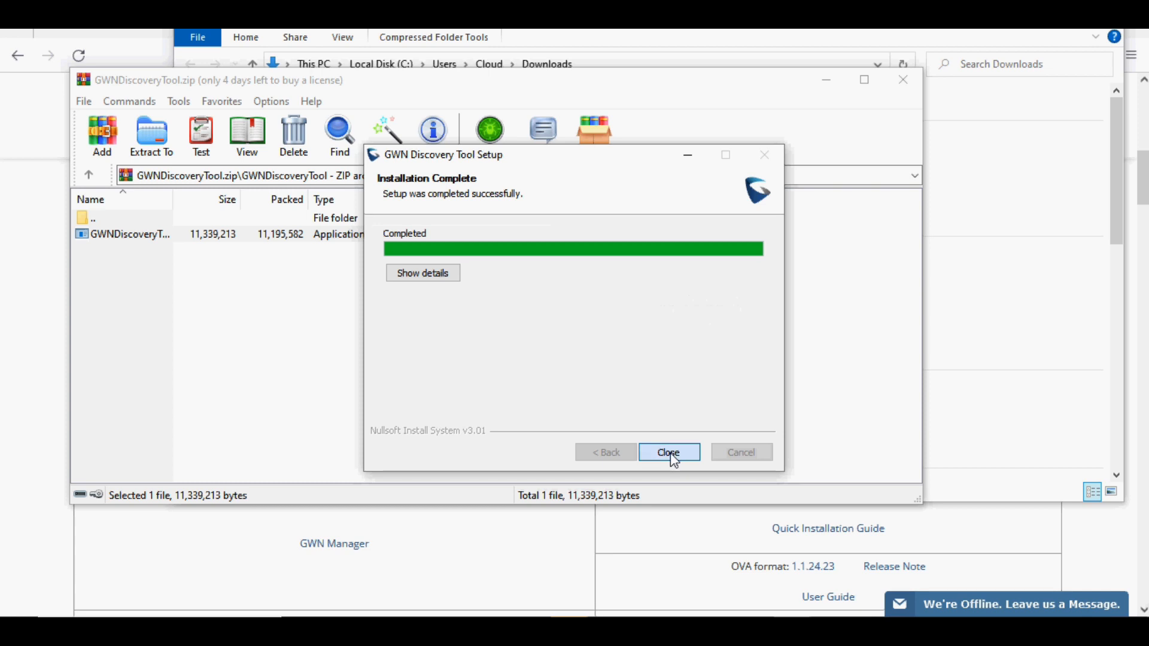
pyautogui.click(667, 453)
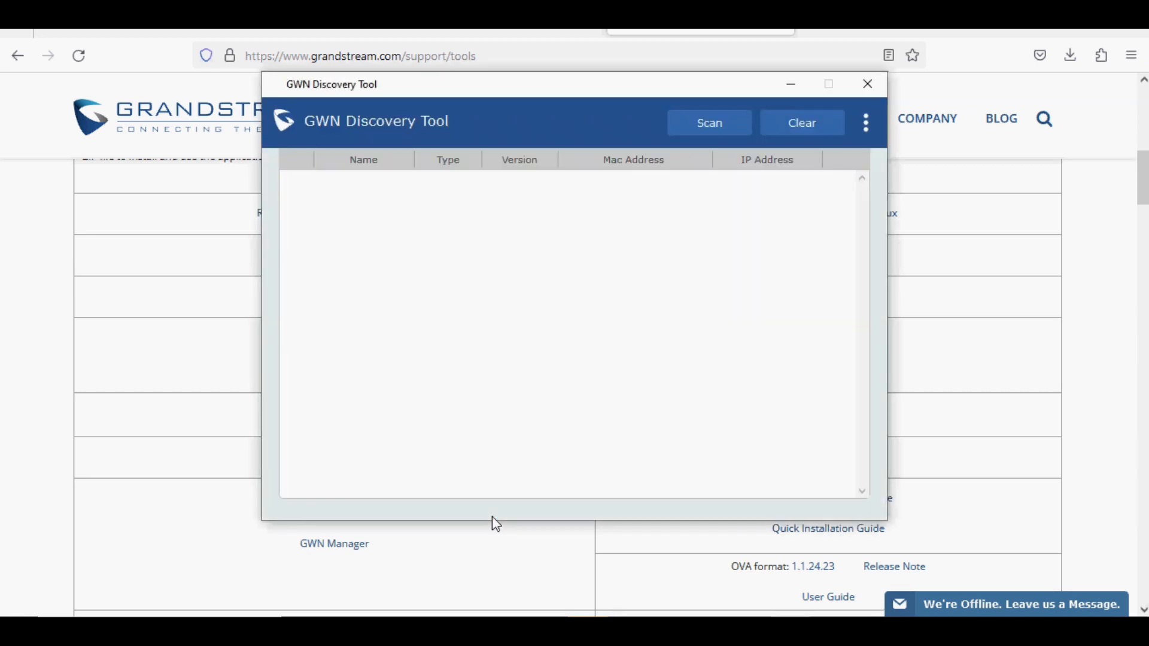
# Scan the network until five GWN access points are listed, then return to Firefox
pyautogui.click(707, 122)
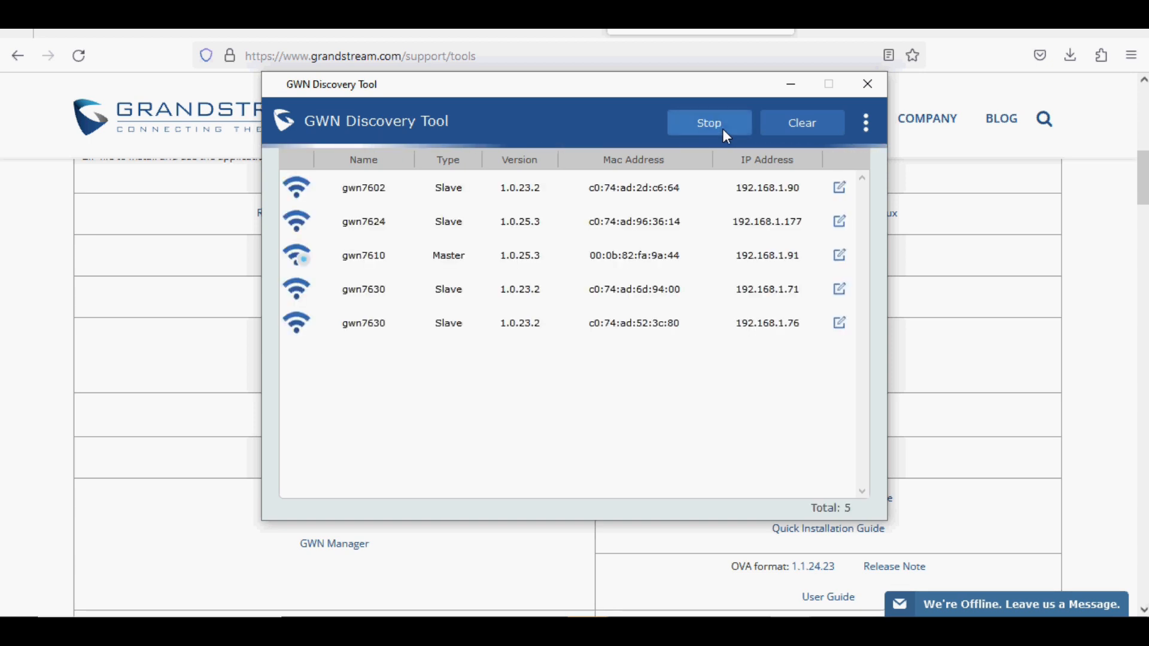
pyautogui.click(707, 122)
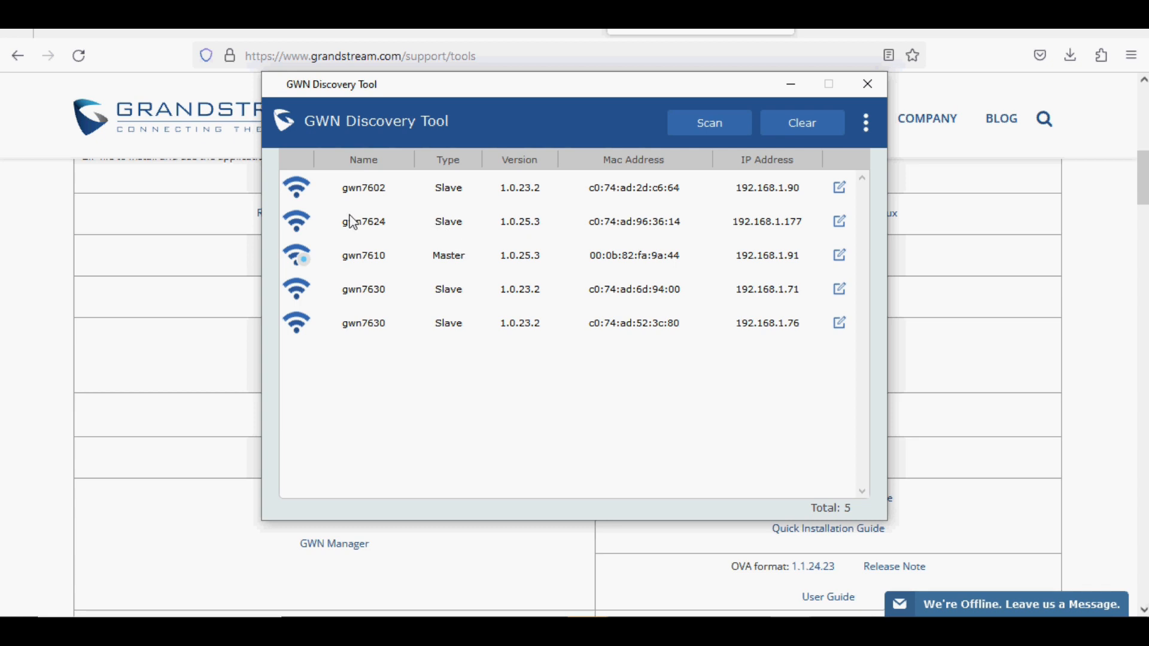
pyautogui.moveTo(358, 228)
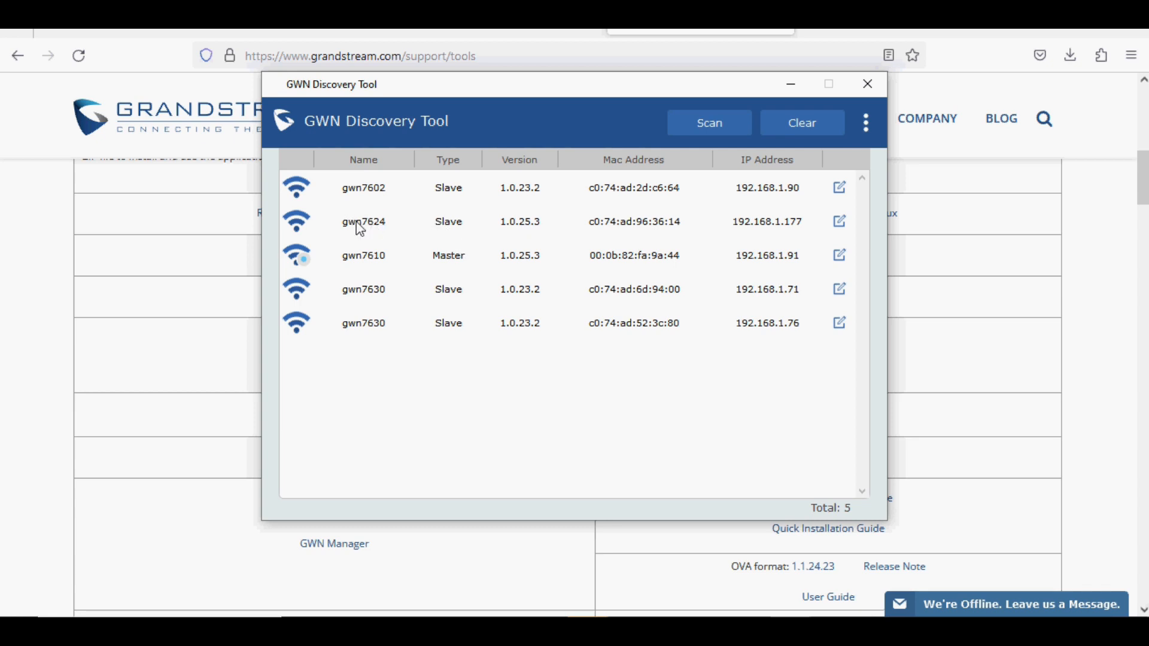
pyautogui.moveTo(573, 235)
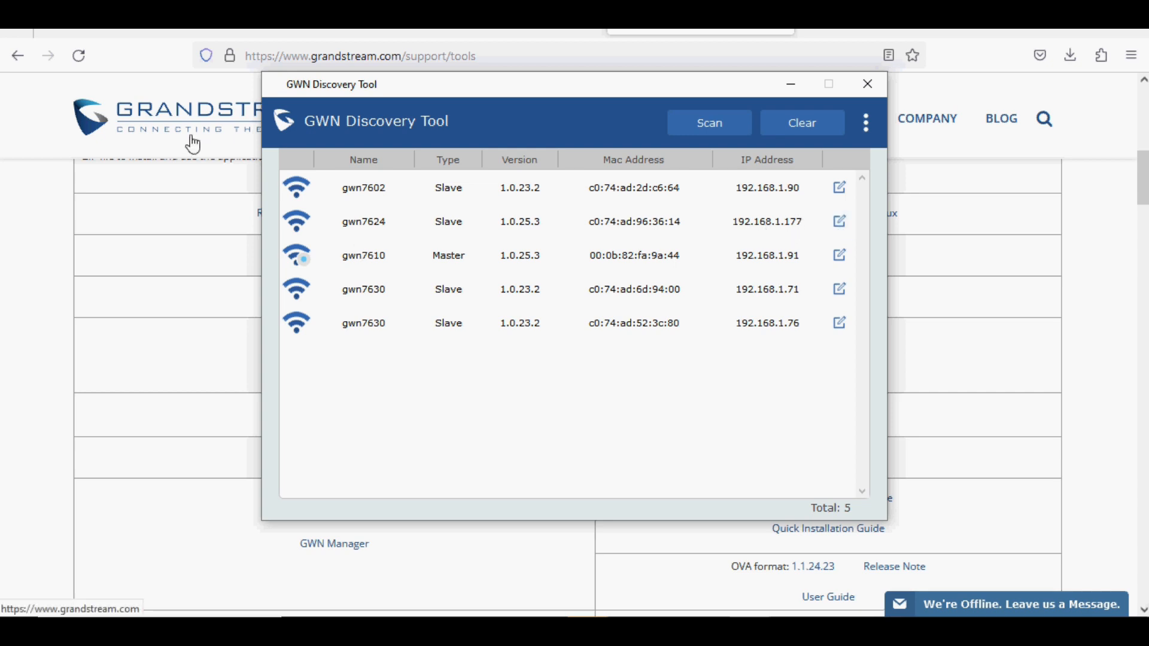
pyautogui.click(866, 84)
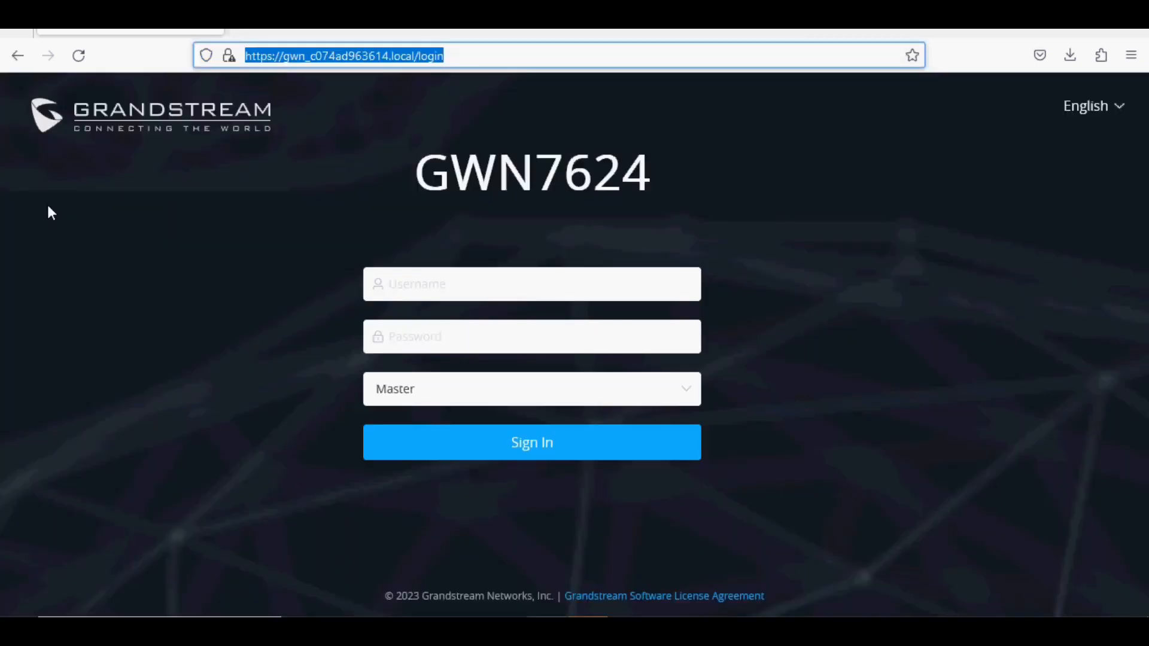
# Load the access point's local https address ending in 963614 from its MAC
pyautogui.click(352, 55)
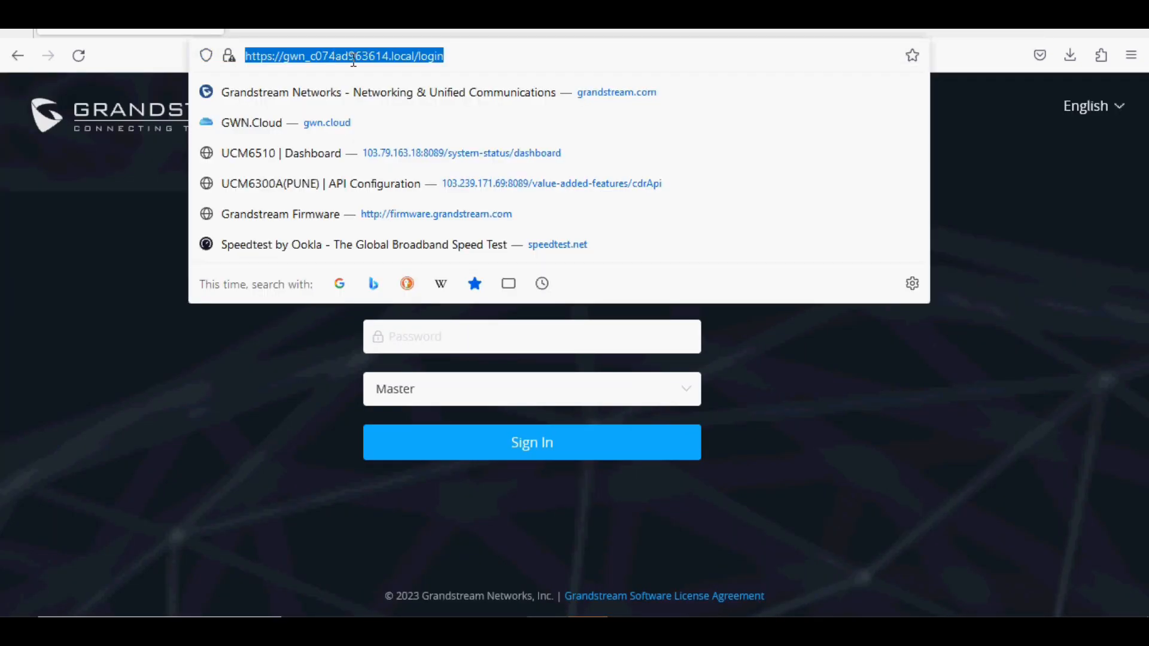
pyautogui.write('https://')
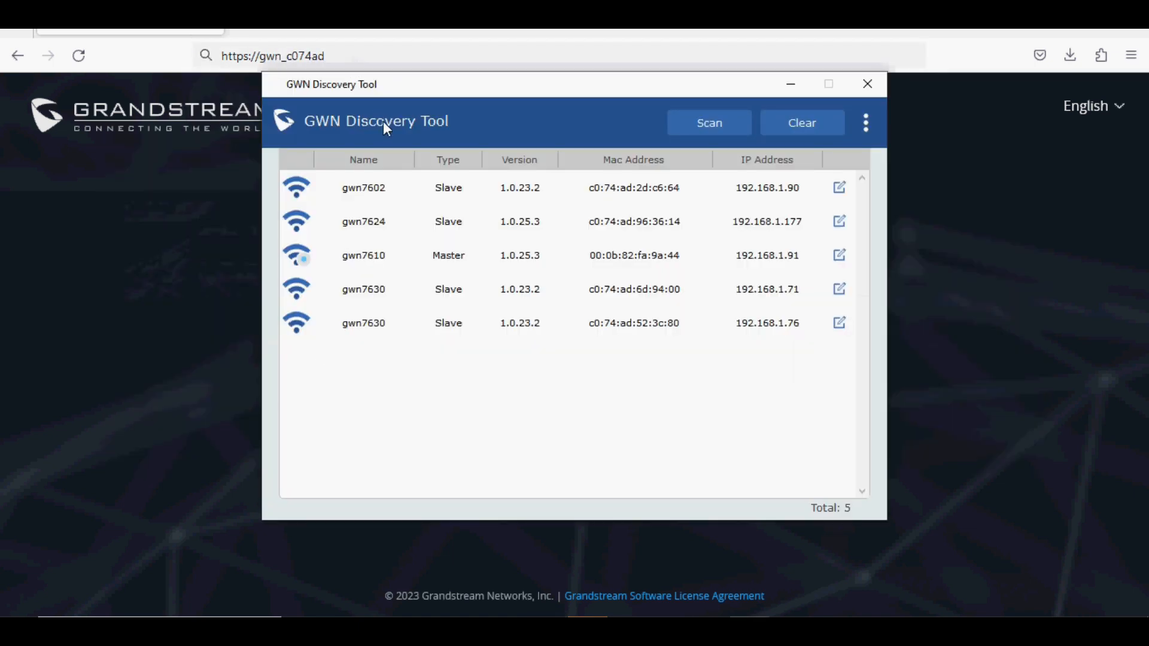
pyautogui.click(366, 56)
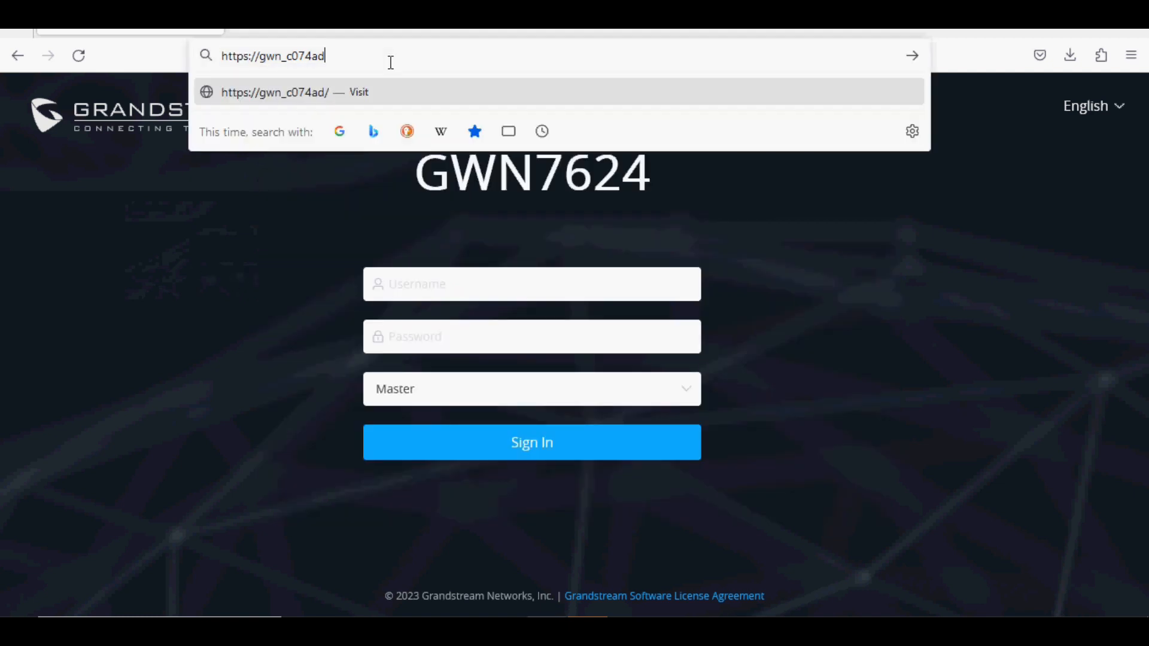
pyautogui.write('963614')
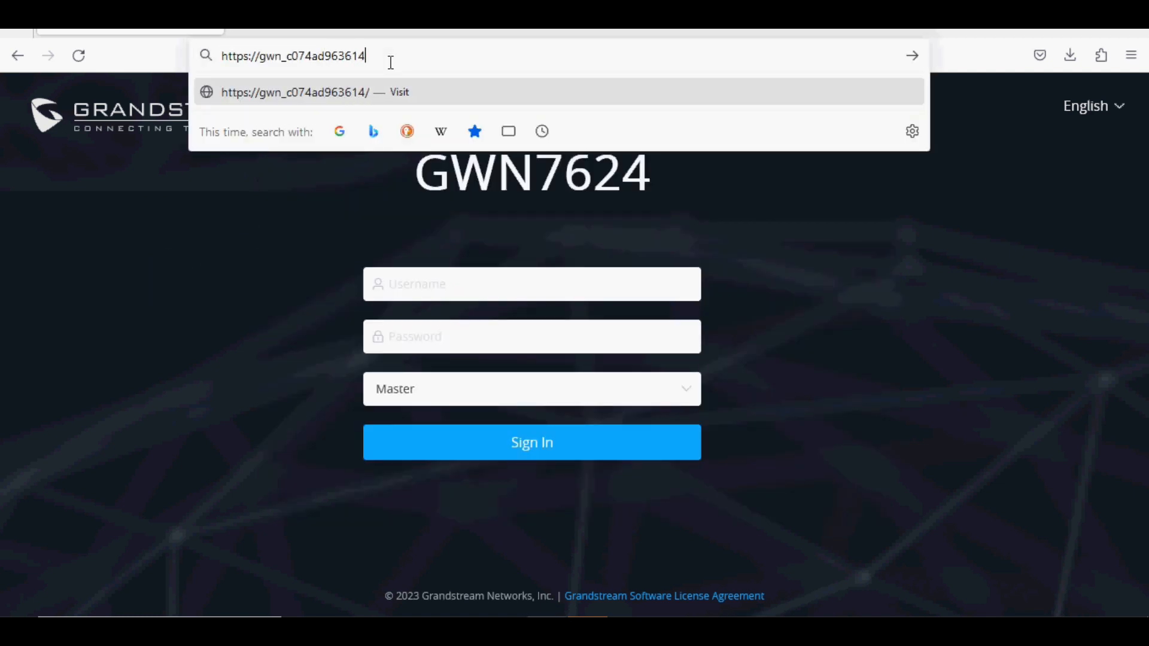
pyautogui.press('Enter')
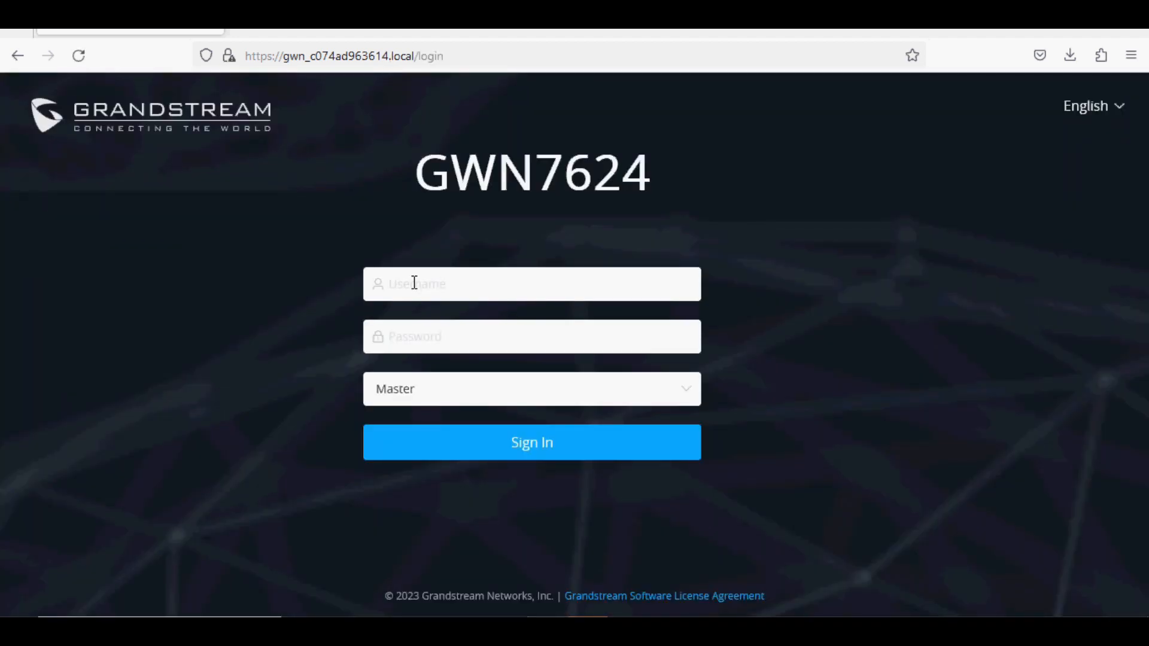
# Reach the GWN7624 login page via its IP address 192.168.1.177
pyautogui.click(531, 284)
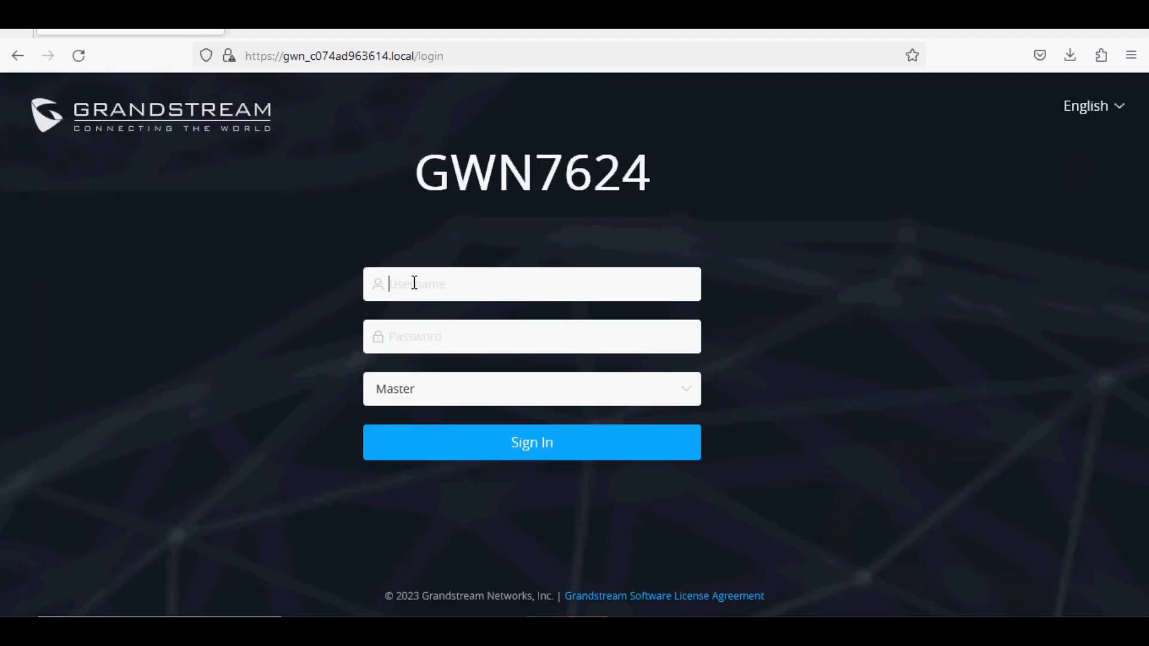
pyautogui.write('192.168.1.177/login')
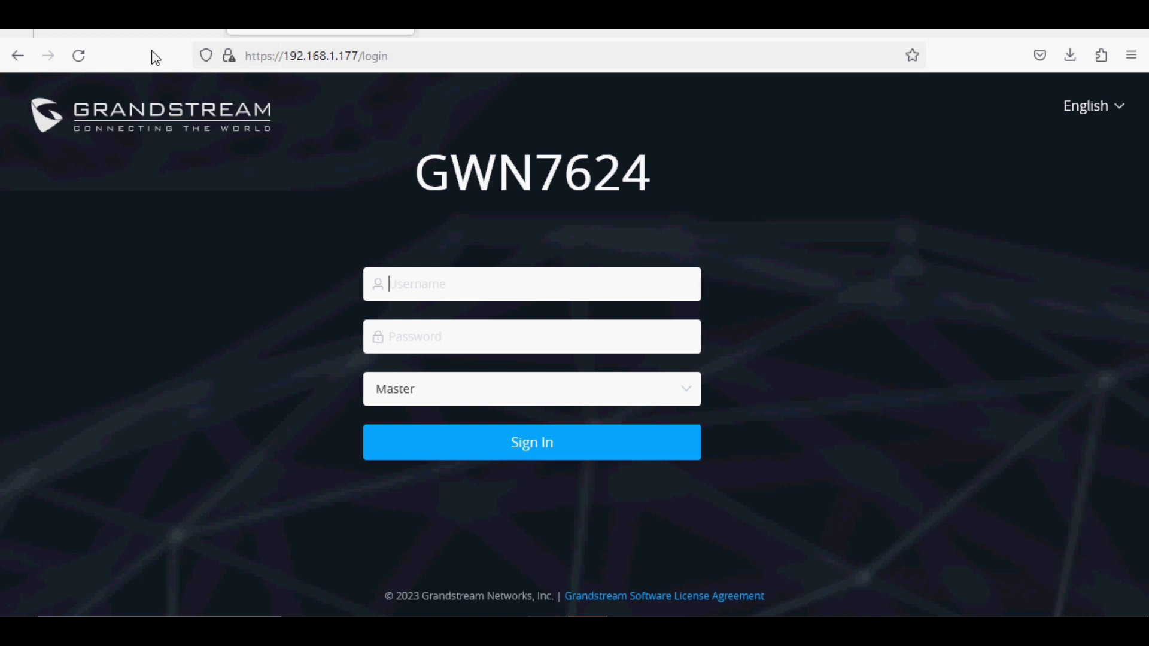
# Sign in as admin with role Master to reach the Overview dashboard
pyautogui.write('admin')
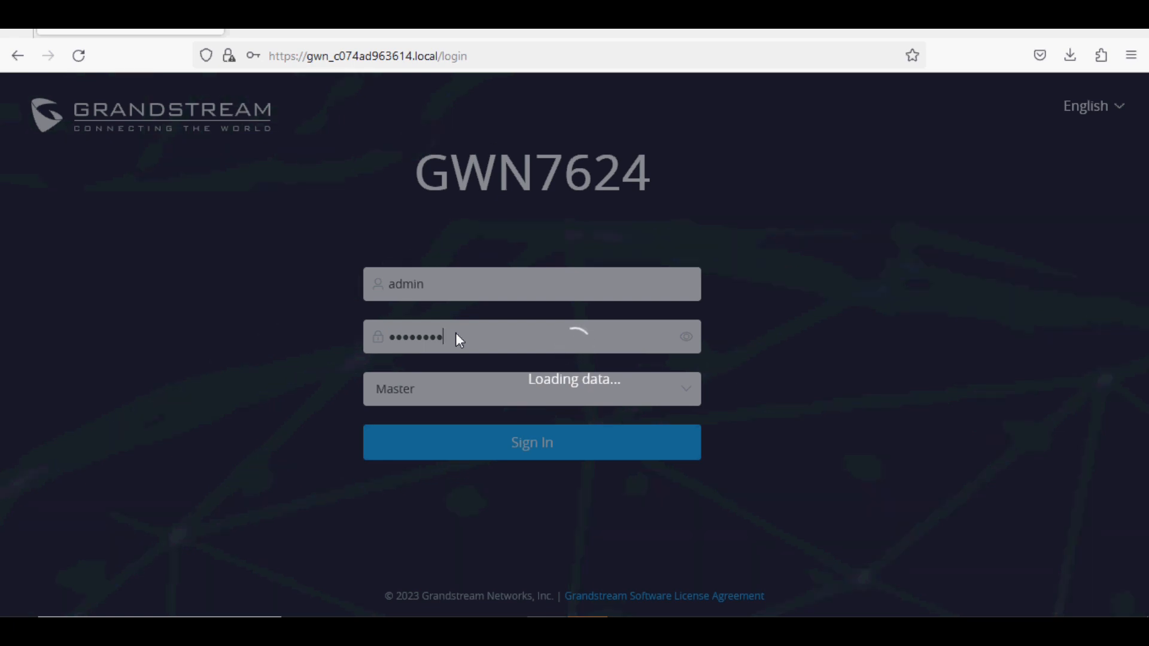
pyautogui.click(531, 441)
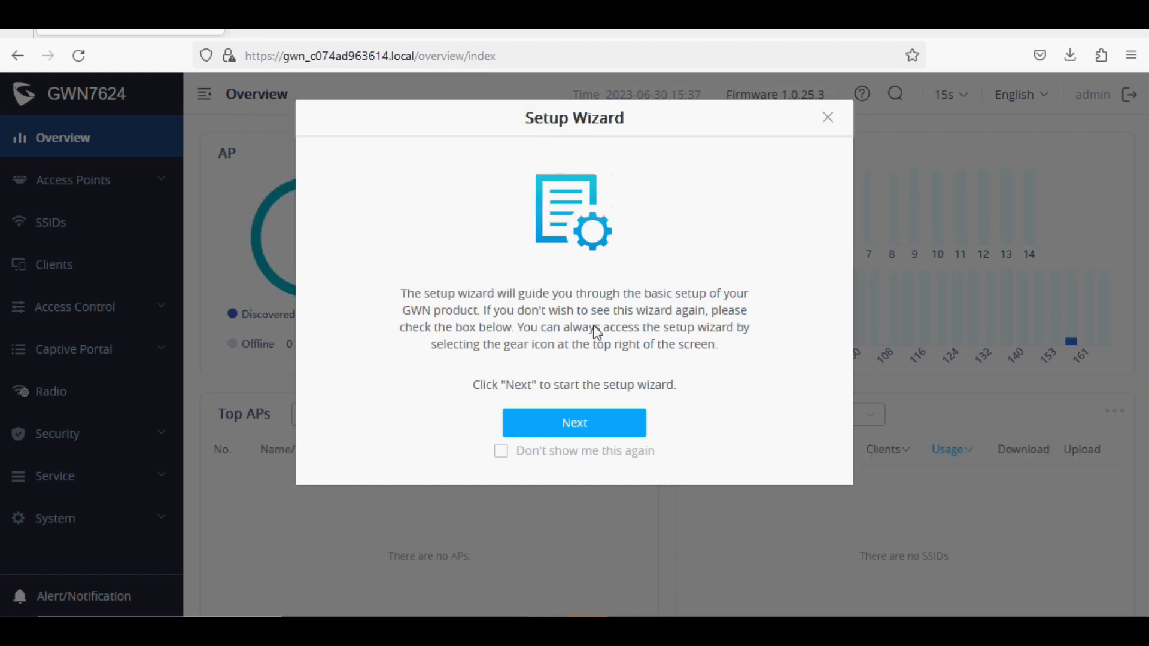
# Tick 'Don't show me this again', choose a time zone and advance the wizard to the APs step
pyautogui.click(502, 451)
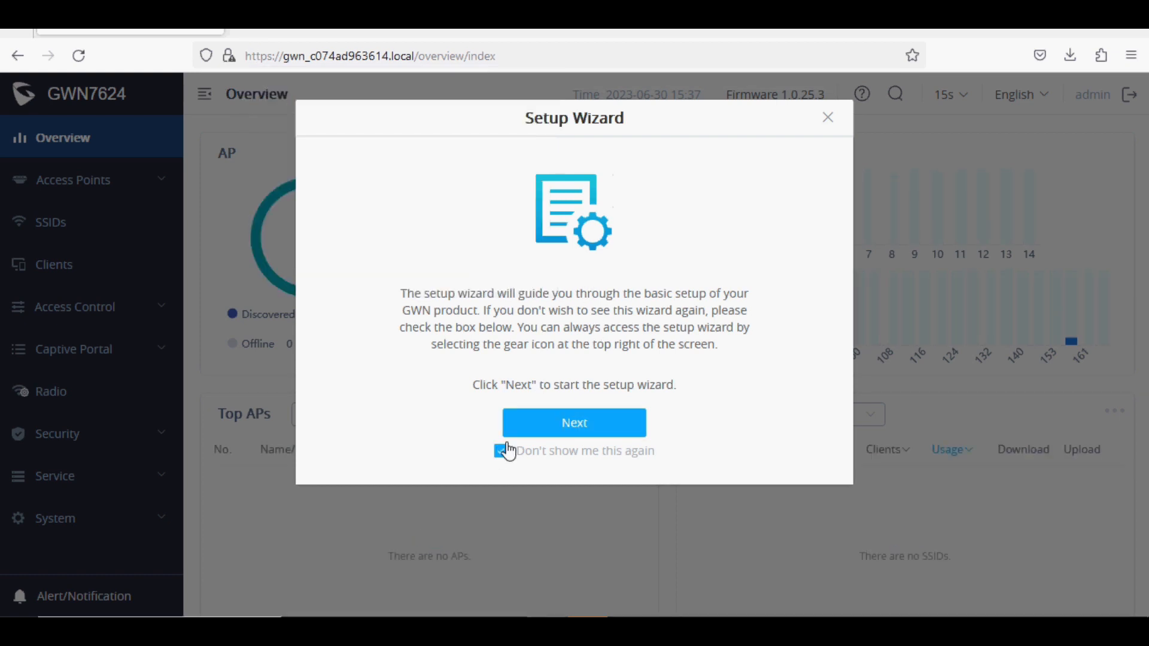
pyautogui.click(573, 423)
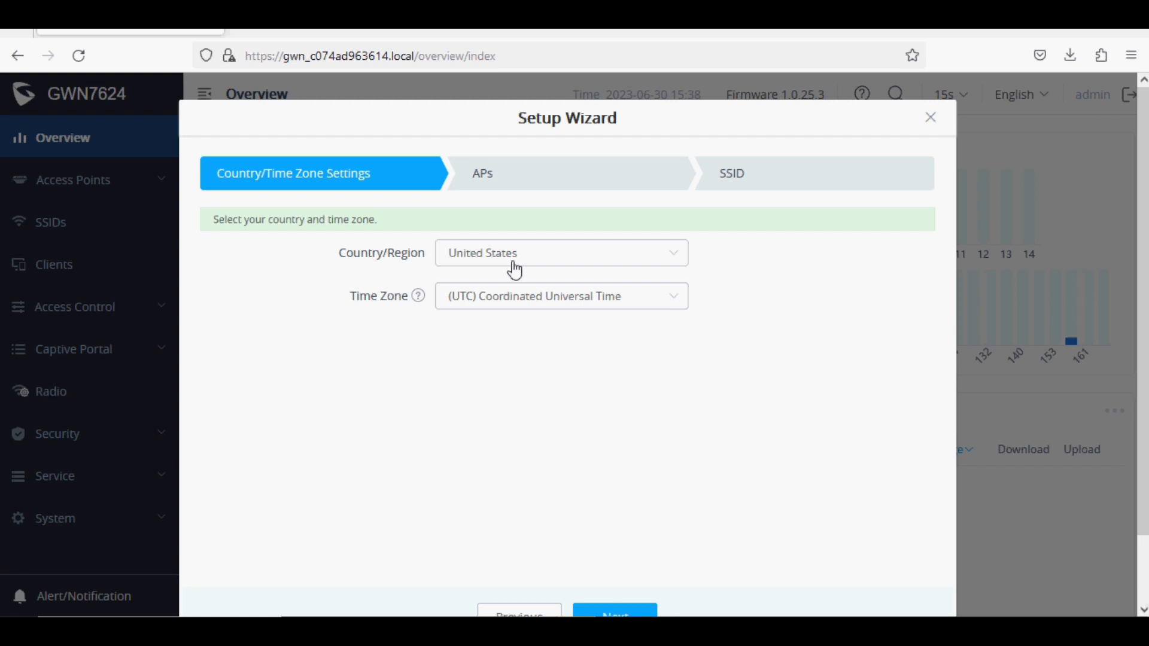
pyautogui.click(560, 296)
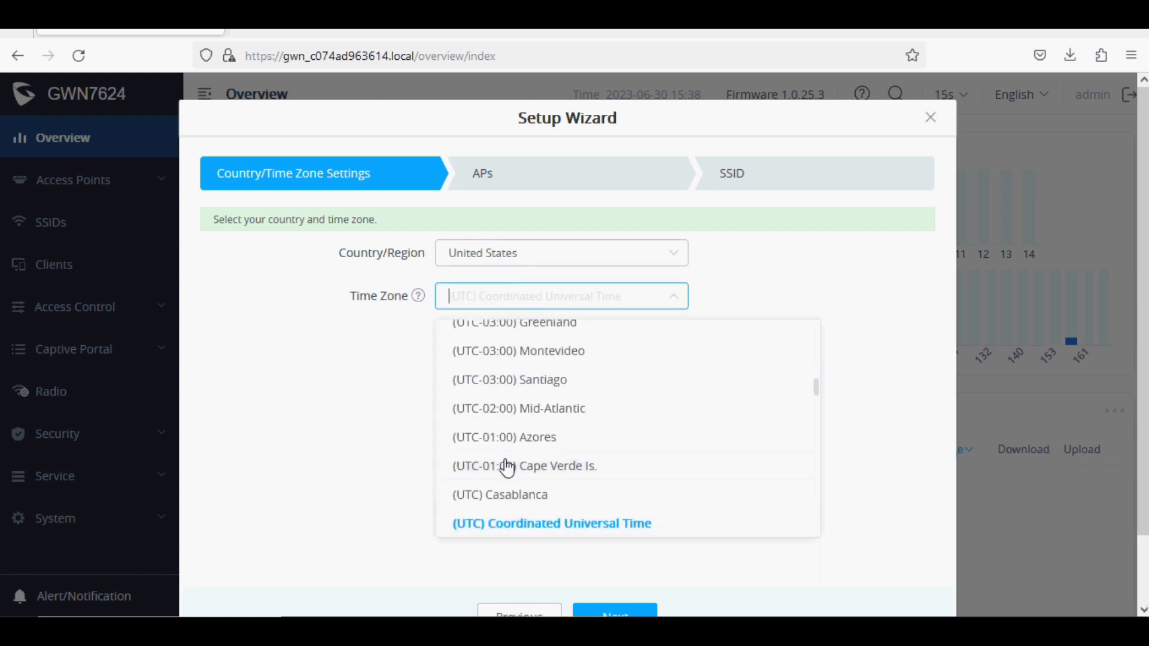
pyautogui.write('new')
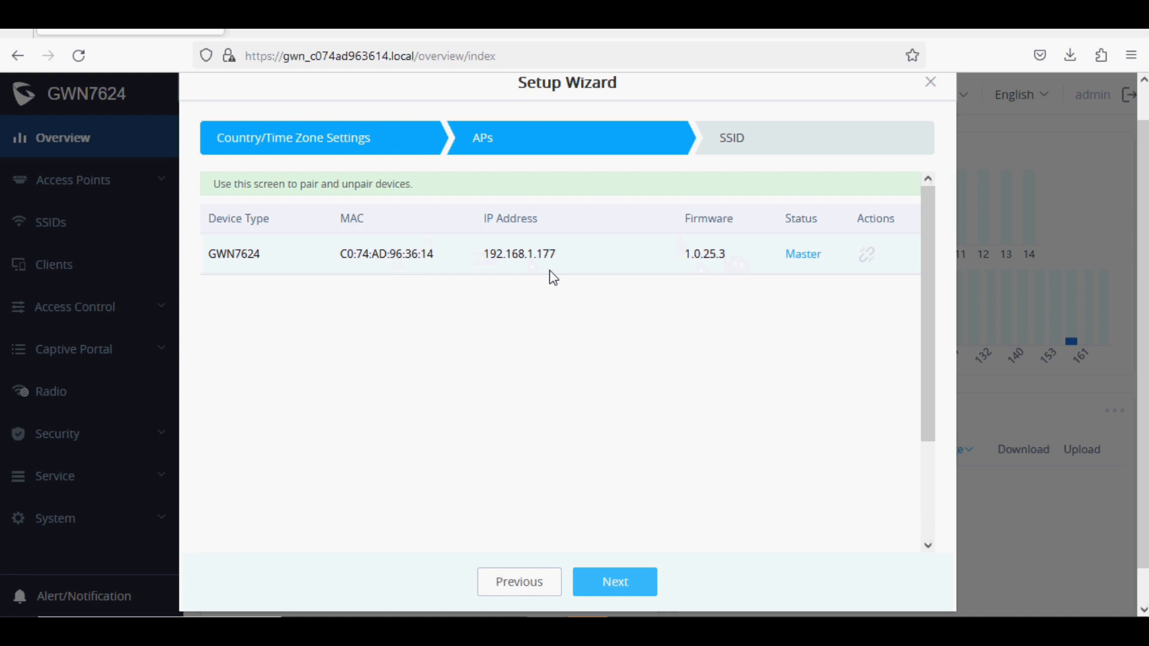
pyautogui.moveTo(751, 298)
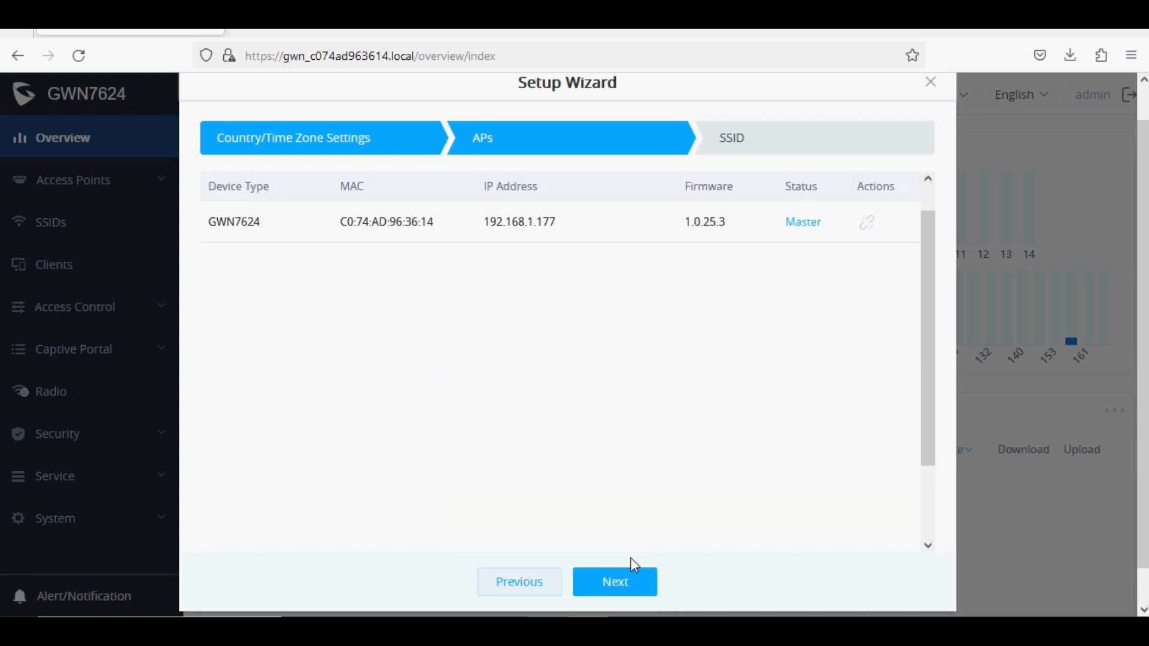
# Name the SSID 'Grandstream AP' and keep WPA/WPA2 as its security mode
pyautogui.click(615, 581)
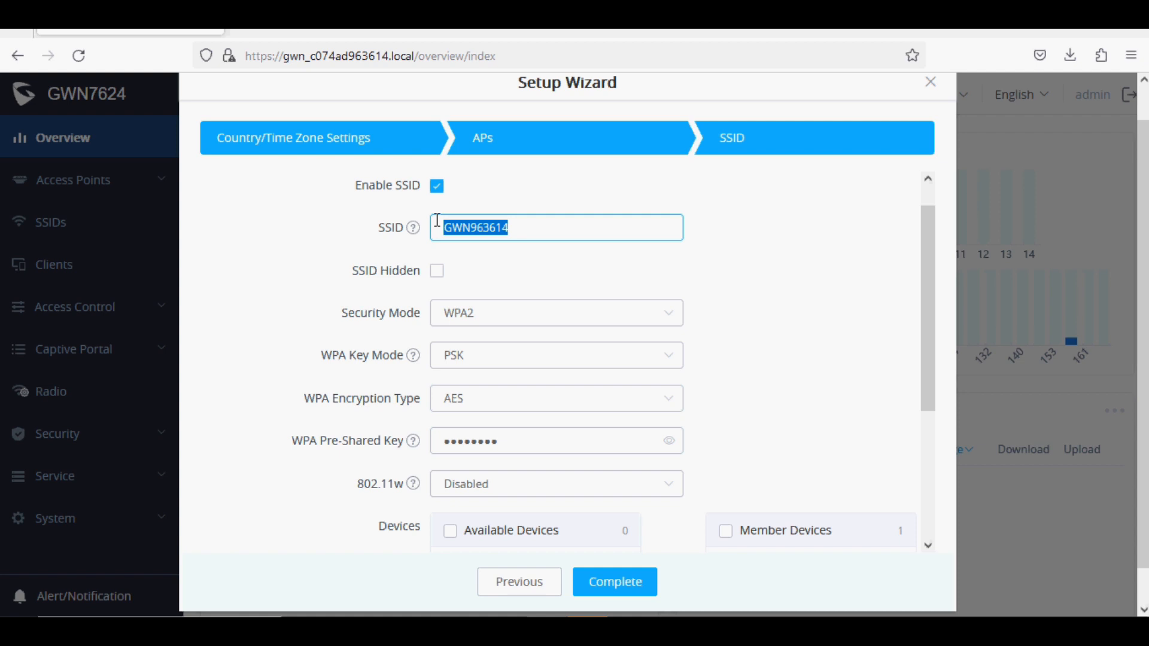
pyautogui.write('Grandstream AP')
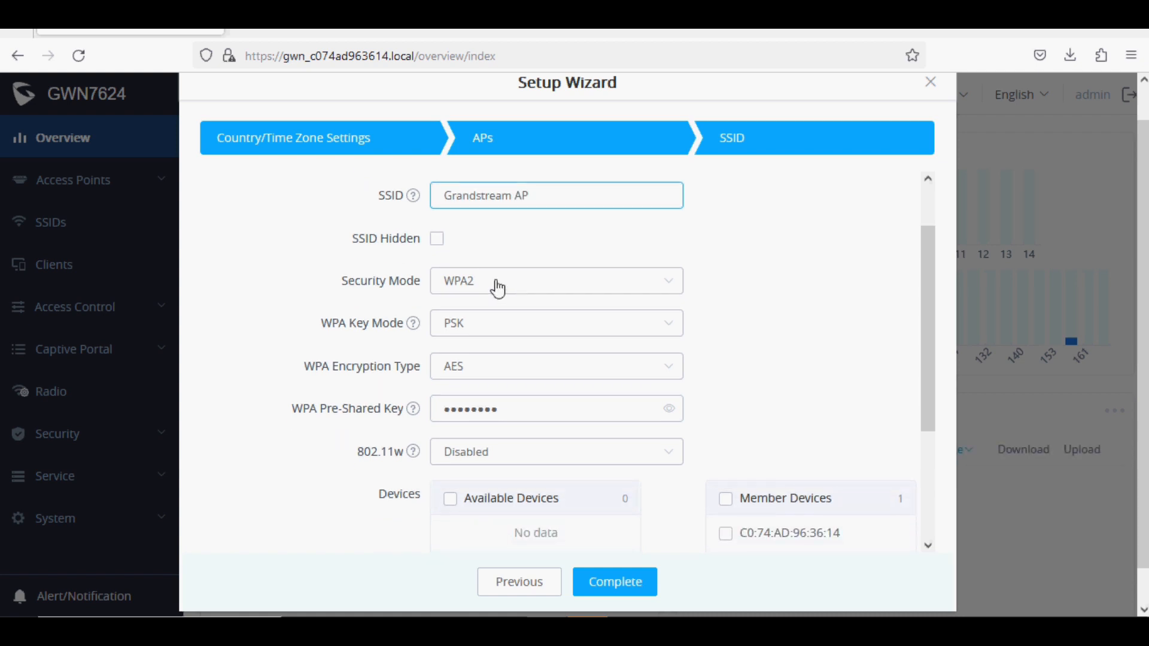
pyautogui.click(555, 280)
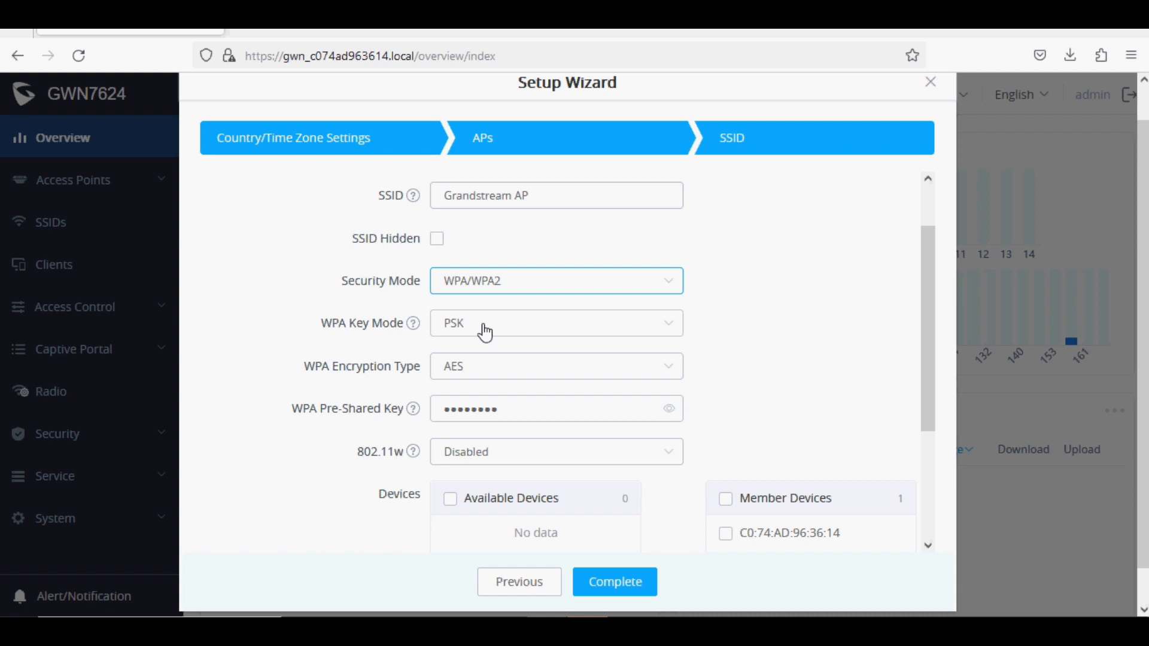
pyautogui.moveTo(502, 316)
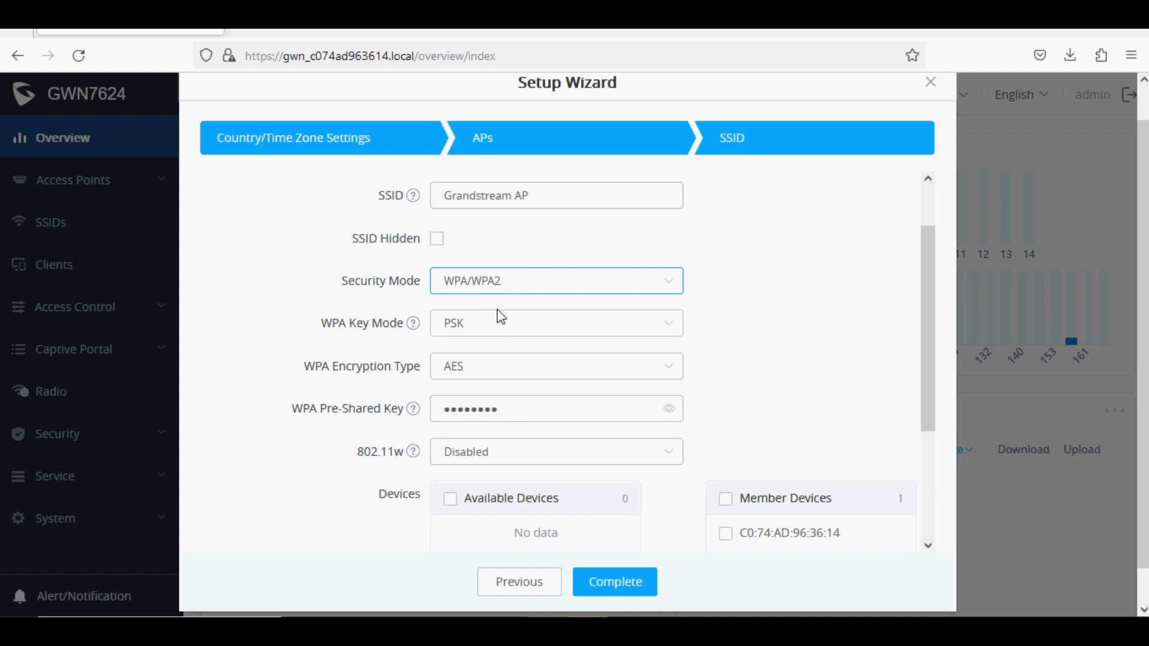
pyautogui.click(555, 280)
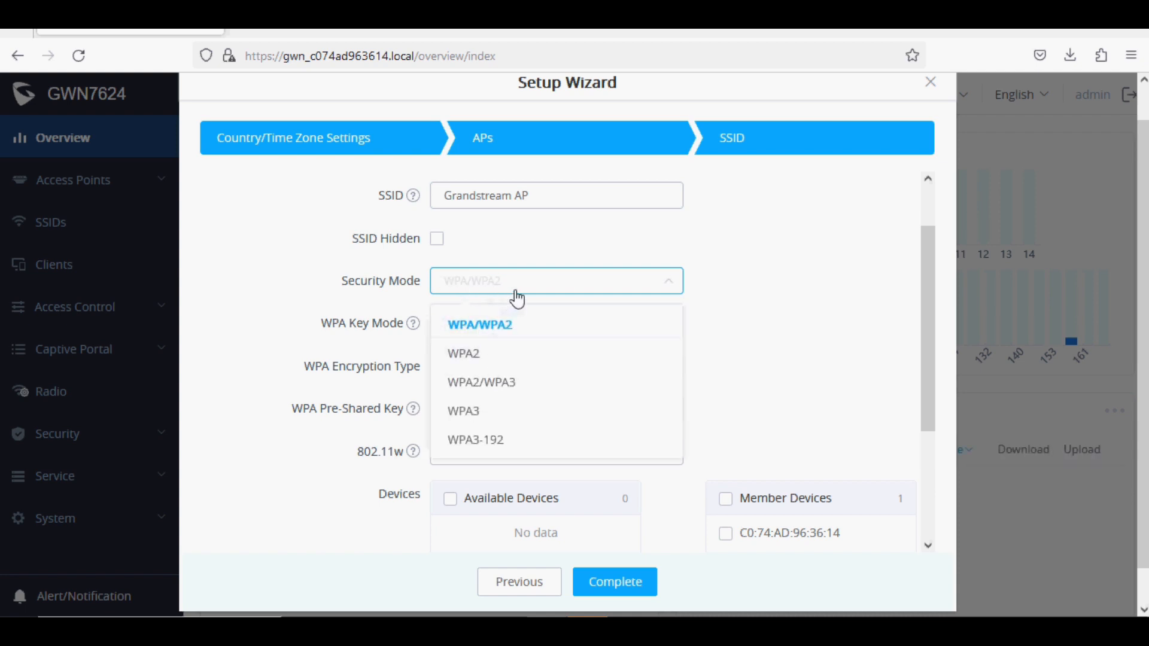
pyautogui.click(480, 324)
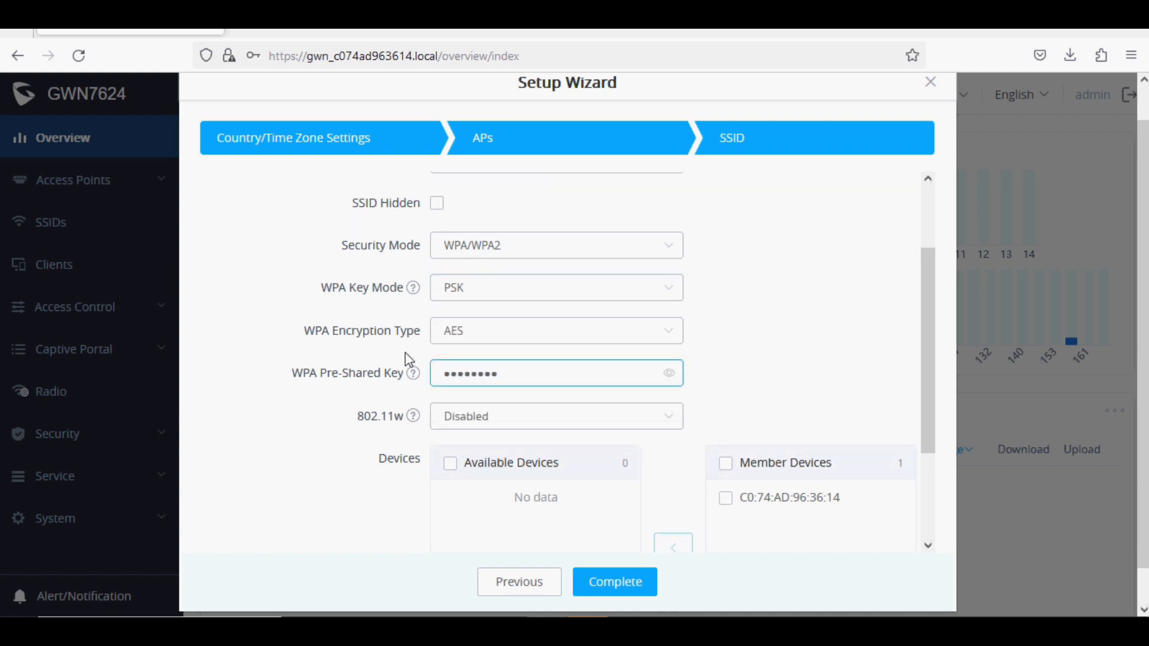
# Complete the setup wizard, returning to the Overview dashboard
pyautogui.scroll(-3)
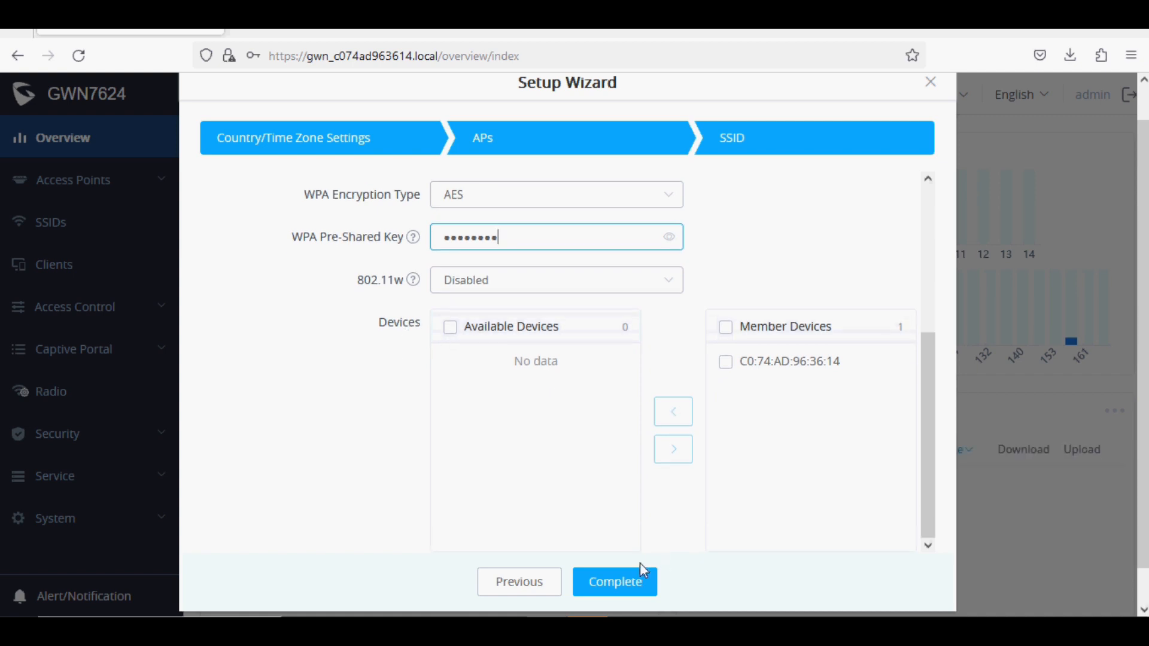
pyautogui.click(614, 581)
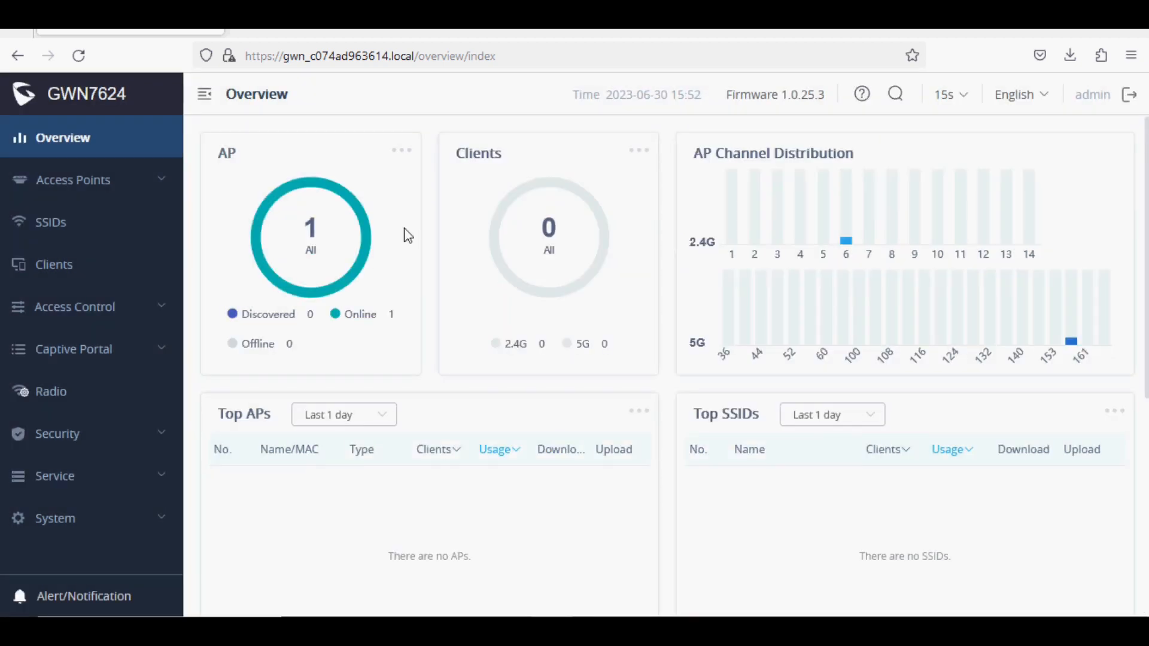
pyautogui.moveTo(289, 176)
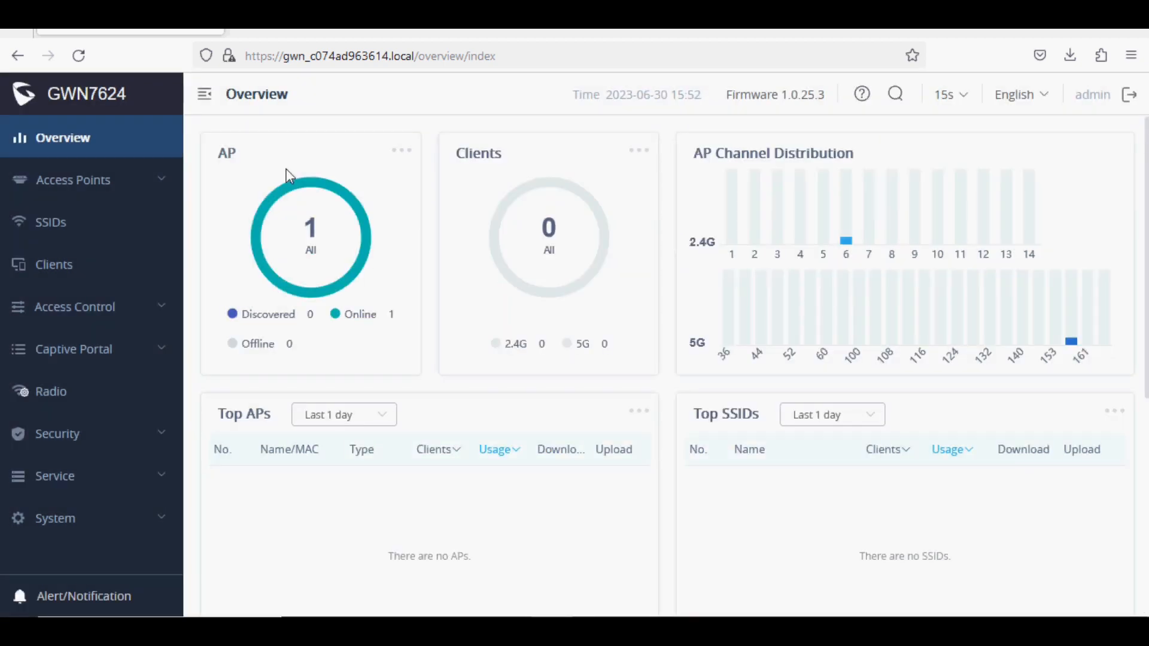
pyautogui.moveTo(330, 263)
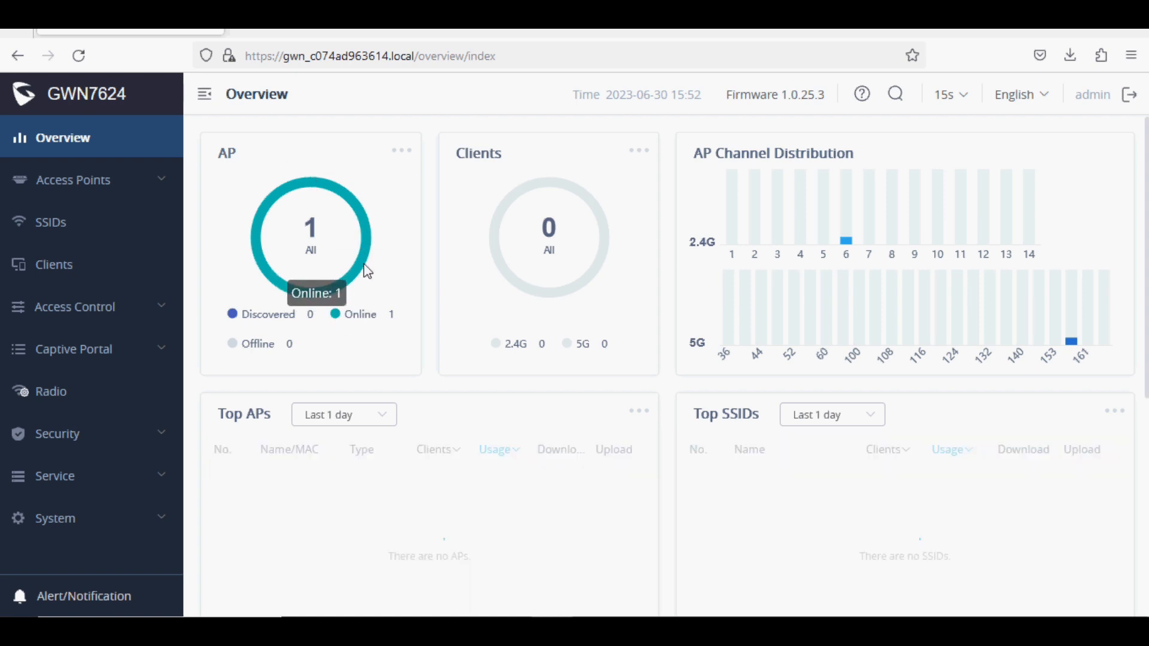
pyautogui.moveTo(389, 277)
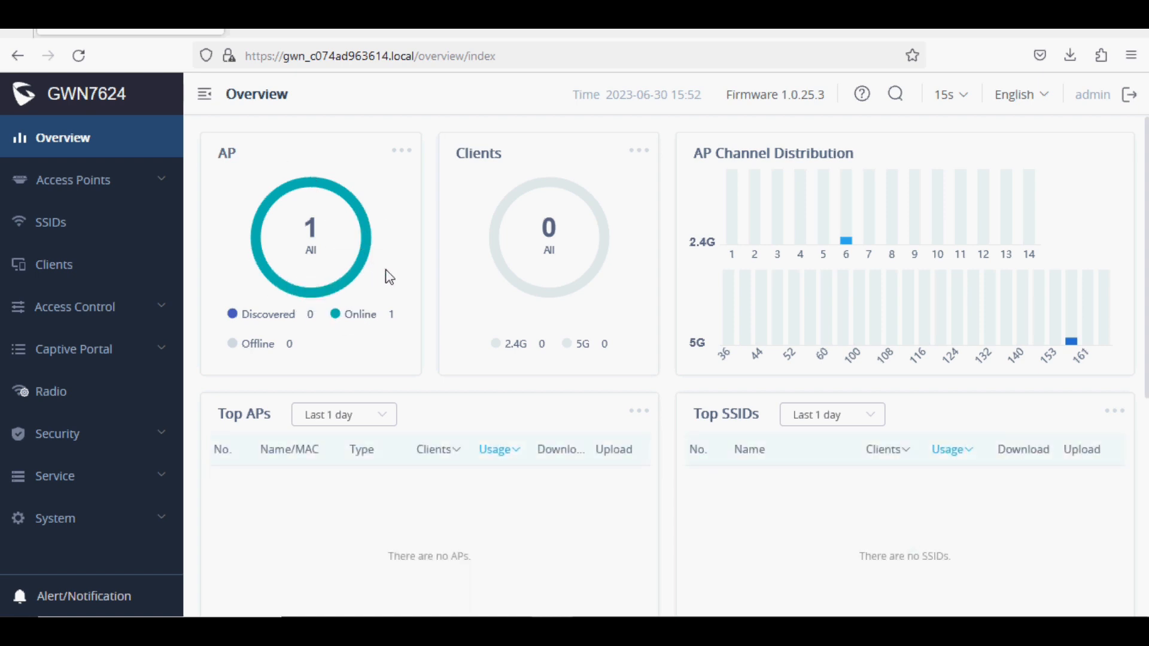
pyautogui.moveTo(388, 316)
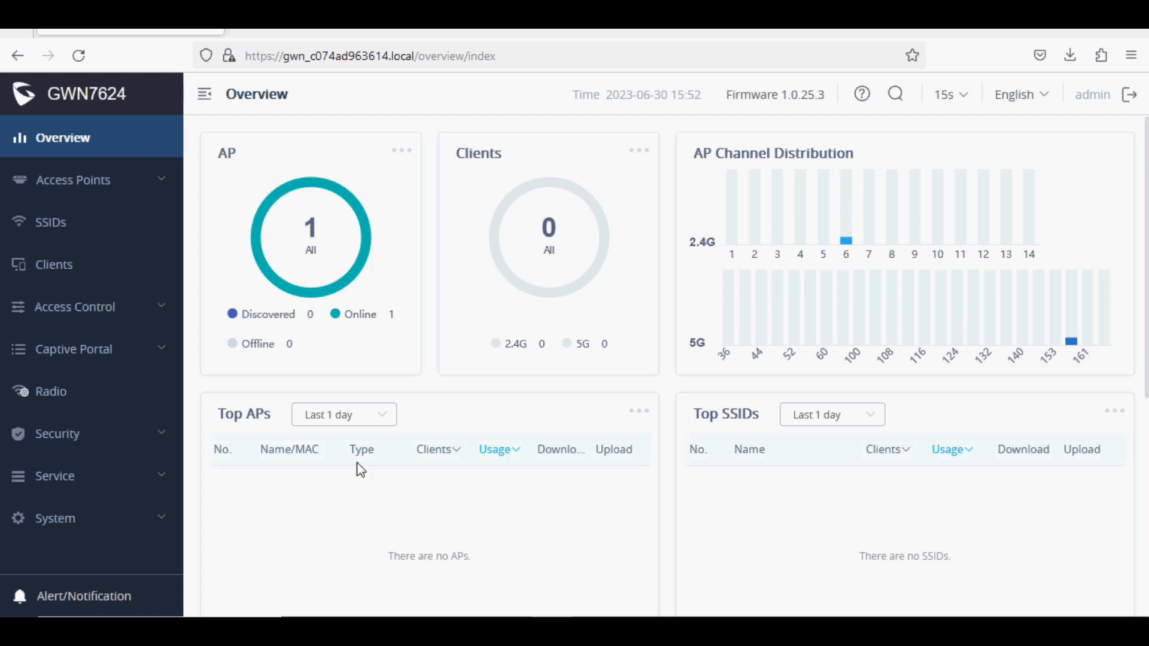
# Scroll the Overview until the AP widget counts 2 APs with 1 discovered
pyautogui.scroll(-3)
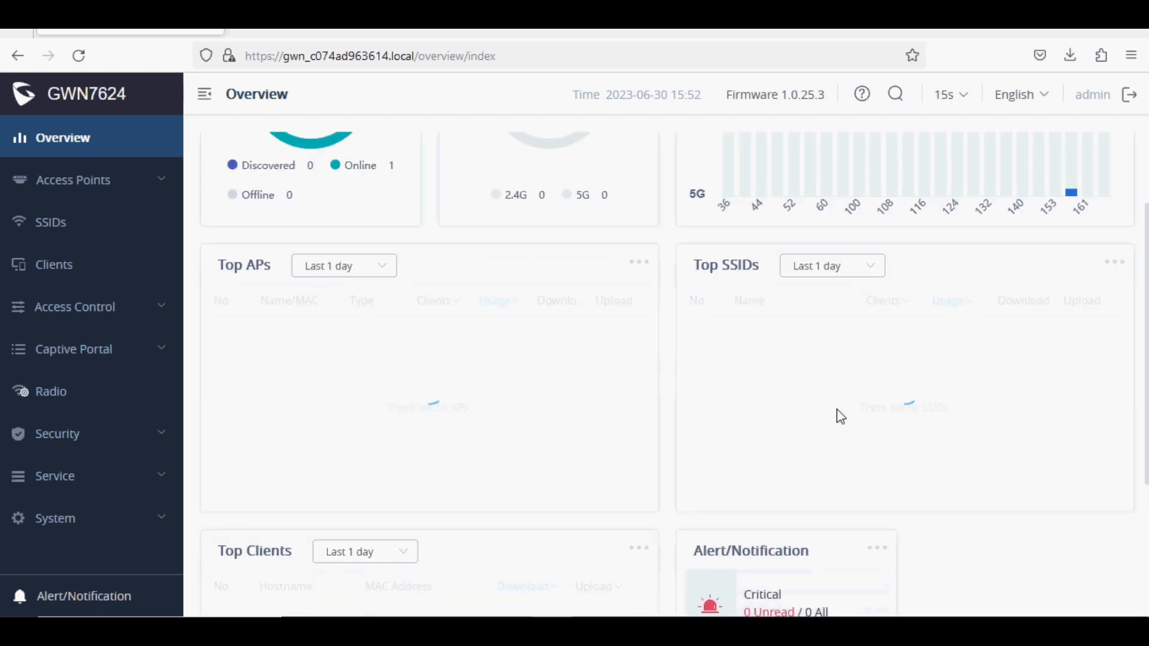
pyautogui.scroll(-3)
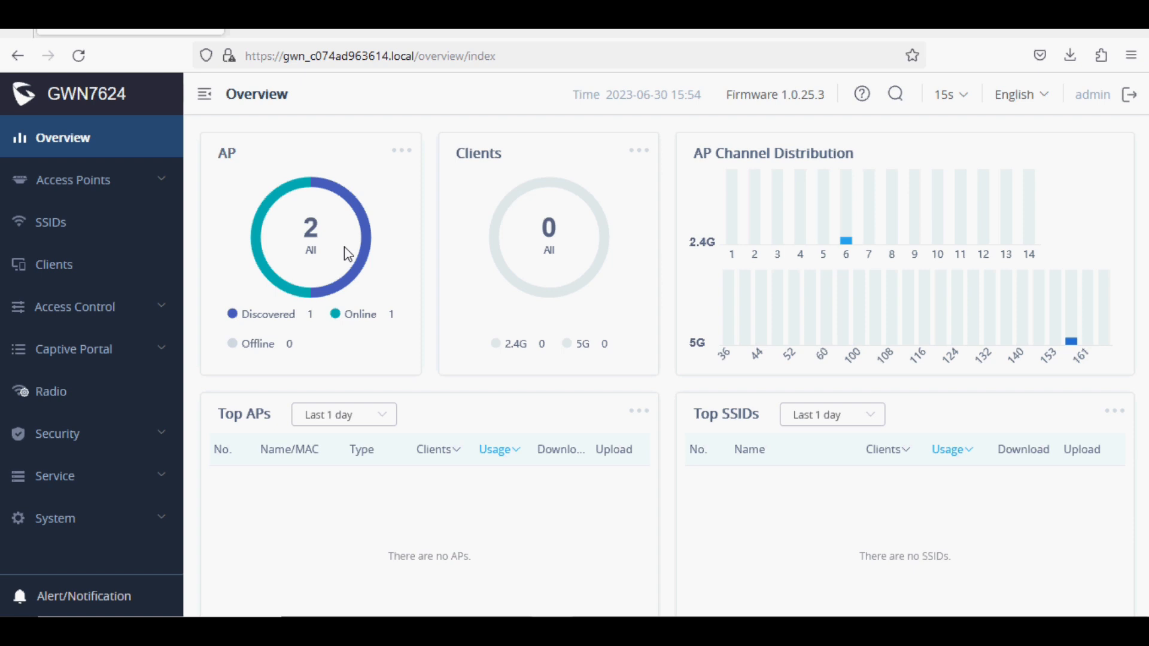
pyautogui.moveTo(288, 325)
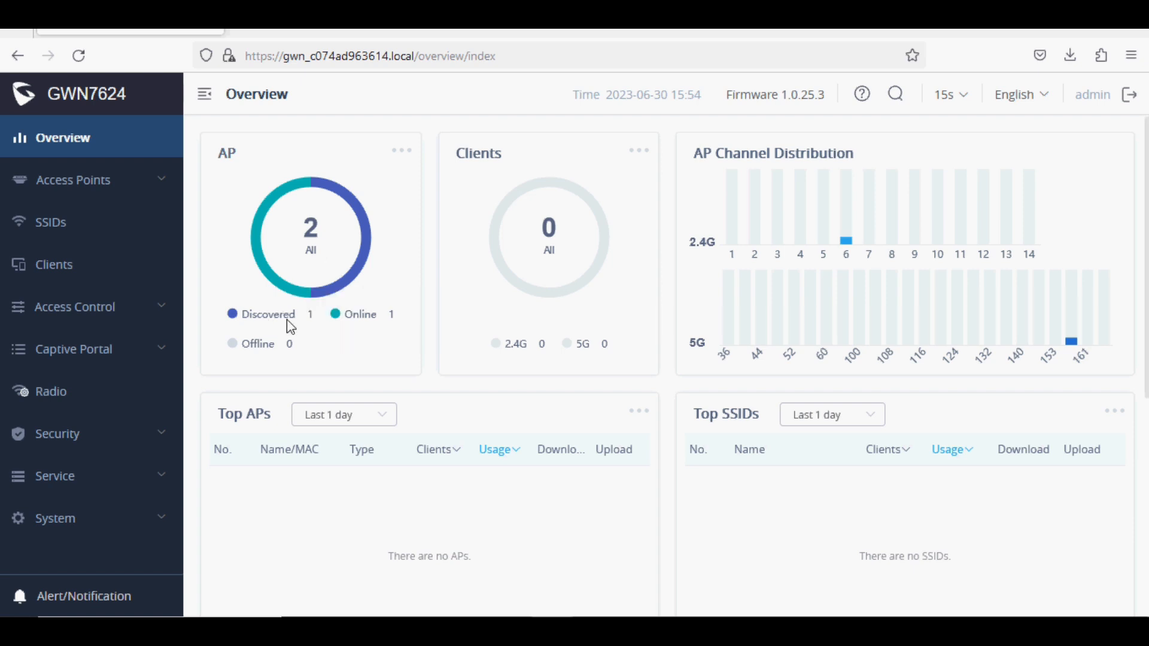
pyautogui.moveTo(334, 230)
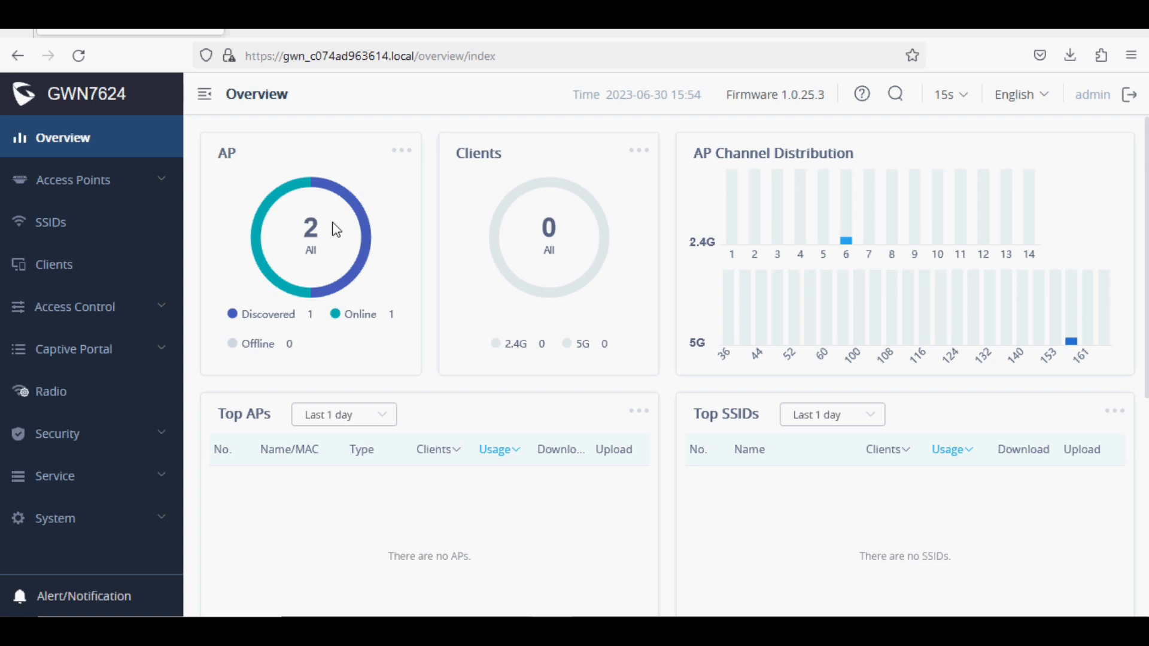
# From Access Points configuration, discover and pair the GWN7610 with the GWN7624 master
pyautogui.click(73, 179)
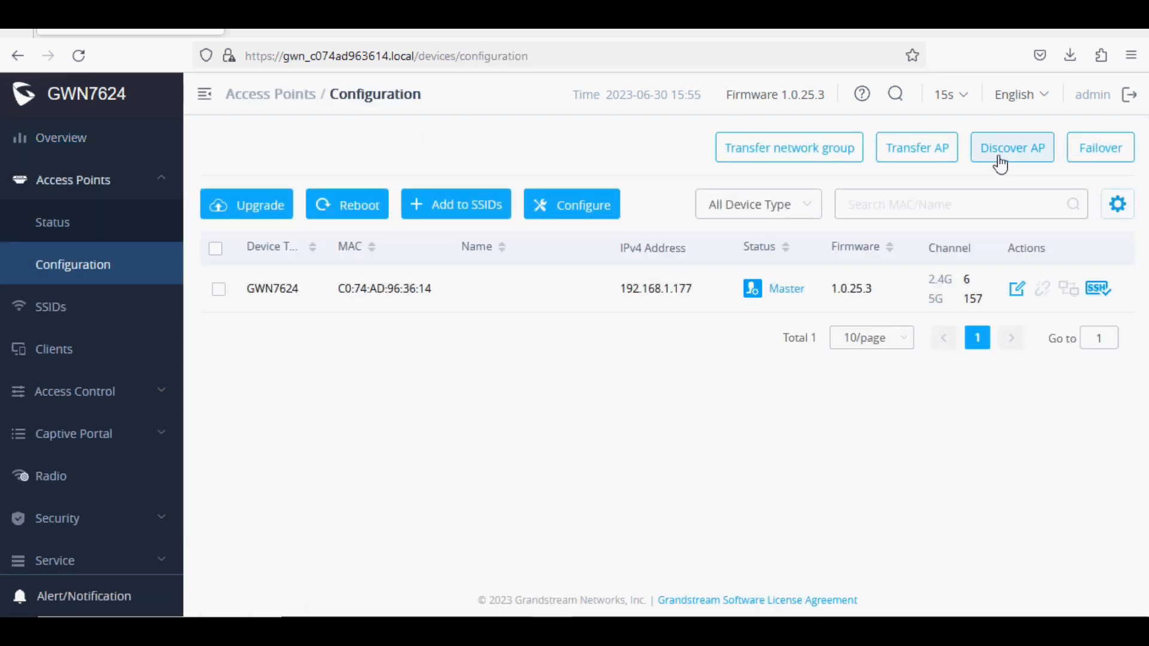
pyautogui.moveTo(941, 266)
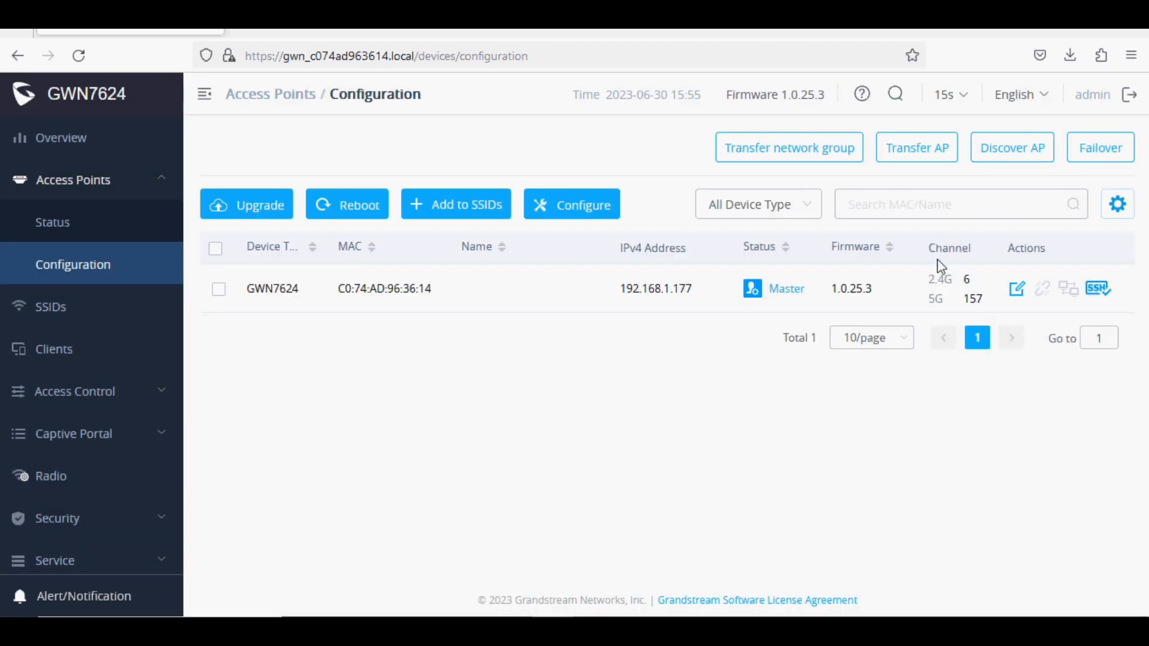
pyautogui.click(1010, 147)
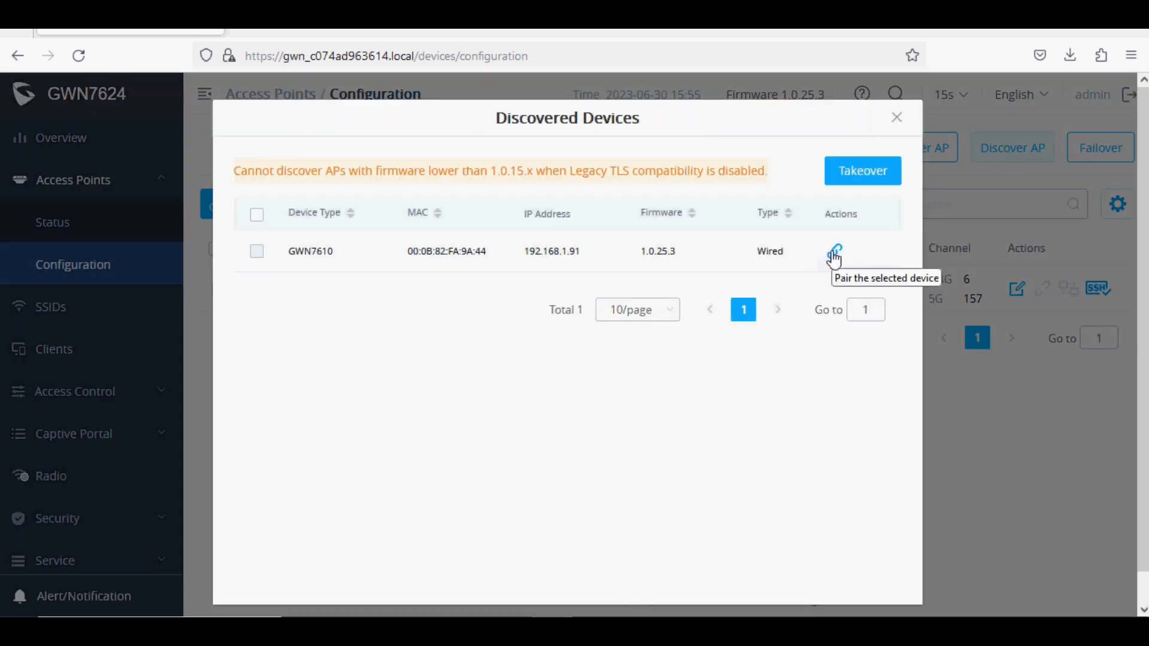
pyautogui.click(834, 252)
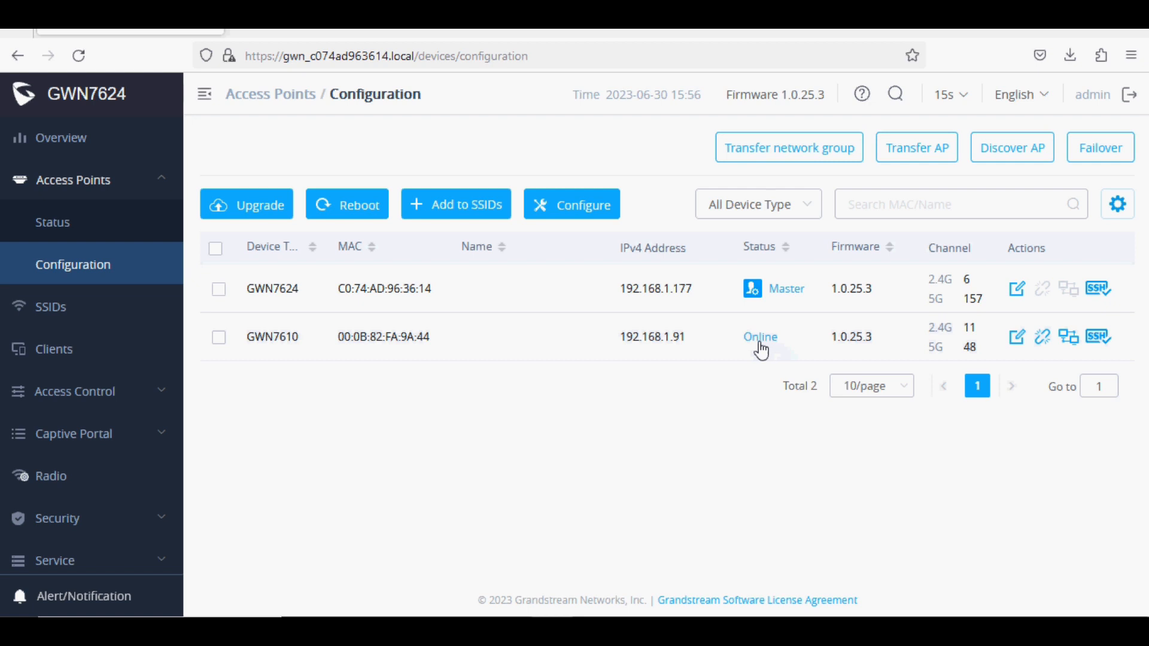
pyautogui.moveTo(634, 387)
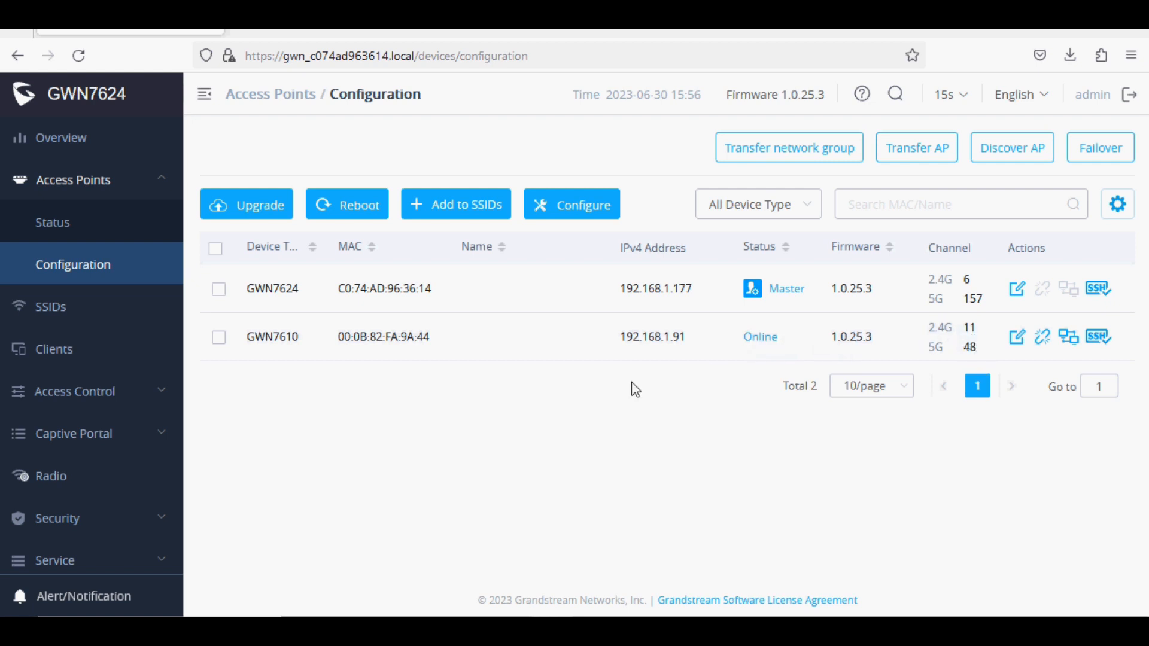
pyautogui.moveTo(693, 345)
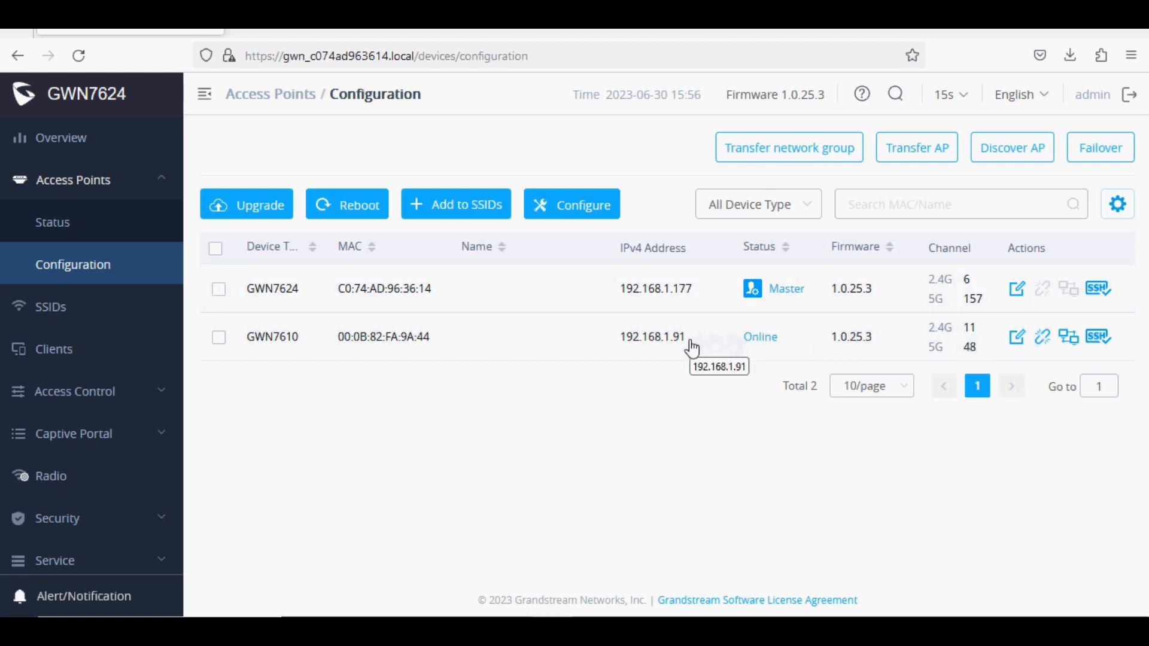
pyautogui.moveTo(445, 358)
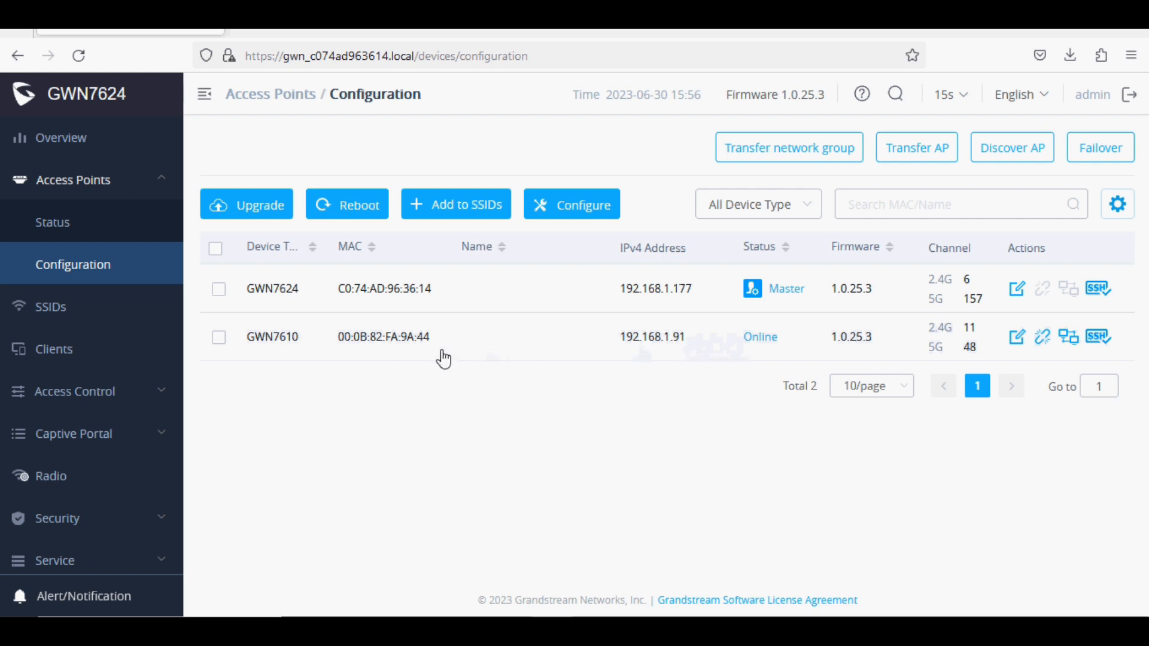
pyautogui.click(51, 307)
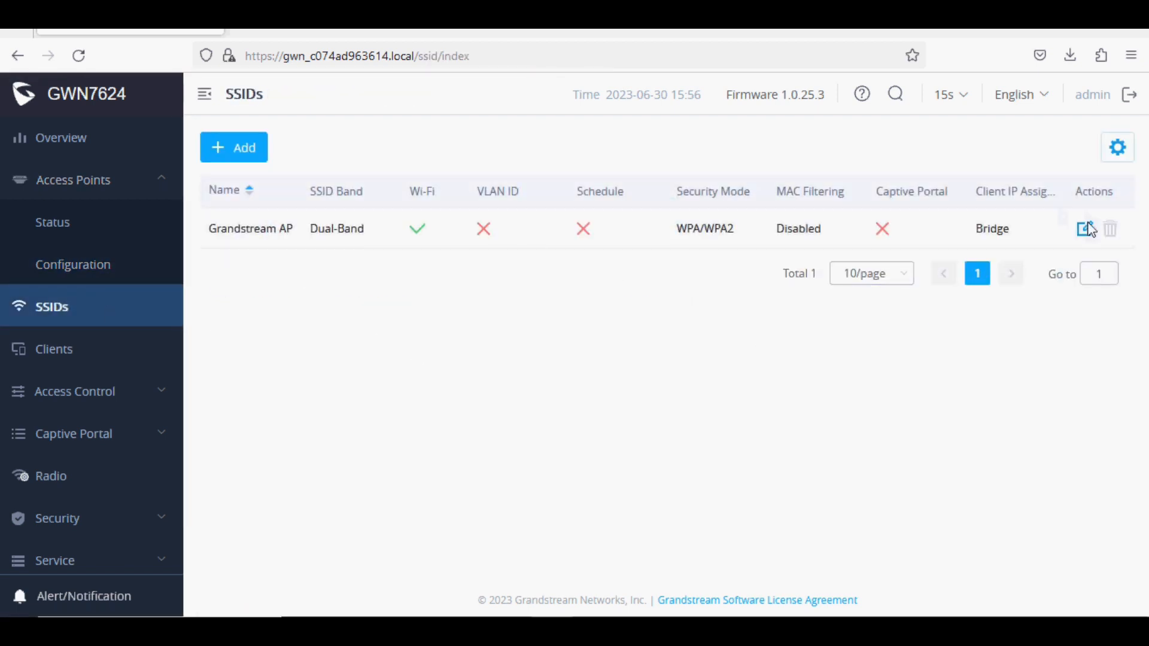
# In Grandstream AP's Wi-Fi settings, try NAT for client IP assignment then restore Bridge
pyautogui.click(1085, 228)
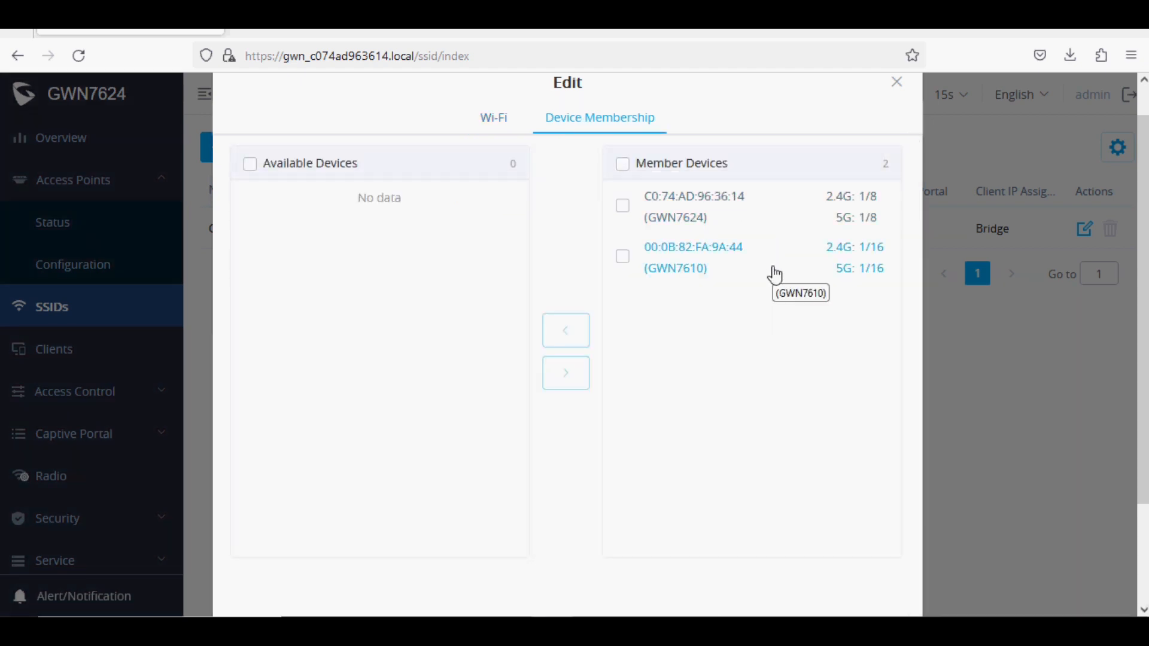
pyautogui.click(493, 118)
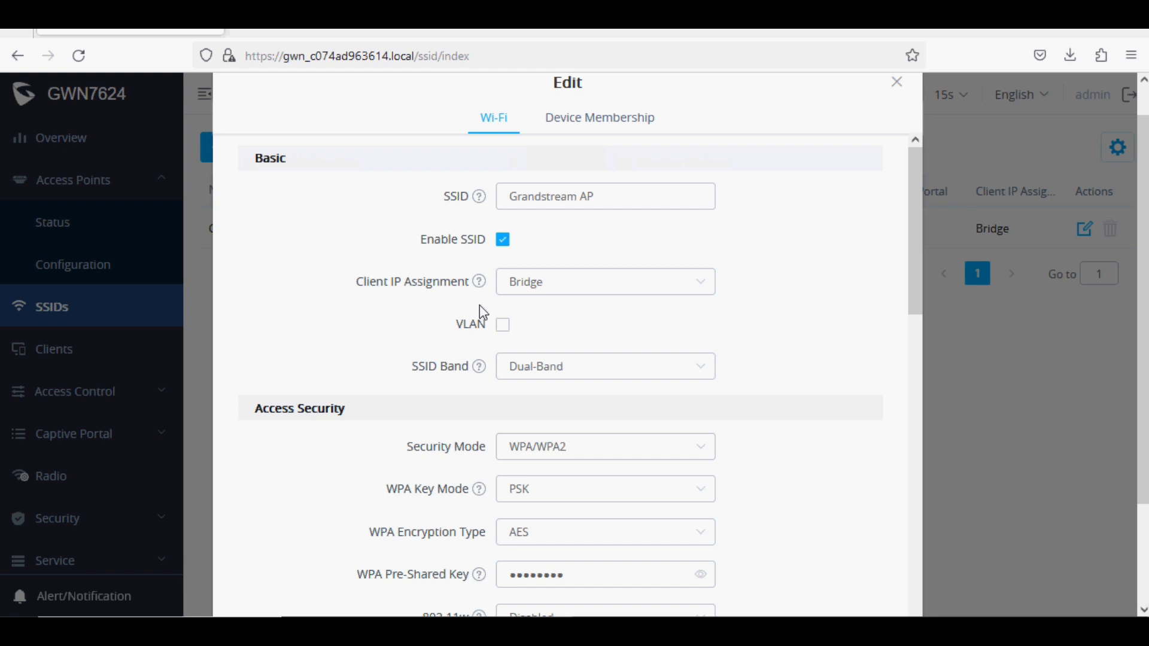
pyautogui.click(603, 281)
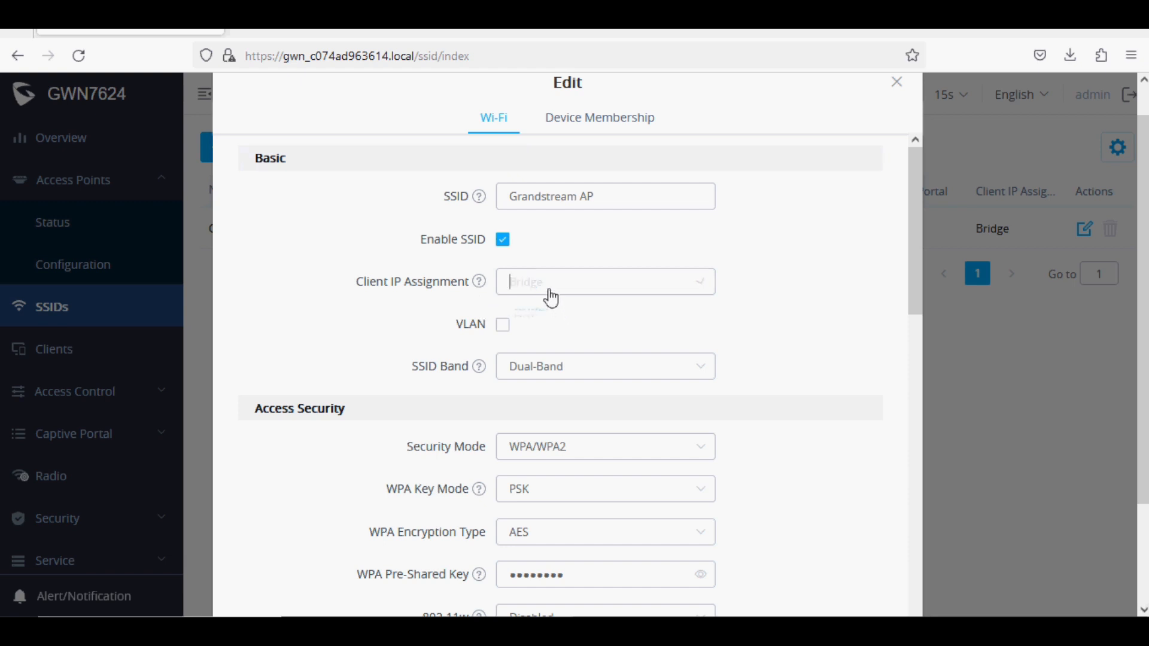
pyautogui.click(604, 281)
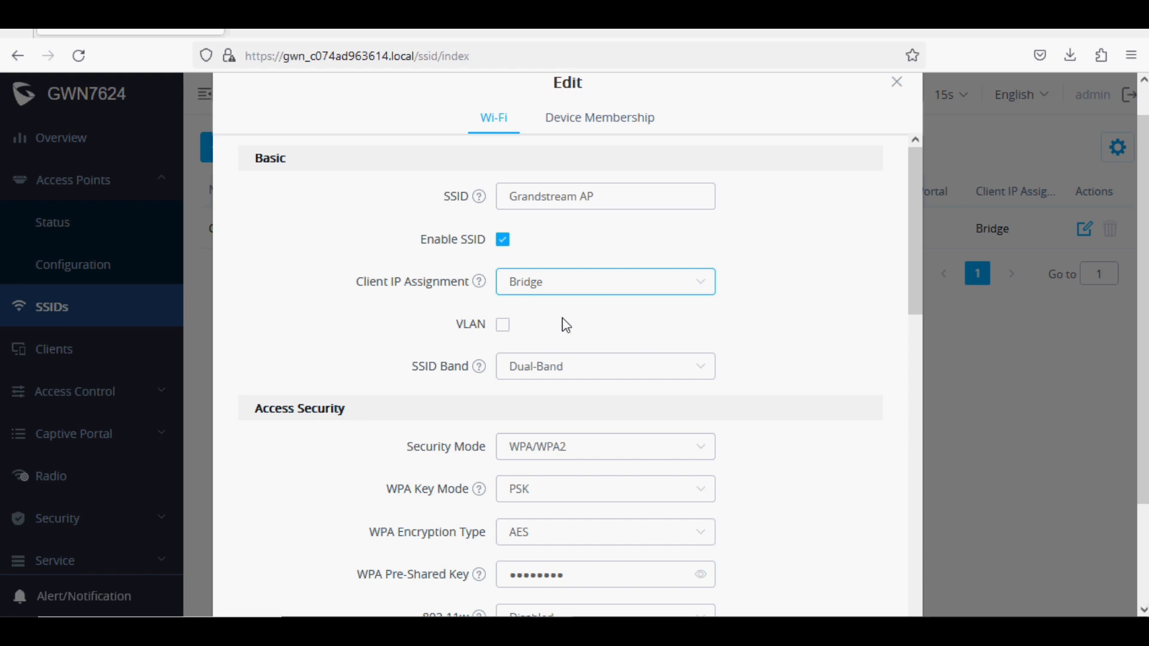
pyautogui.click(603, 281)
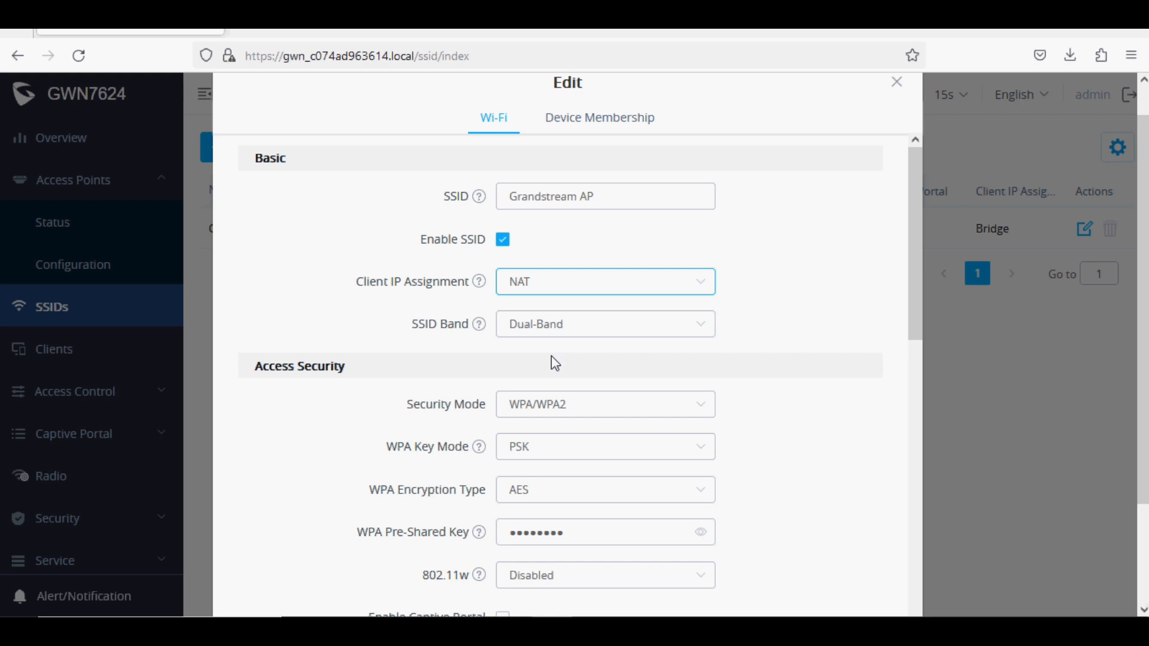
pyautogui.click(603, 281)
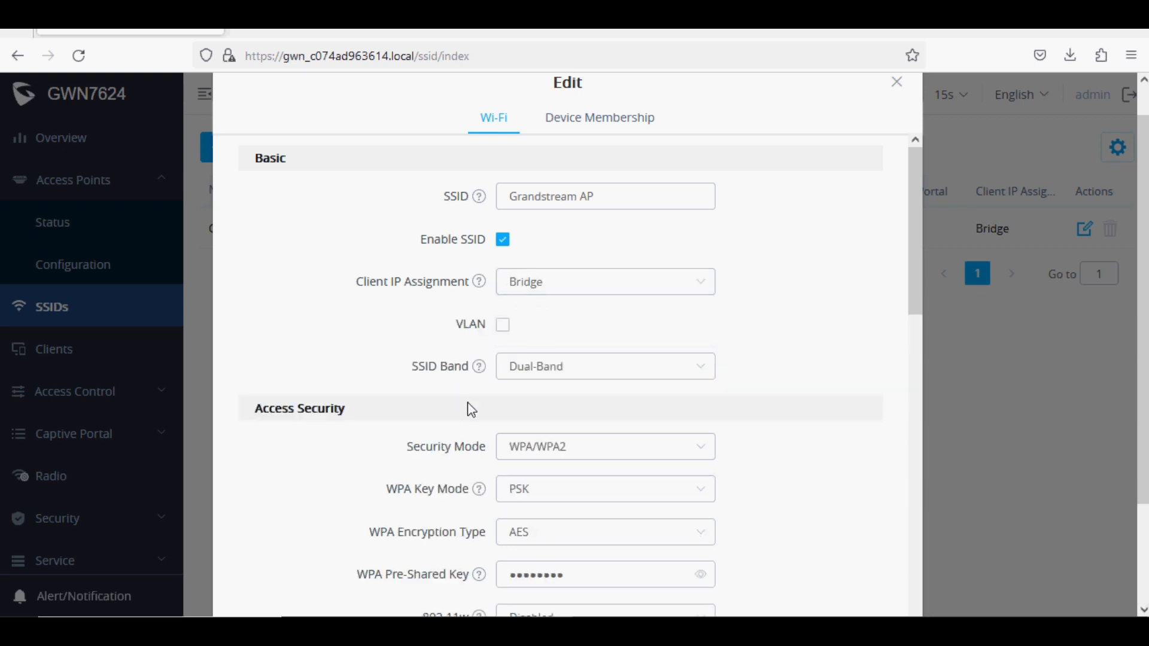
pyautogui.moveTo(677, 318)
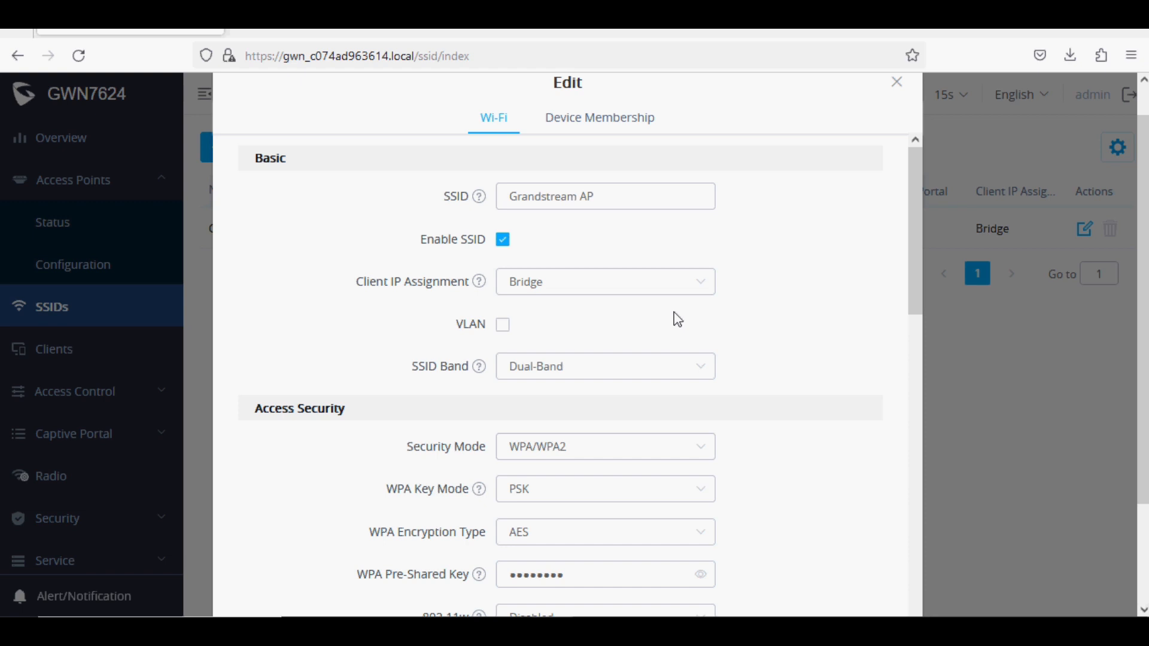
# Keep the SSID band Dual-Band and set Multicast/Broadcast Suppression to Enabled
pyautogui.scroll(-3)
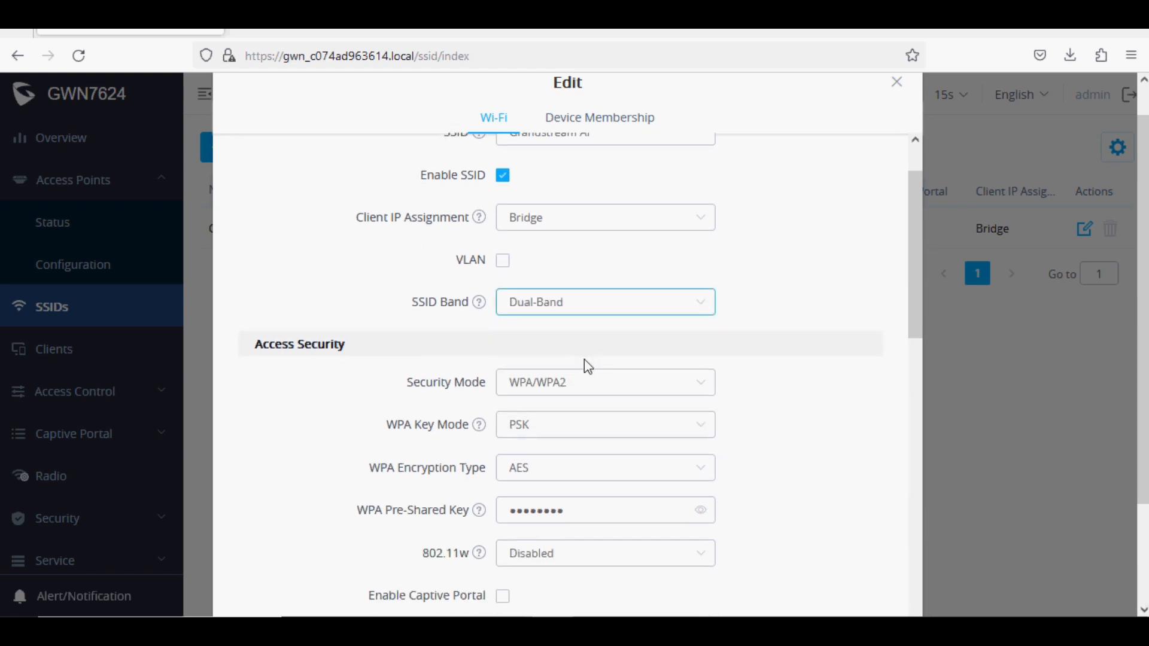
pyautogui.click(604, 302)
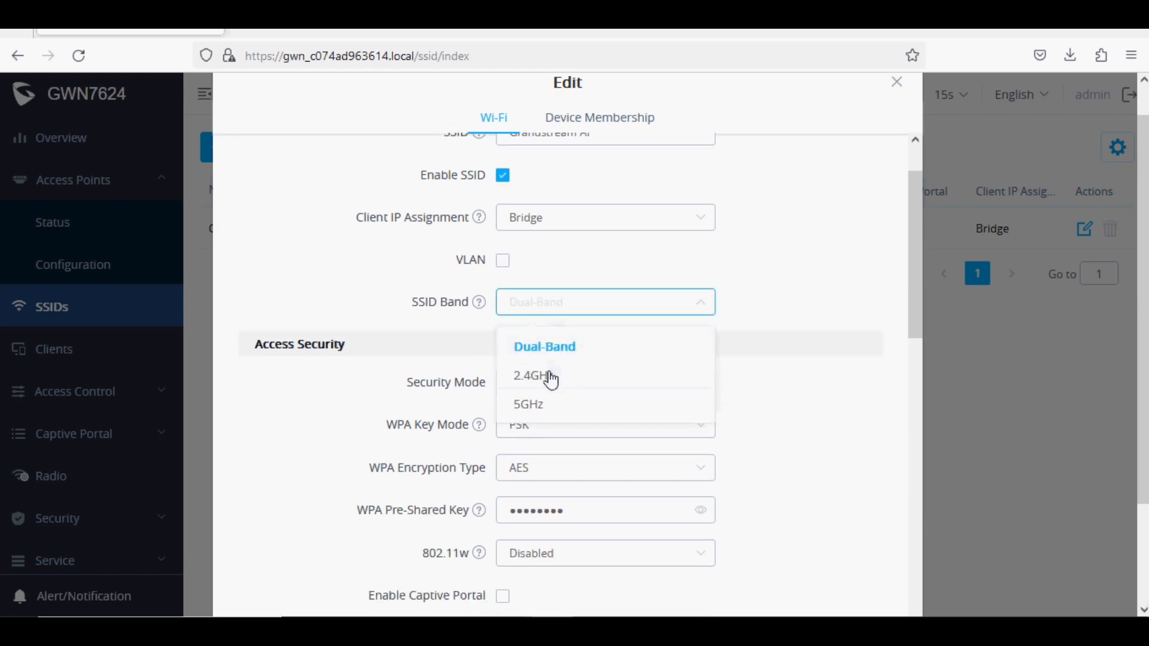
pyautogui.click(543, 346)
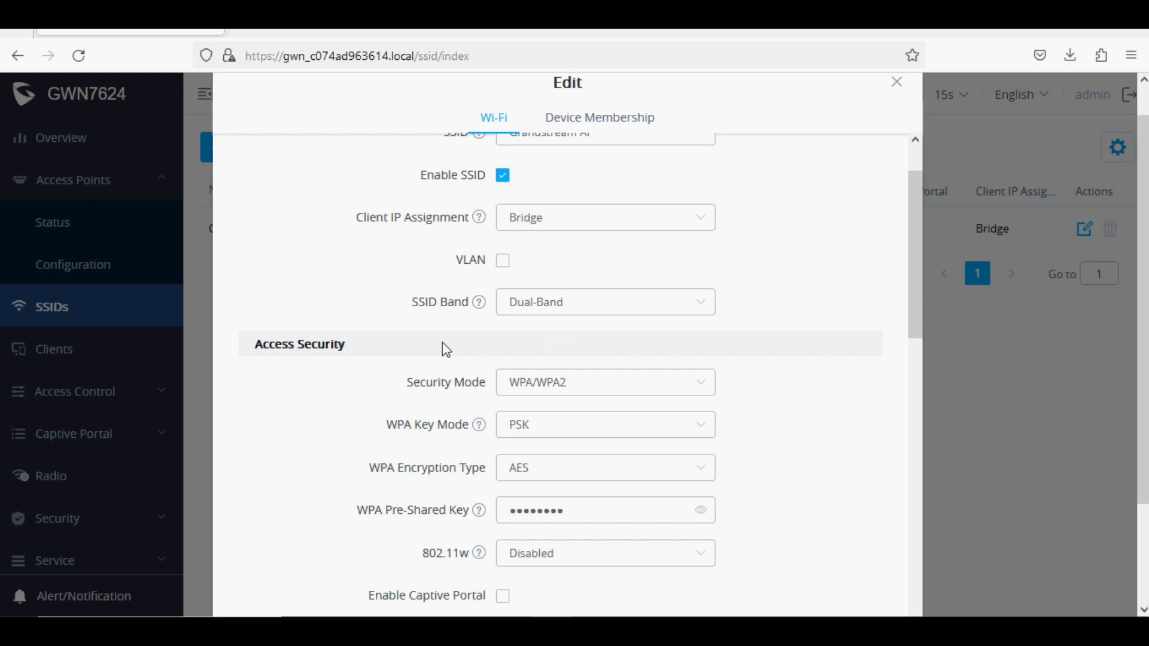
pyautogui.scroll(-3)
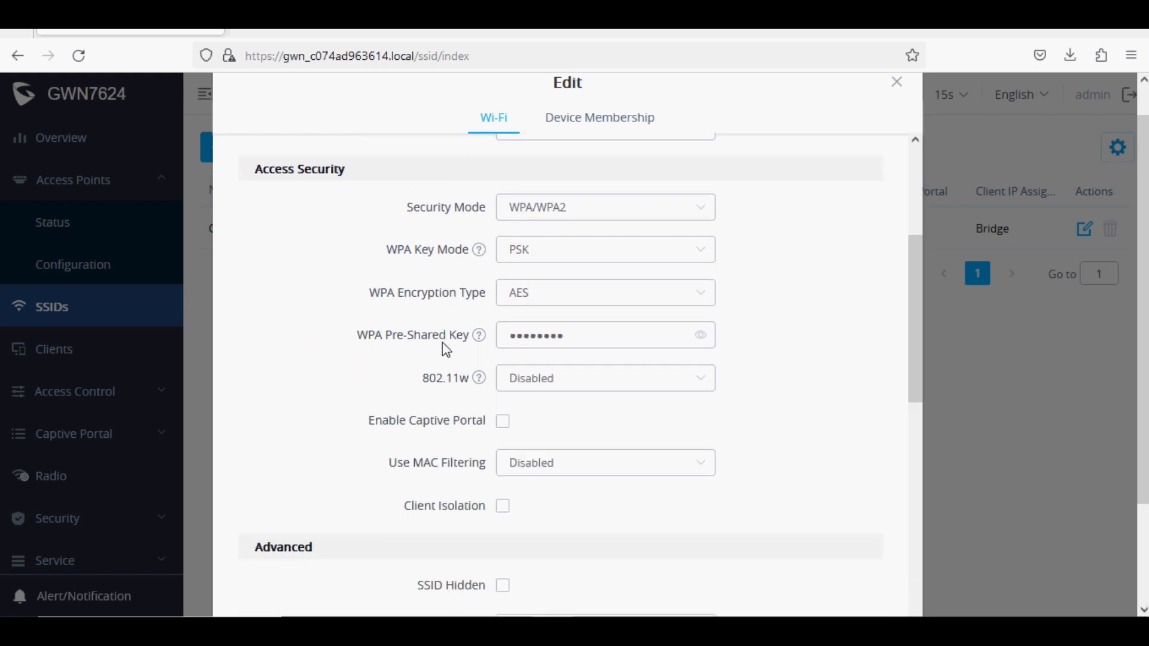
pyautogui.scroll(-3)
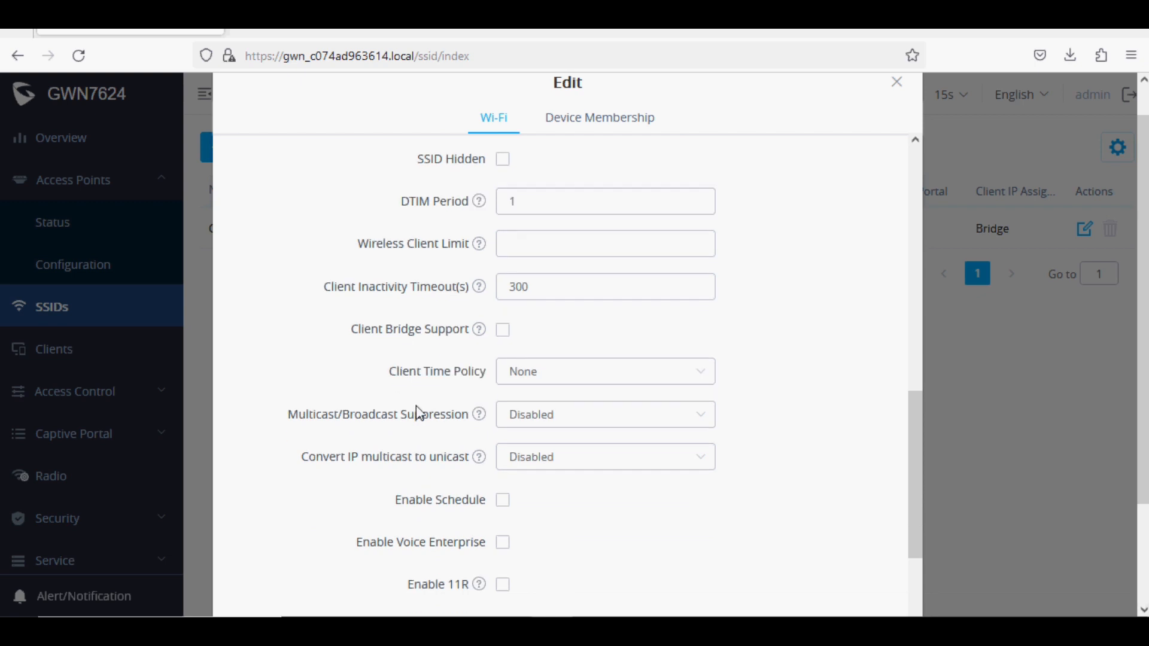
pyautogui.click(603, 414)
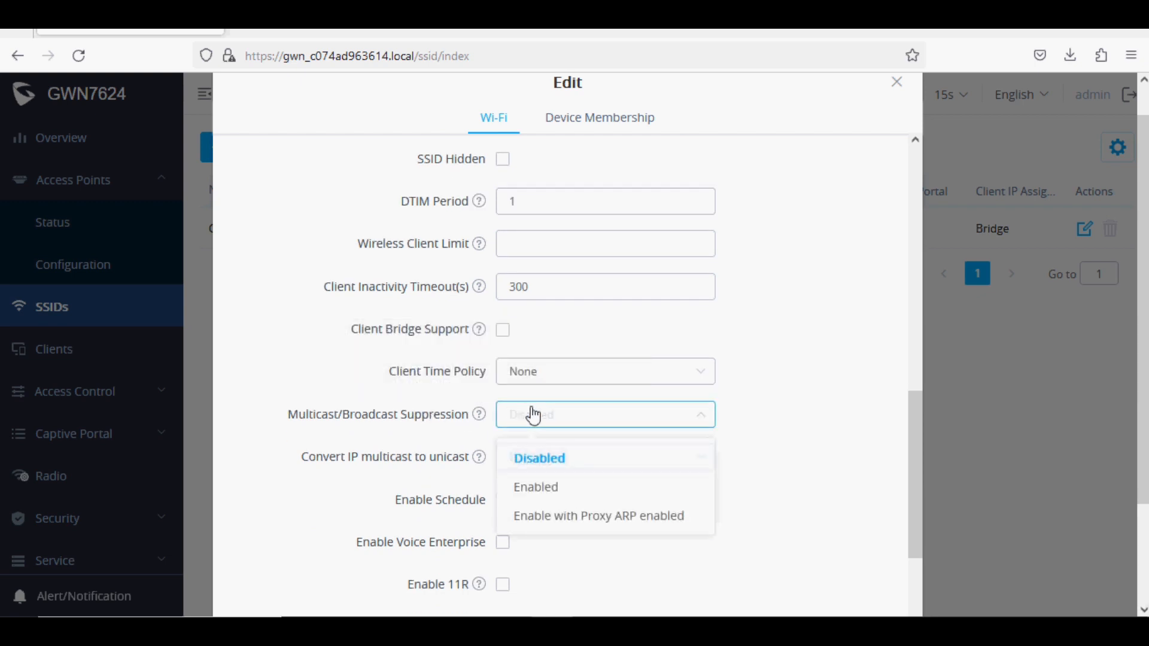
pyautogui.moveTo(528, 487)
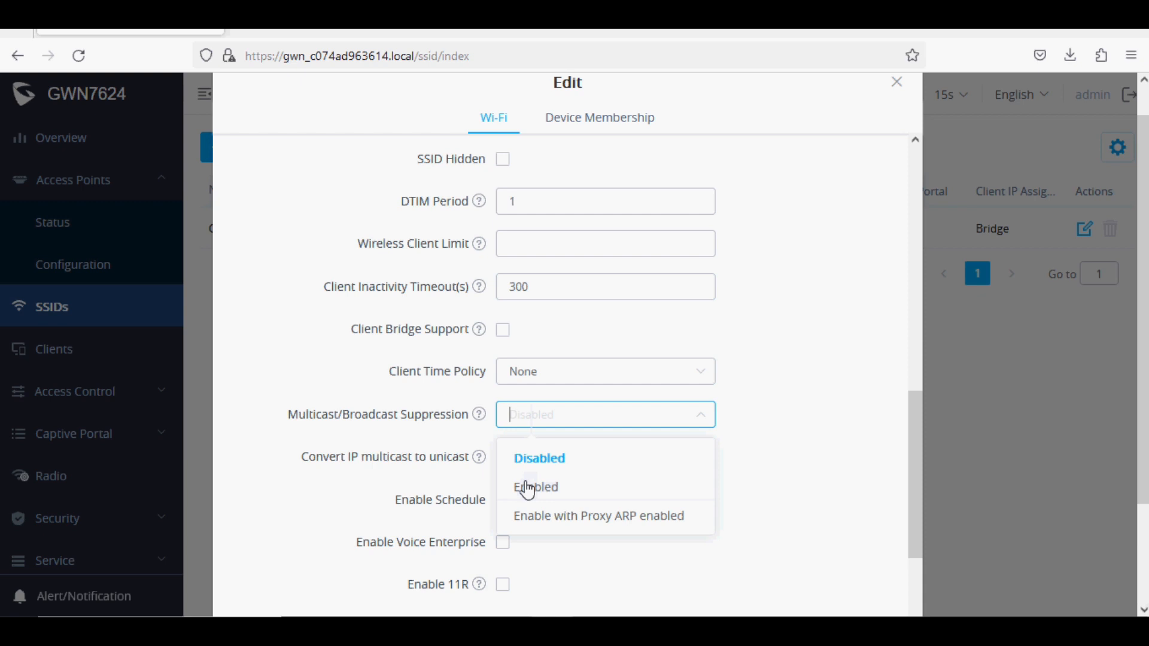
pyautogui.click(535, 487)
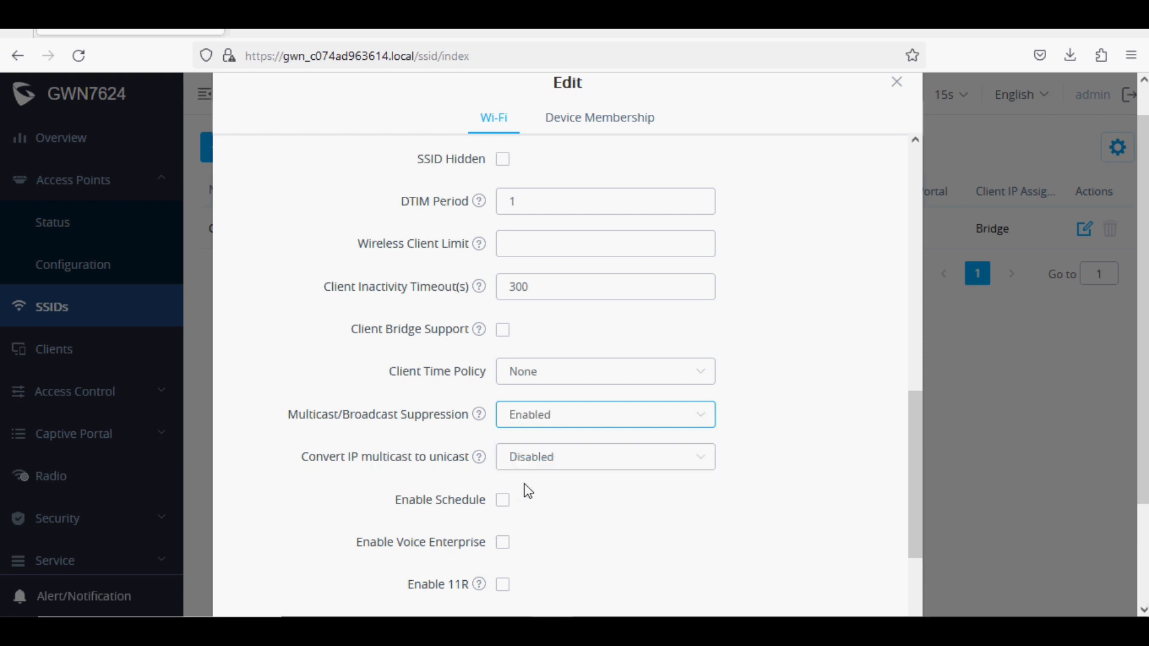
# Save the edited Grandstream AP SSID, leaving 12 changes pending
pyautogui.scroll(-3)
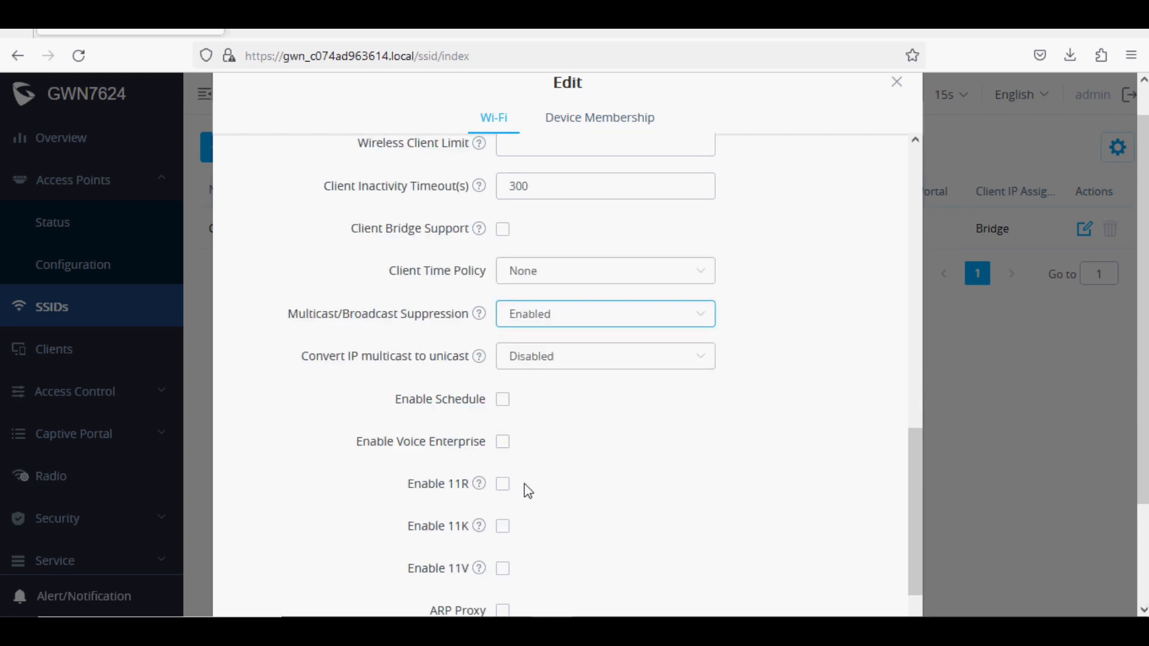
pyautogui.scroll(-3)
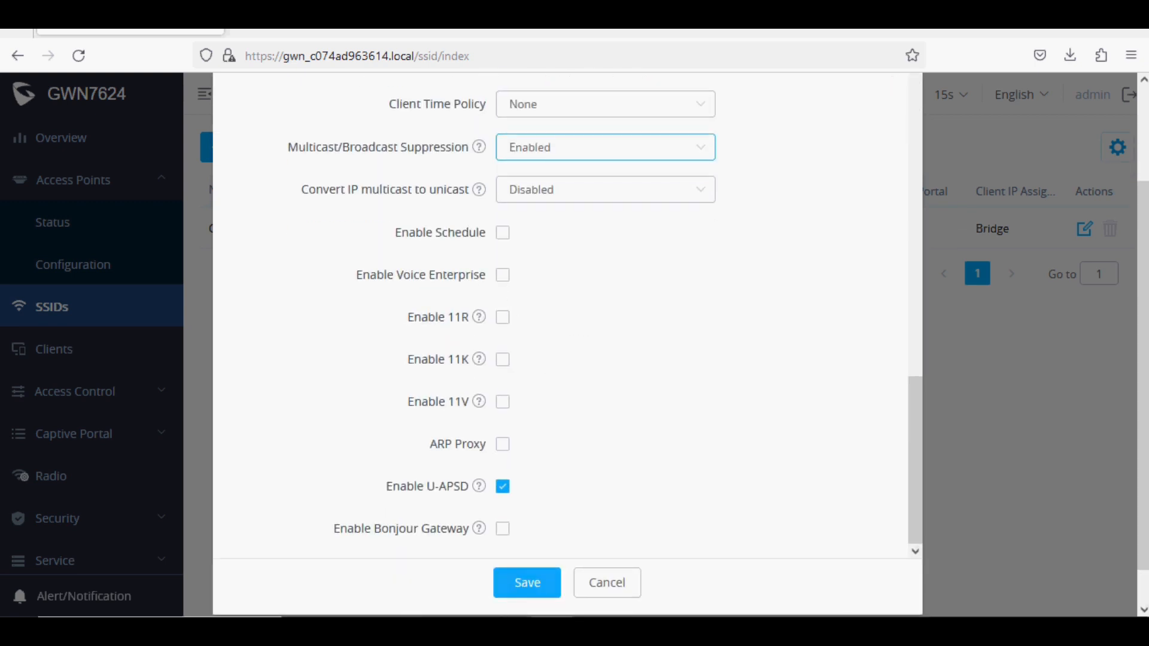
pyautogui.click(526, 583)
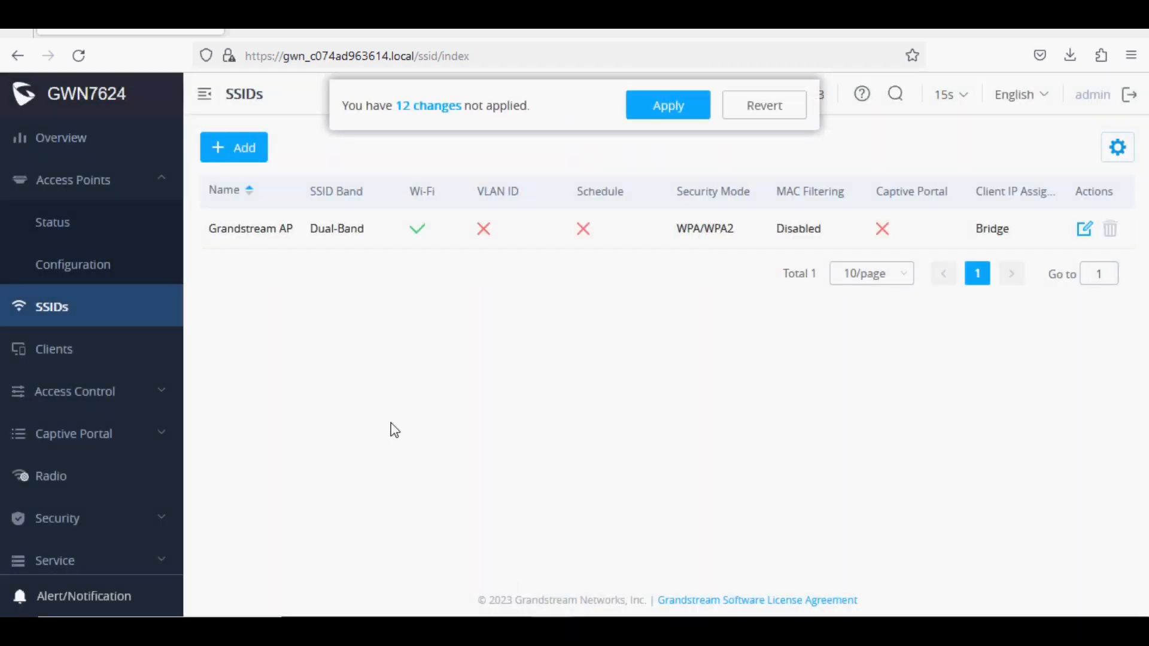
# Apply the 12 pending changes and view the Clients list with one wireless client online on 5G
pyautogui.click(666, 105)
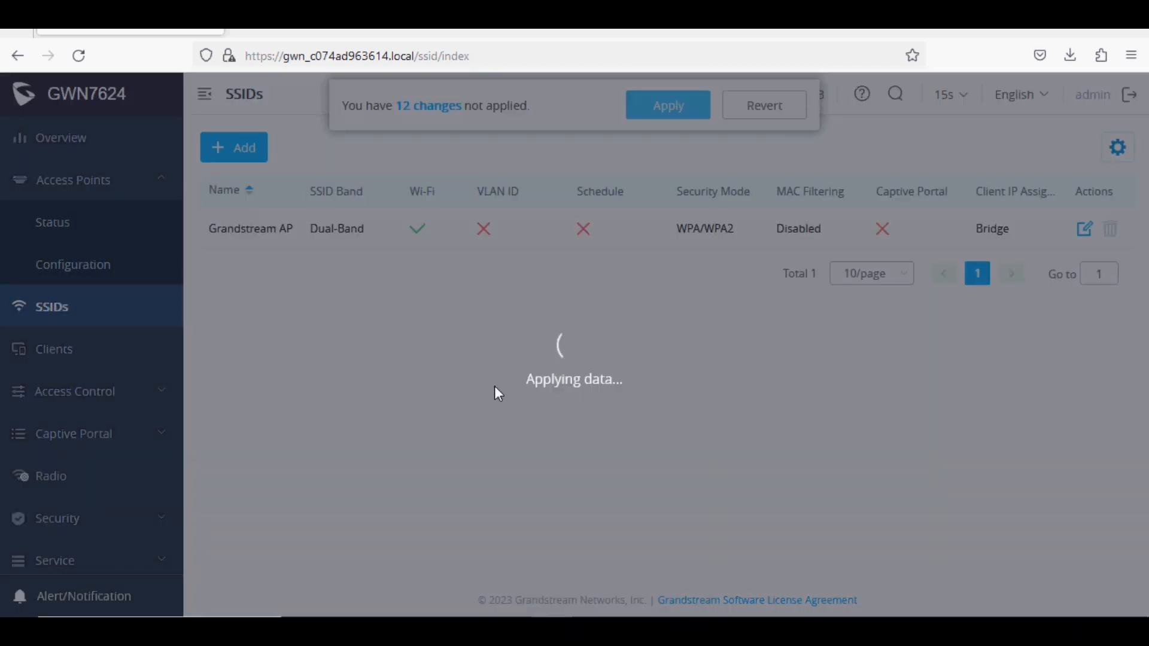
pyautogui.click(54, 263)
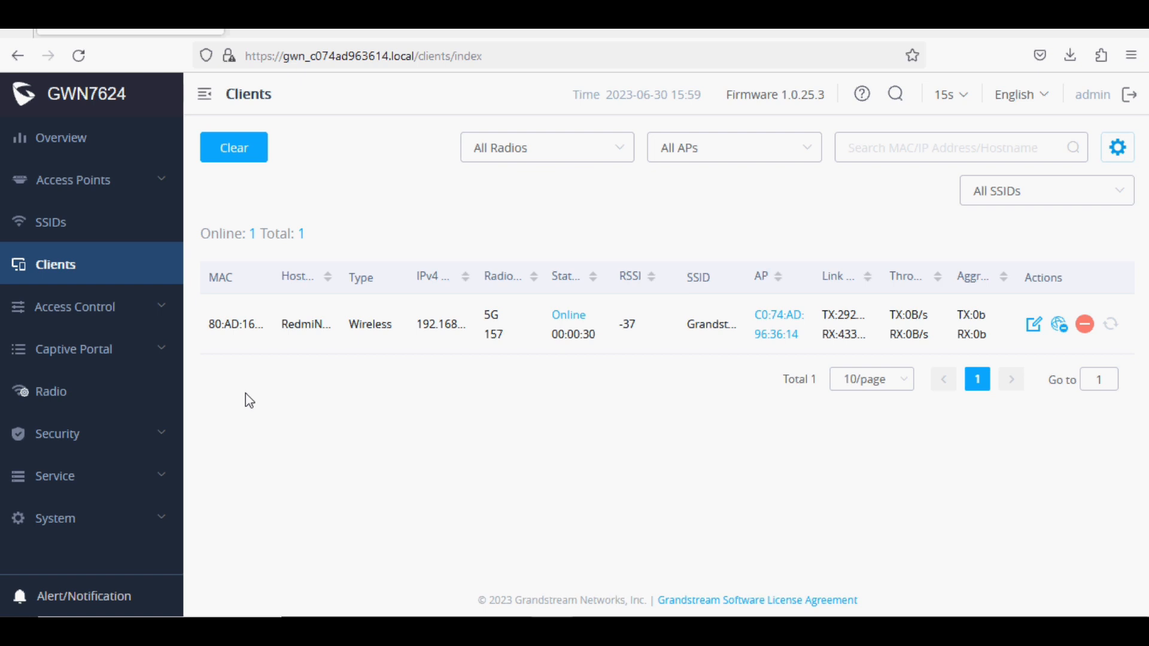
pyautogui.moveTo(233, 318)
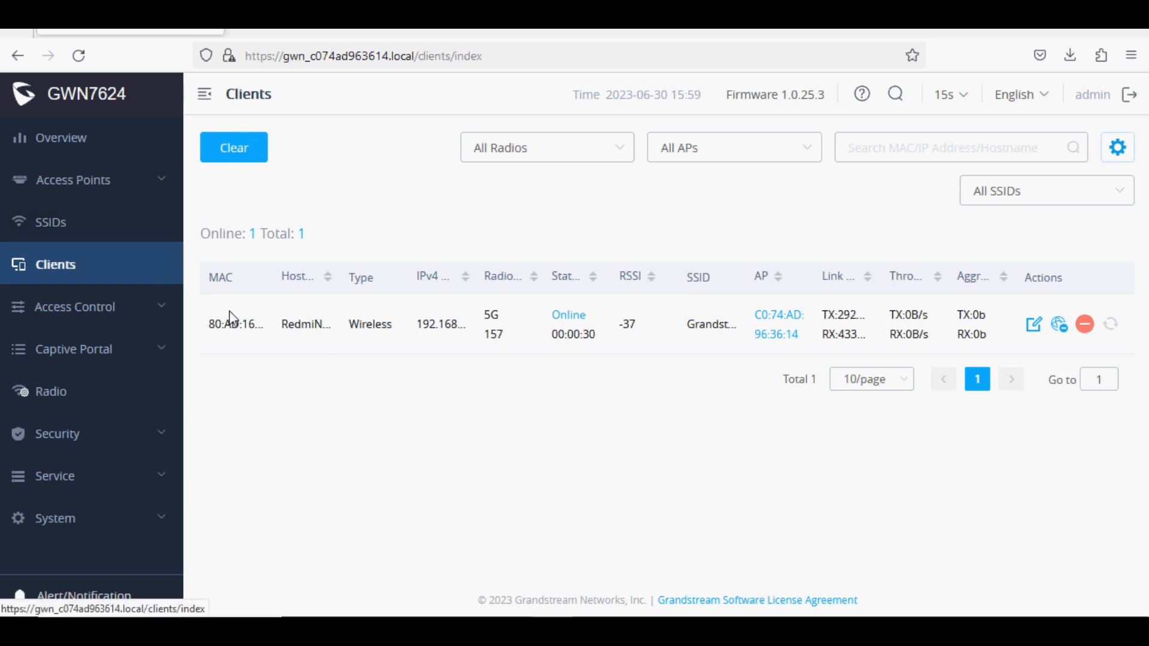
pyautogui.moveTo(534, 331)
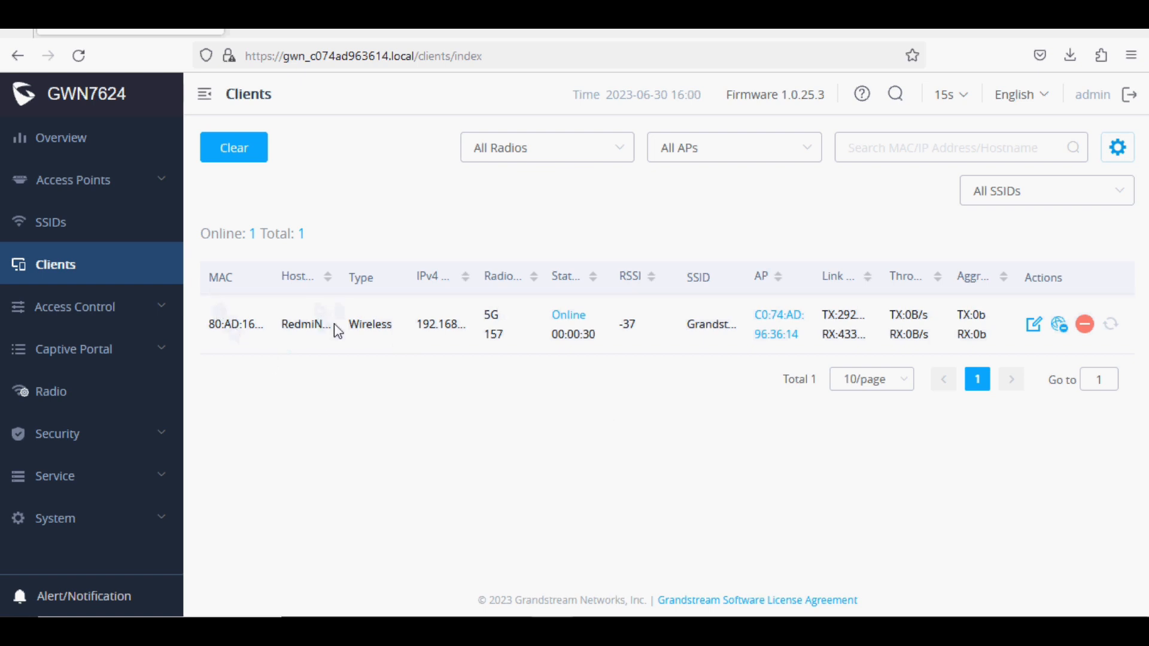
pyautogui.doubleClick(489, 315)
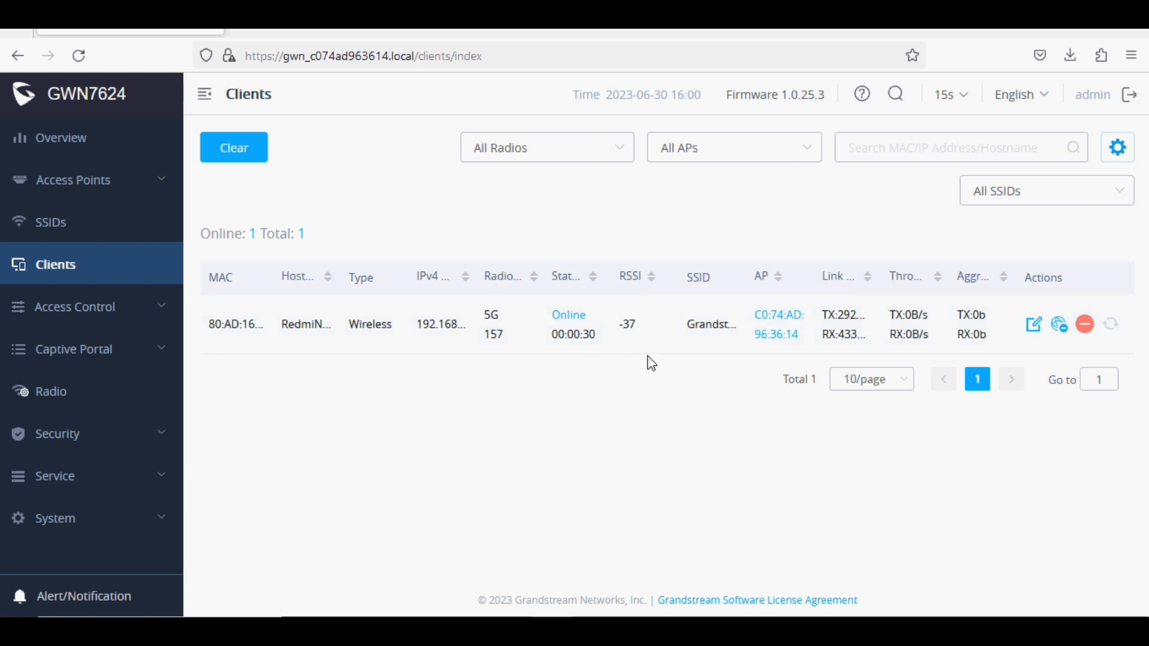
pyautogui.moveTo(710, 325)
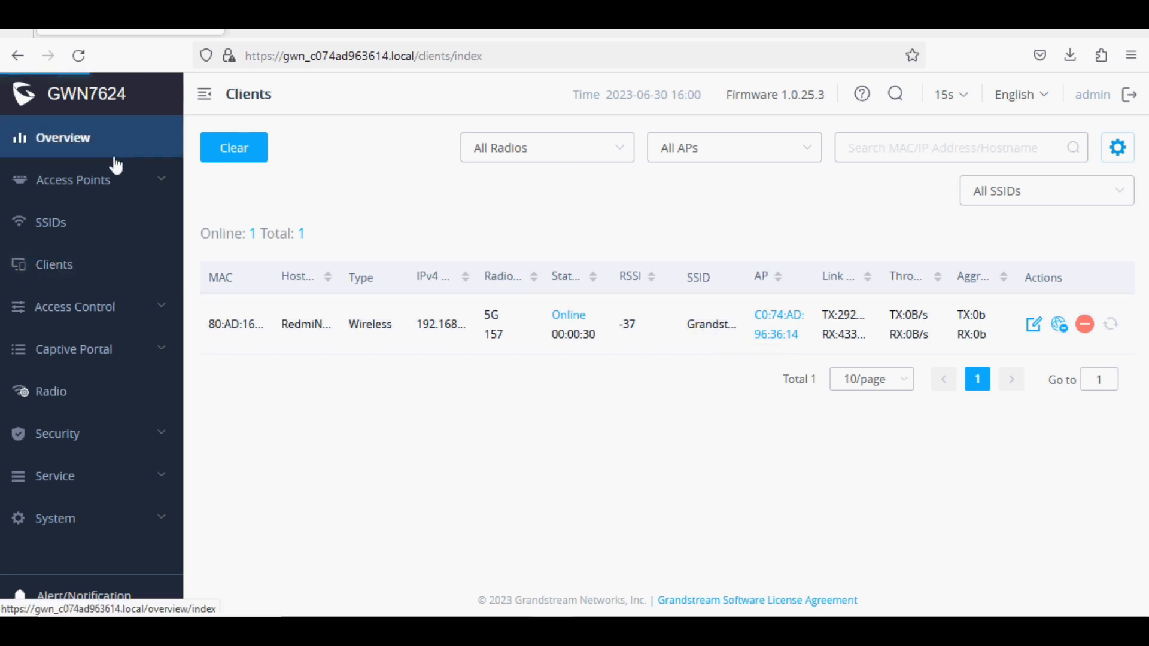
# Check the Overview's two online APs, then review the Radio settings with 5G width 80MHz
pyautogui.click(61, 138)
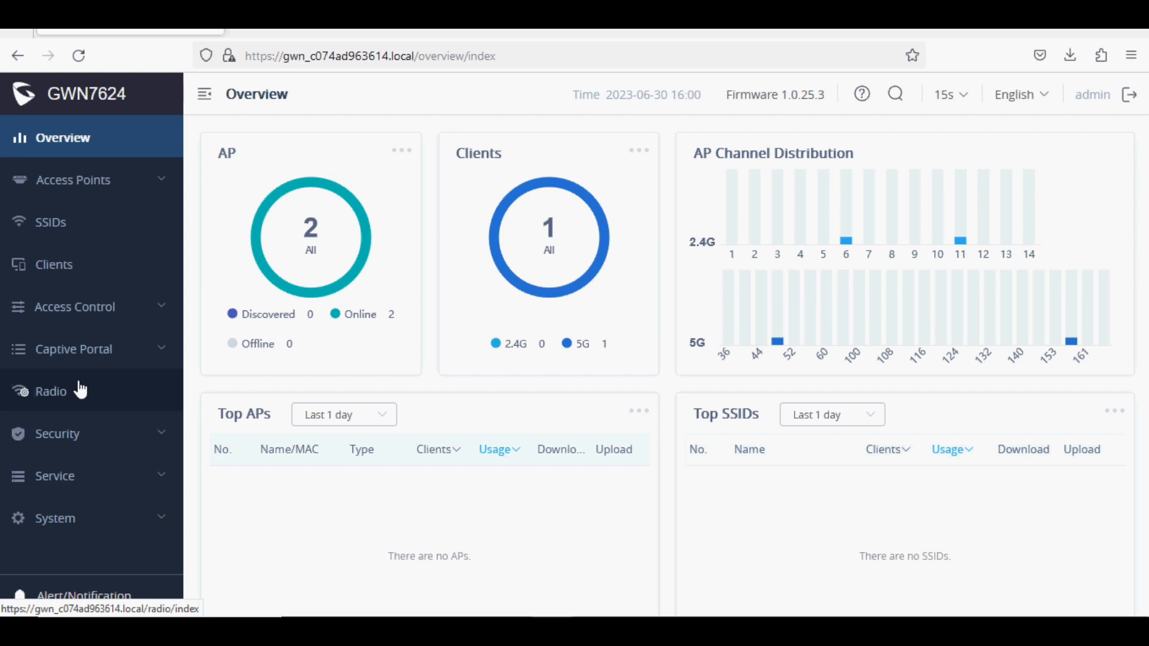
pyautogui.click(52, 390)
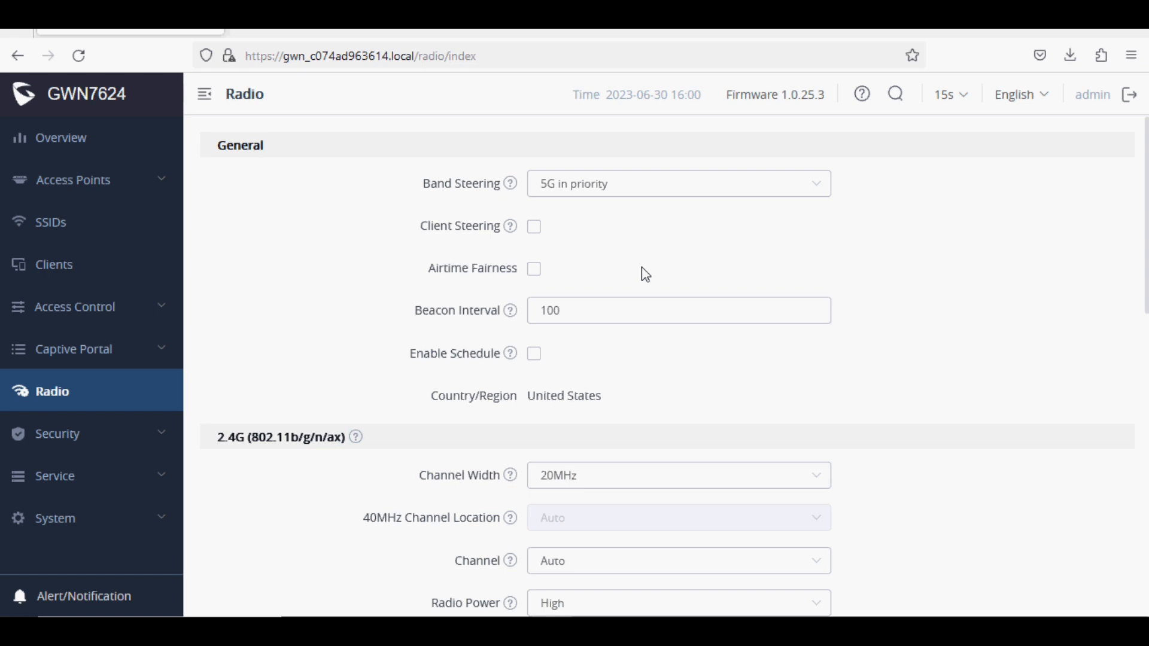
pyautogui.scroll(-3)
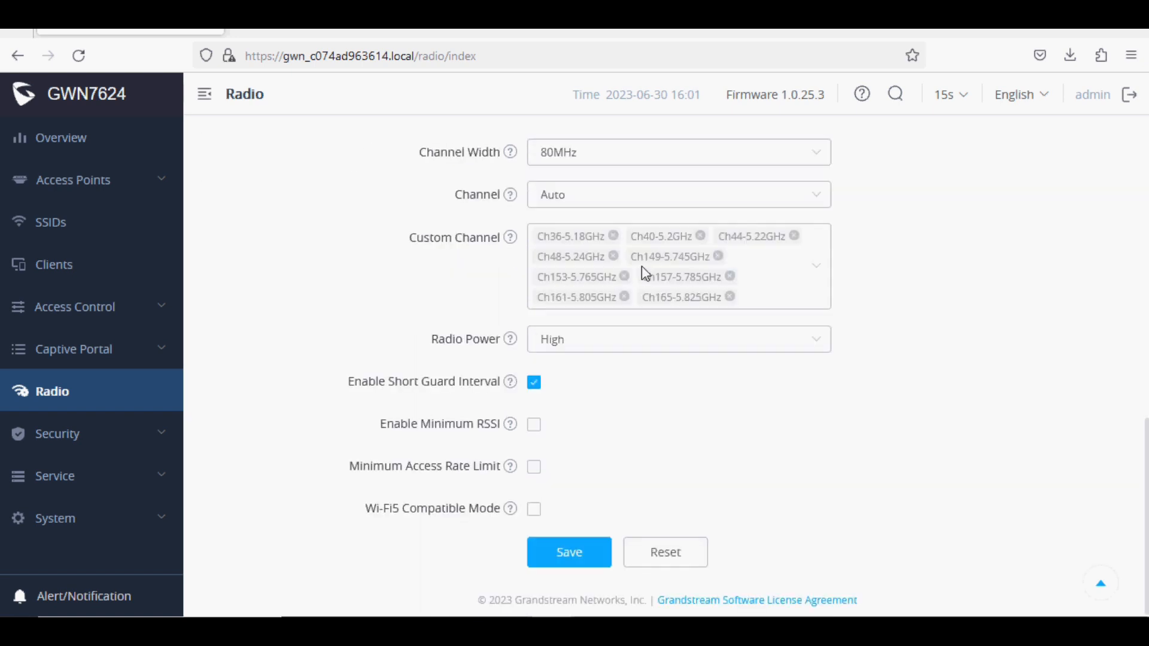
# Save the radio settings and apply the 38 pending changes
pyautogui.click(568, 551)
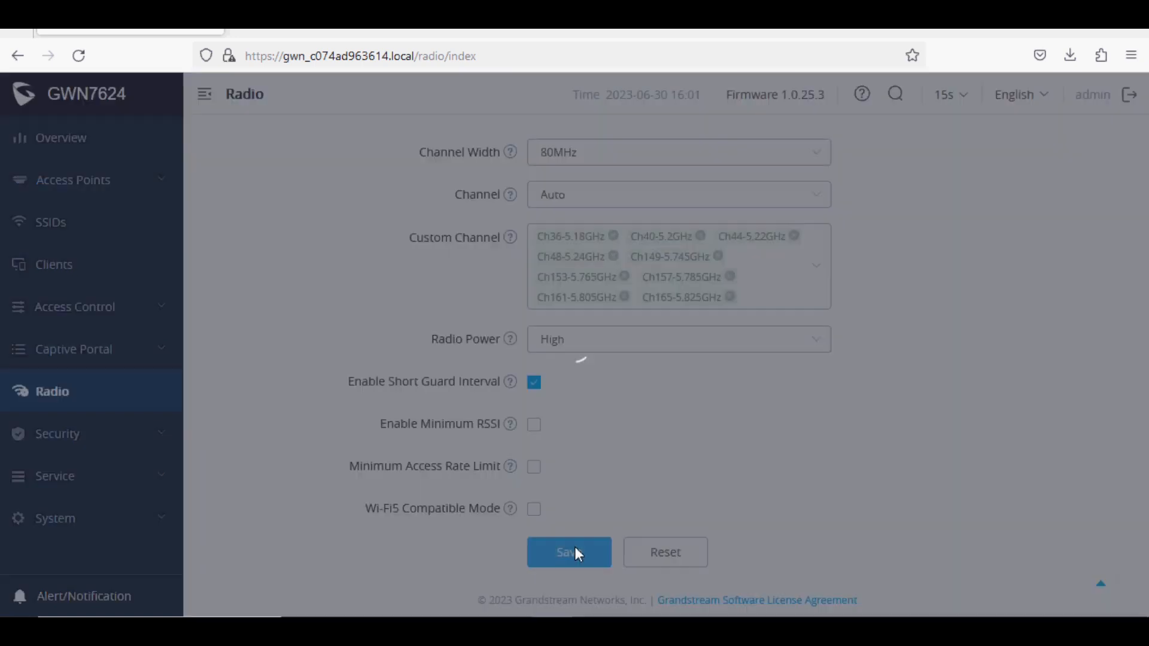
pyautogui.click(568, 552)
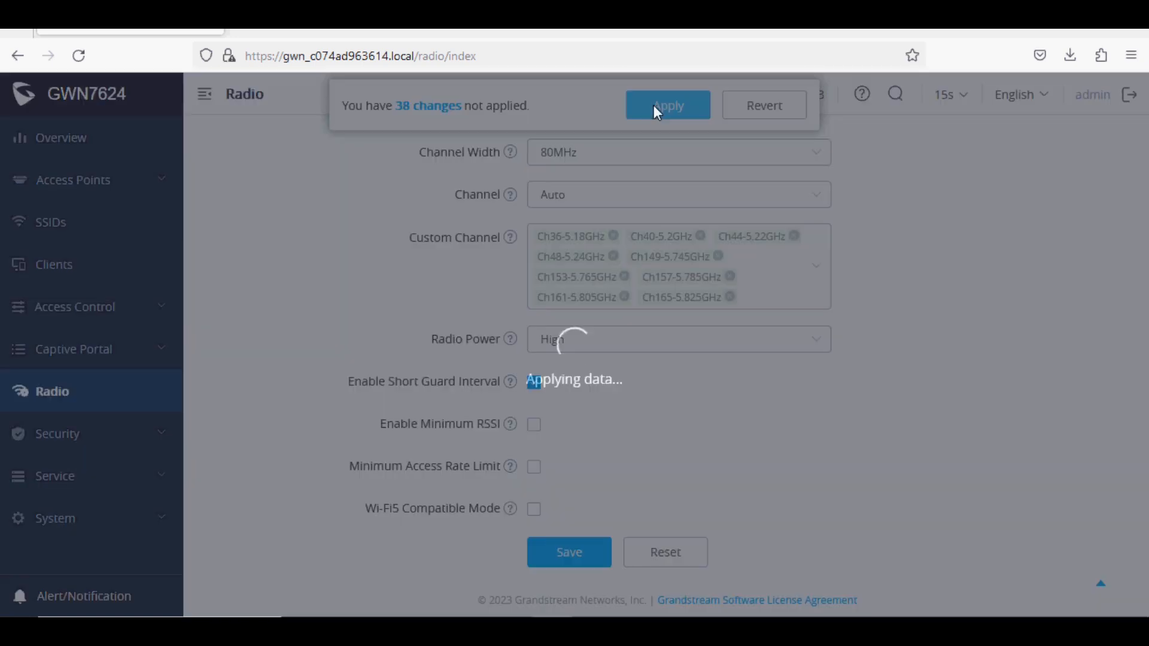